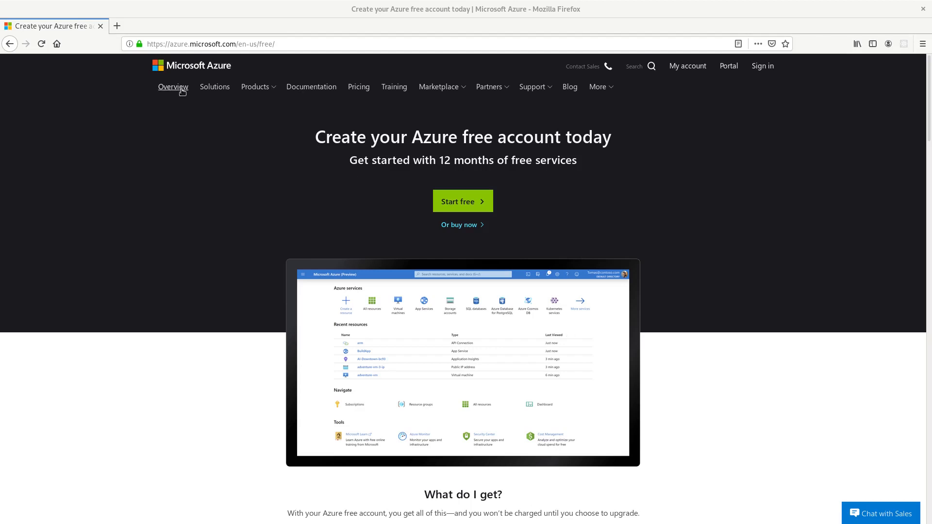
# Start the Azure free account sign-up from the 'Start free' button, reaching Microsoft sign-in
pyautogui.click(190, 44)
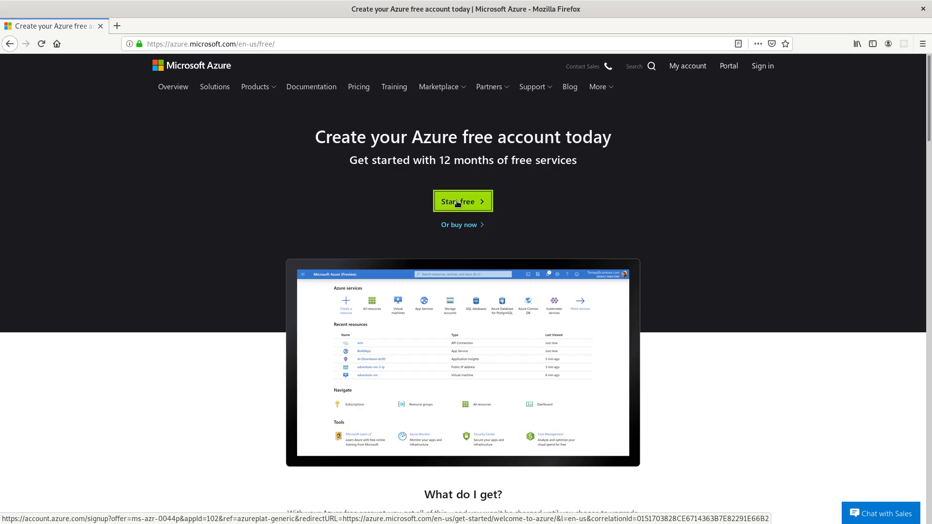
pyautogui.click(462, 202)
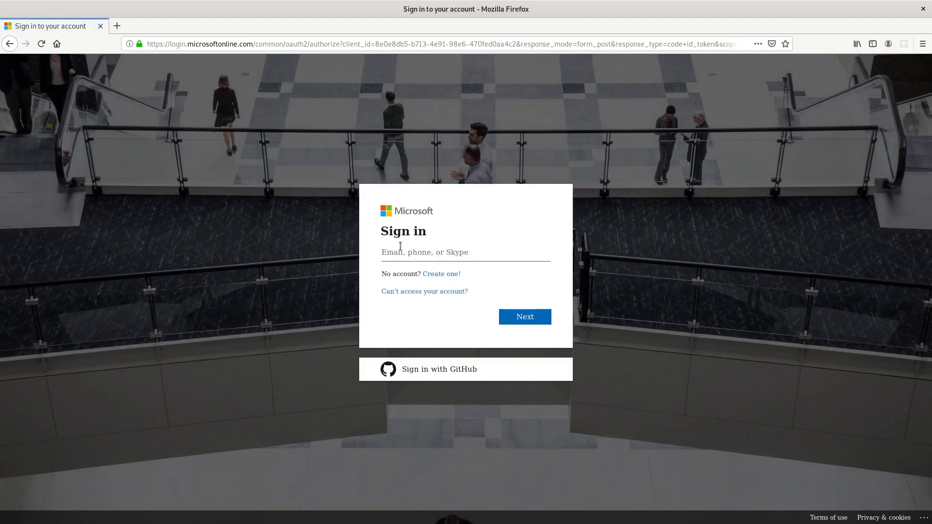
pyautogui.moveTo(425, 204)
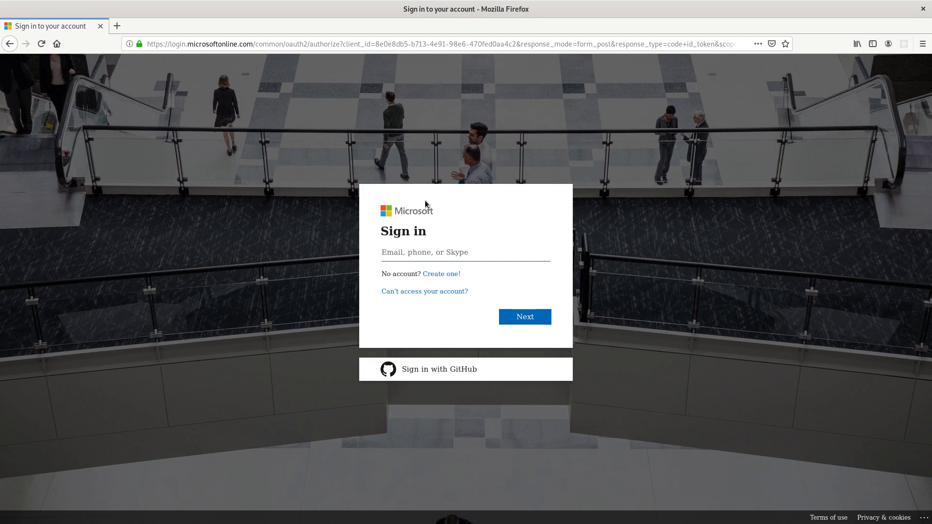
# Enter the account email and complete Microsoft sign-in to reach the Azure sign-up form
pyautogui.click(465, 252)
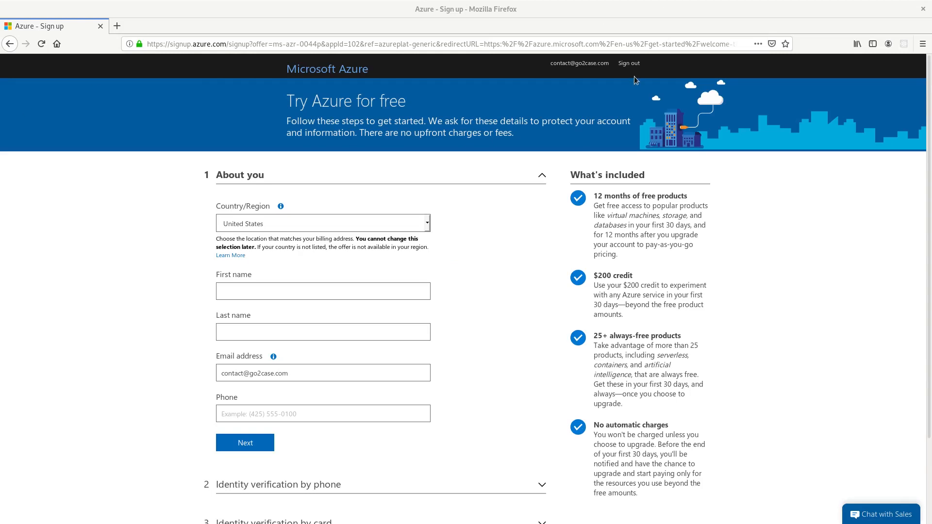
# Go through the Try Azure for free form: About you, phone and card verification, Agreement
pyautogui.scroll(-3)
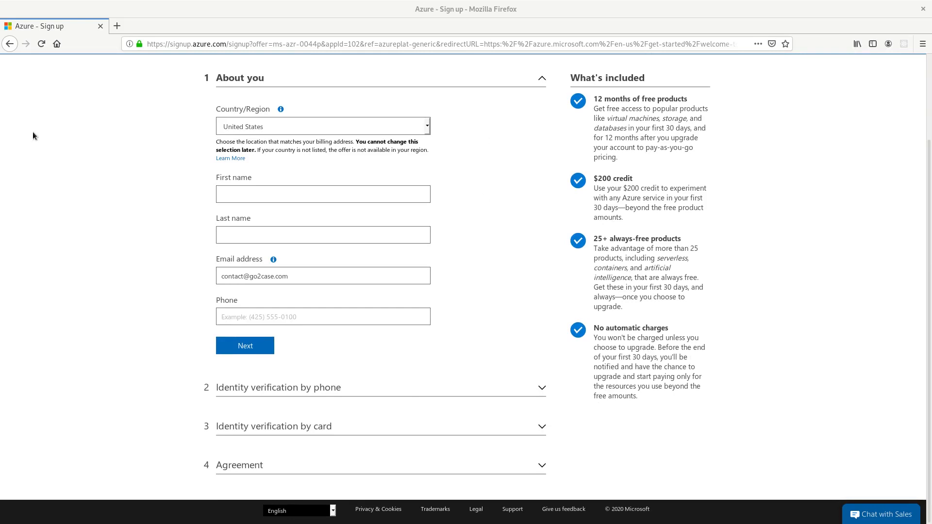
pyautogui.moveTo(553, 287)
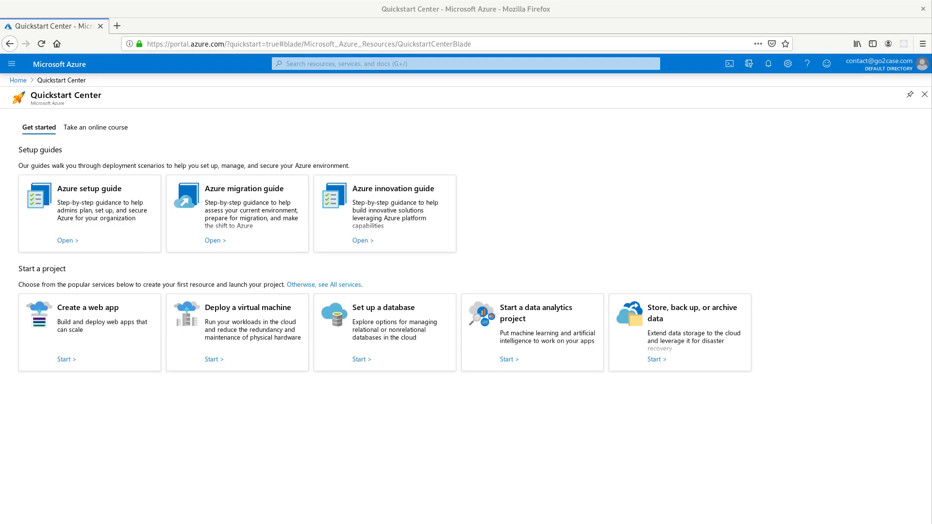
pyautogui.moveTo(216, 375)
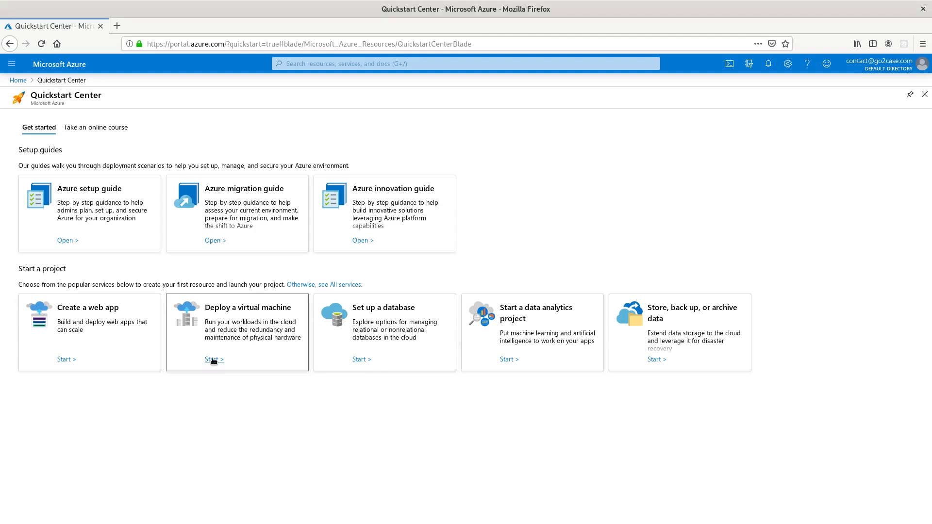
# Start the Deploy a virtual machine quickstart and choose to create a Linux VM with Ubuntu Server 18.04 LTS
pyautogui.click(212, 360)
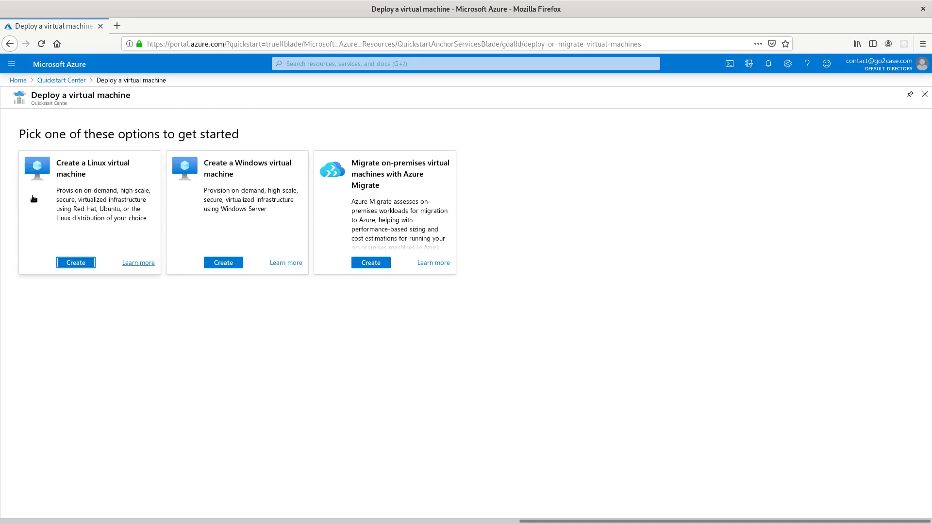
pyautogui.moveTo(275, 162)
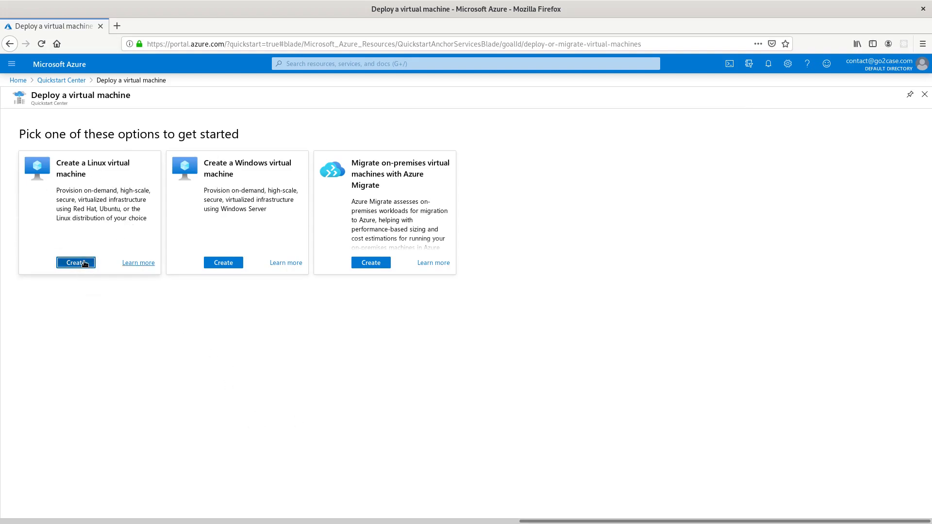
pyautogui.click(75, 264)
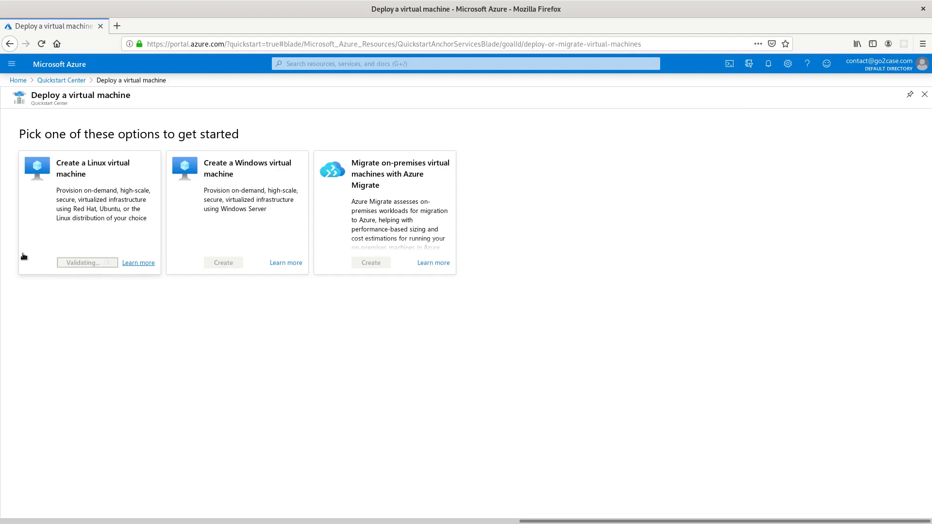
pyautogui.click(83, 263)
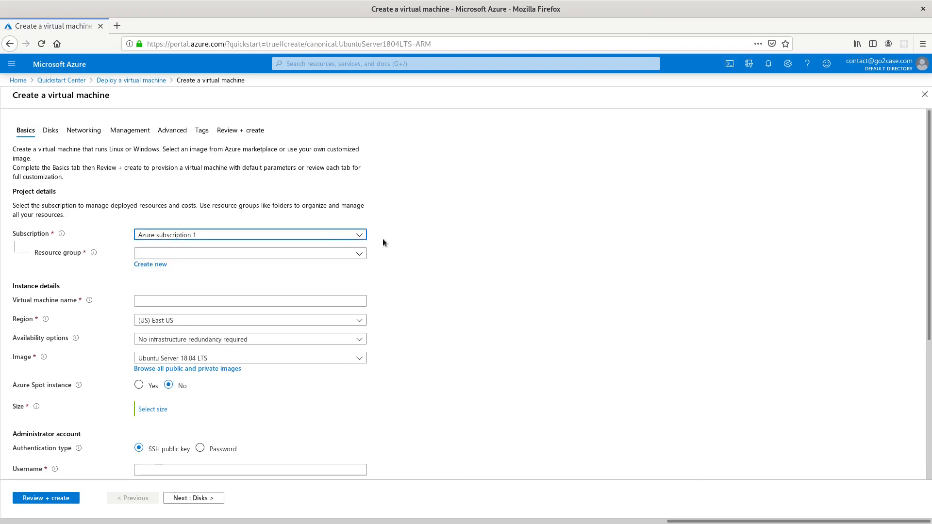
# Create a new resource group named case_vid for the virtual machine
pyautogui.click(250, 254)
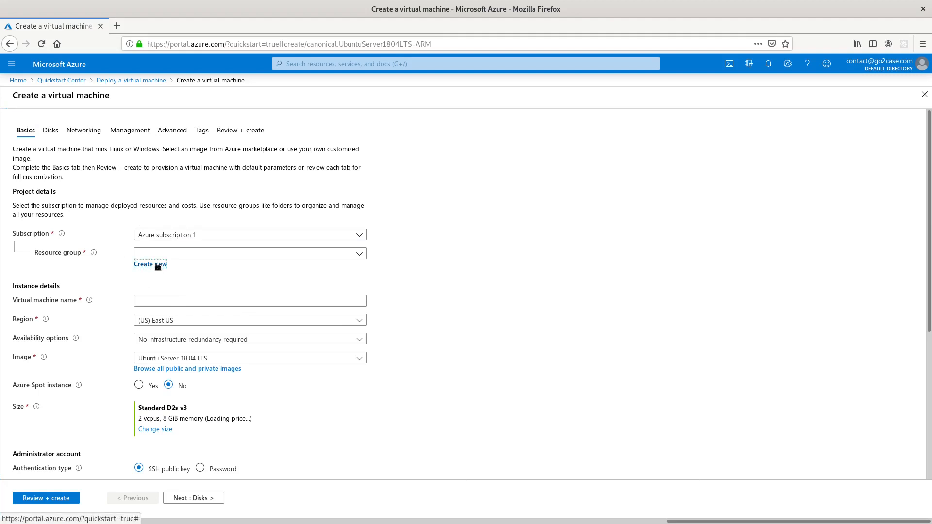
pyautogui.click(150, 264)
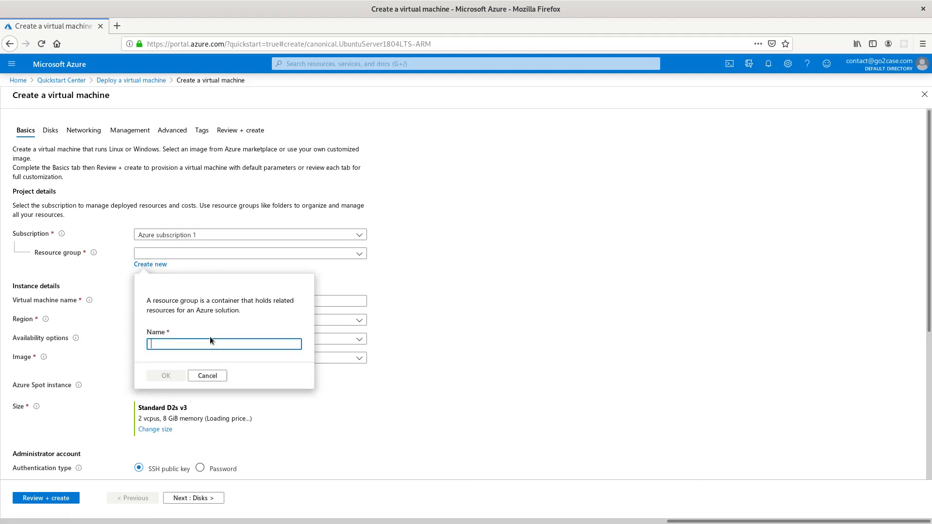
pyautogui.write('cad')
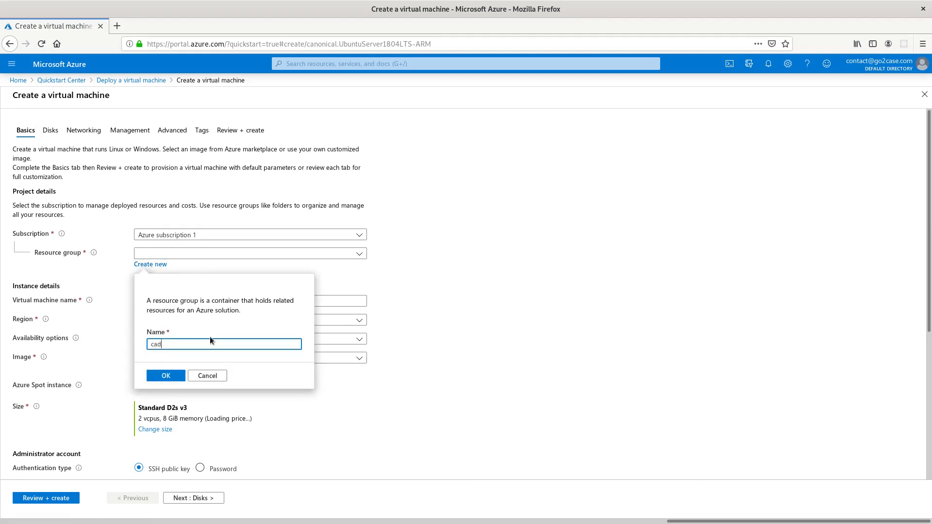
pyautogui.write('case_vid')
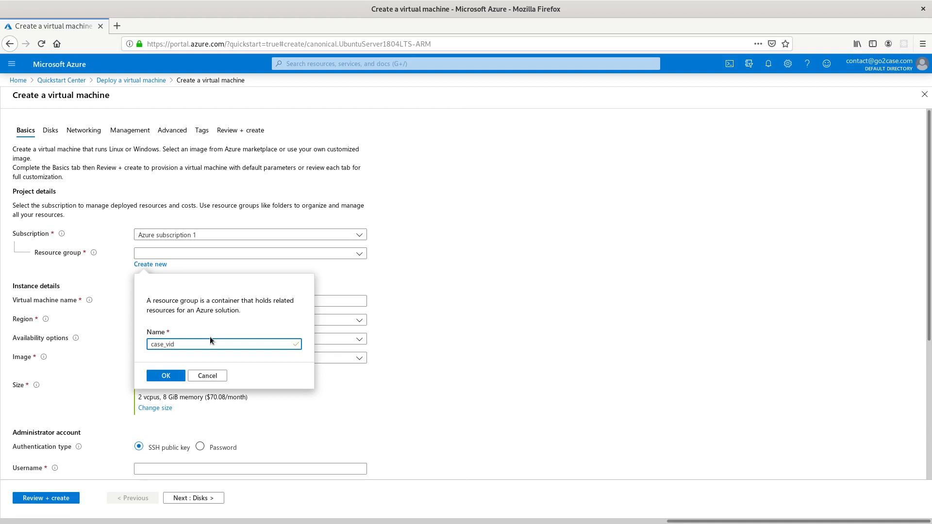
pyautogui.click(165, 375)
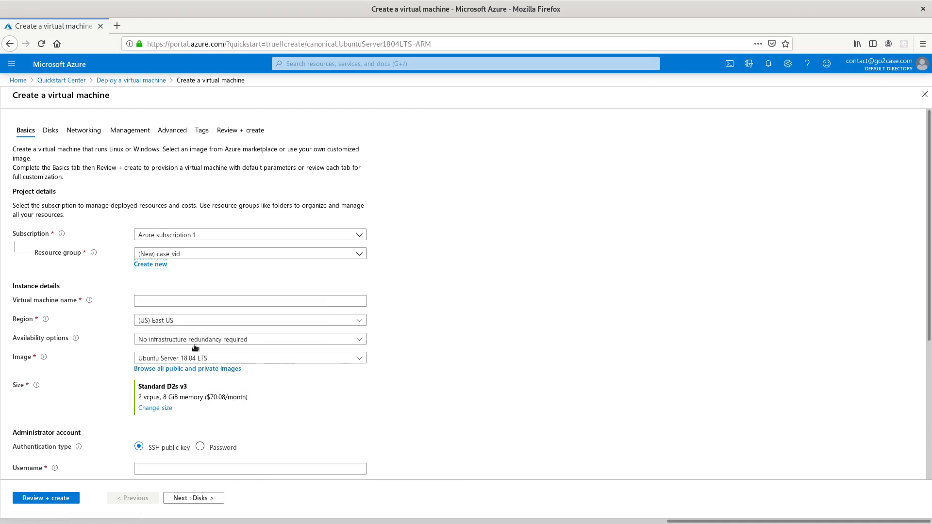
# Name the virtual machine caseMain
pyautogui.click(250, 300)
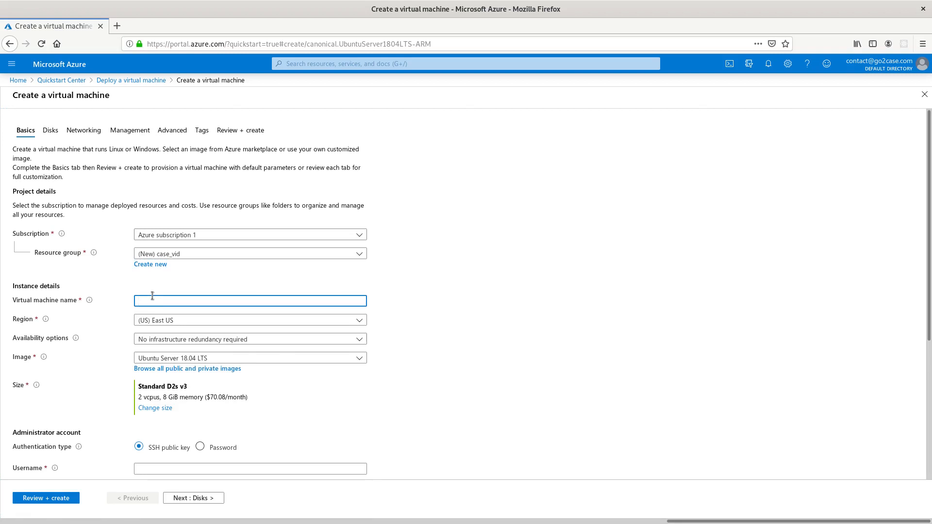
pyautogui.write('case_ma')
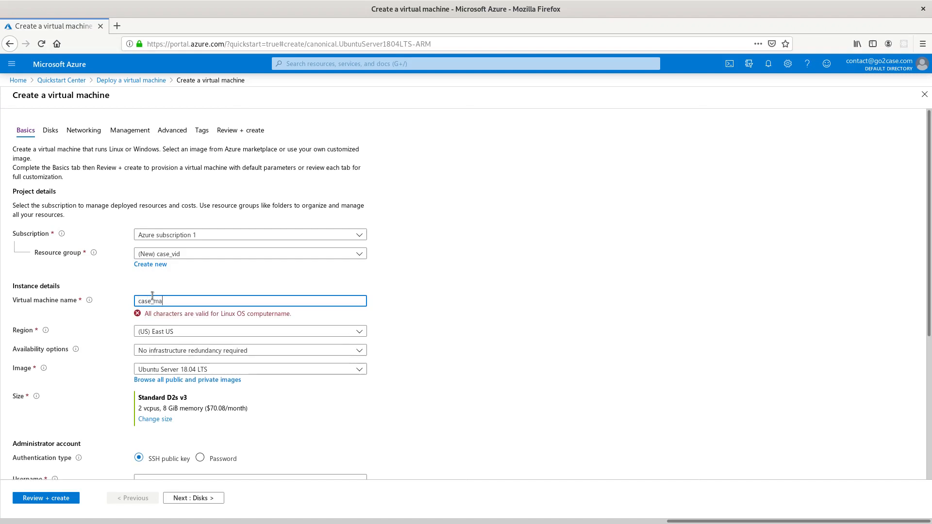
pyautogui.write('in')
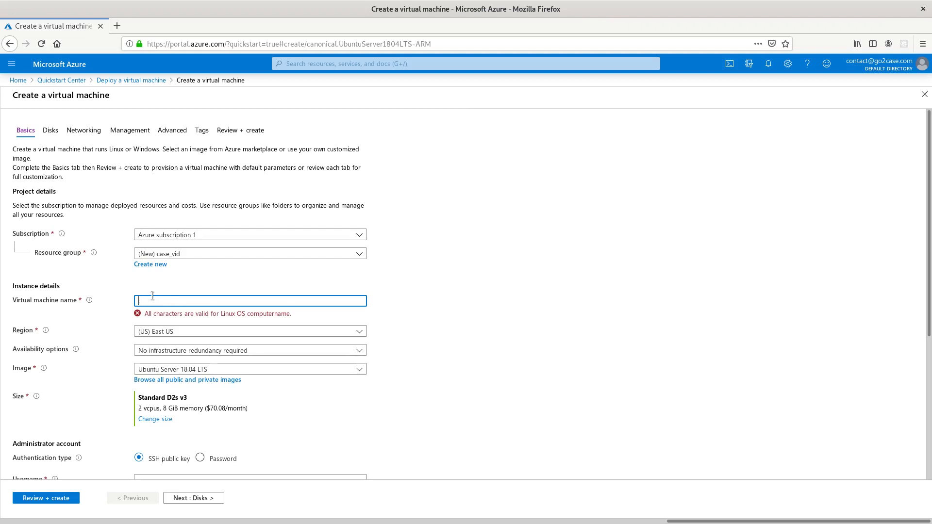
pyautogui.write('caseMain')
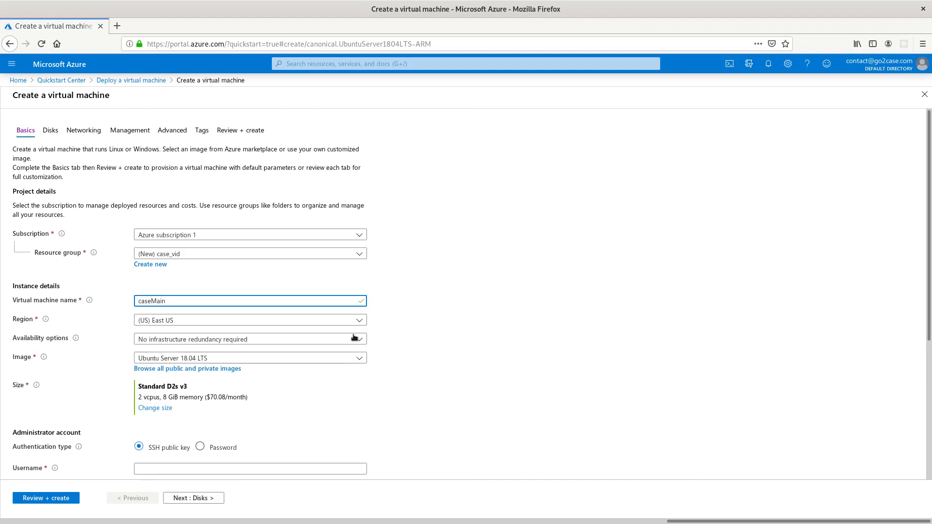
pyautogui.moveTo(295, 340)
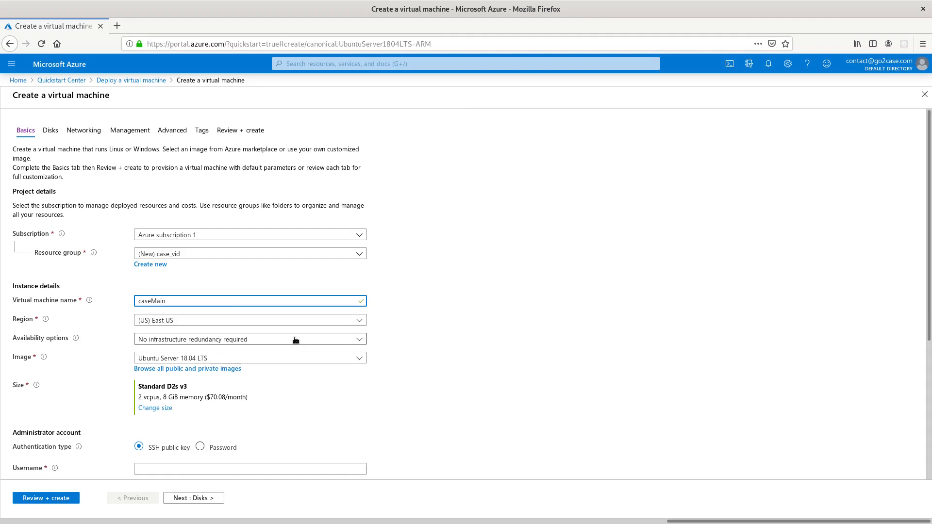
# Review Region and Availability options, keeping East US with no infrastructure redundancy
pyautogui.click(249, 320)
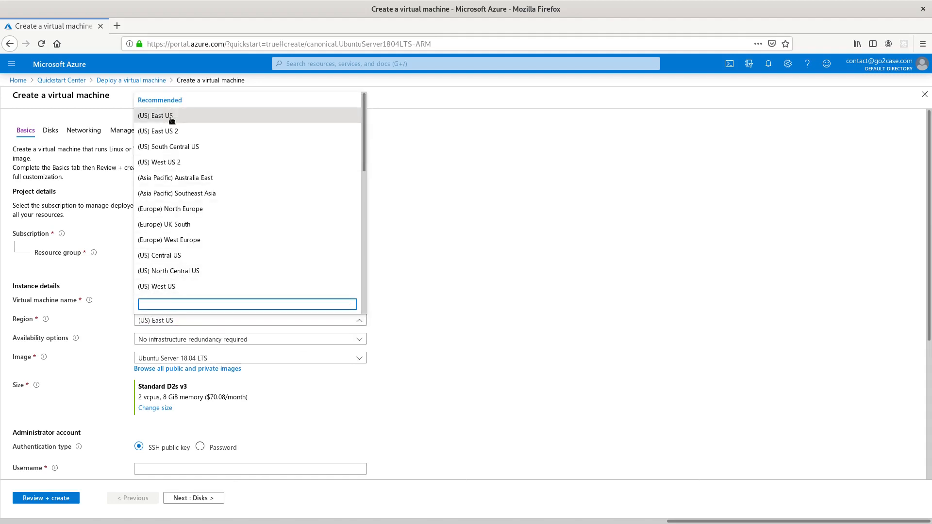
pyautogui.moveTo(241, 149)
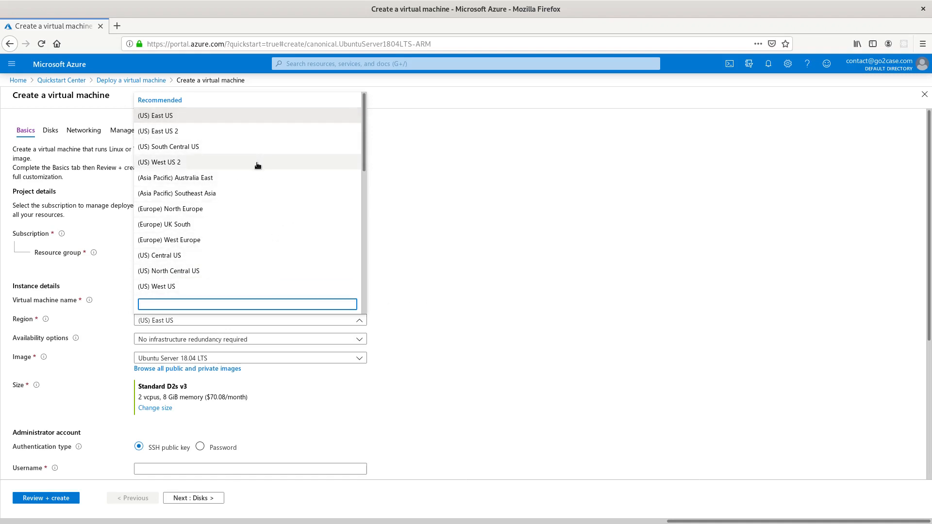
pyautogui.moveTo(367, 211)
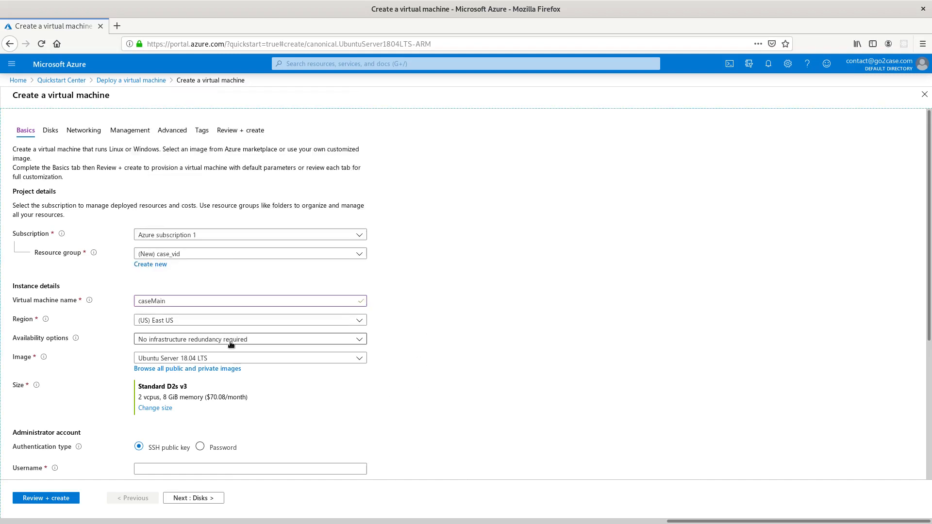
pyautogui.moveTo(314, 348)
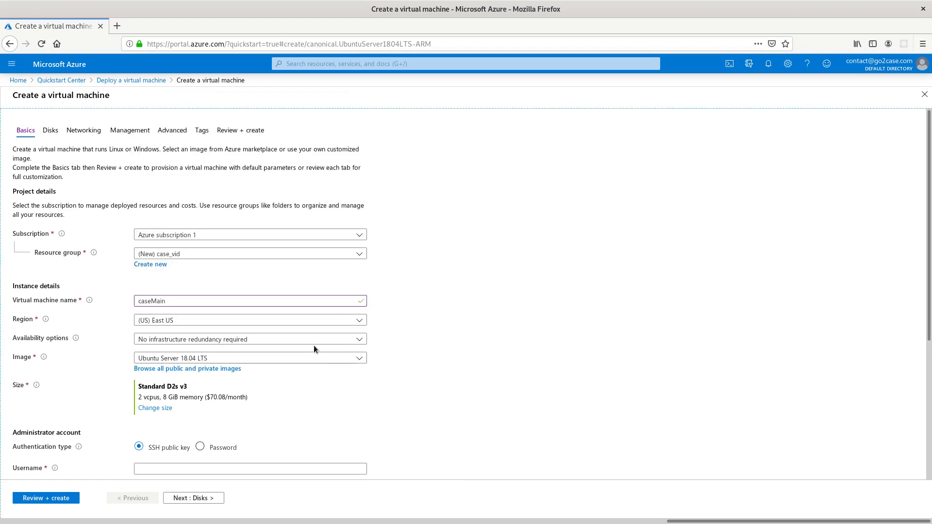
pyautogui.click(250, 338)
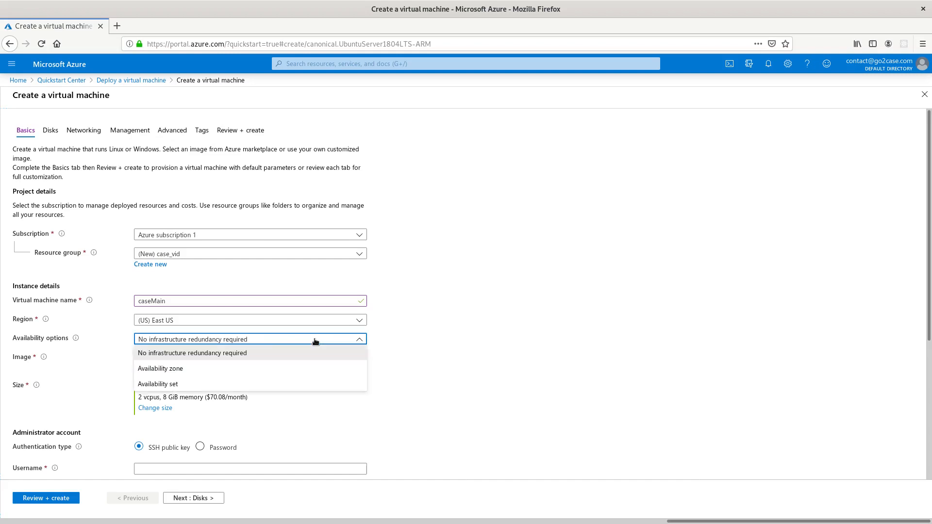
pyautogui.moveTo(404, 349)
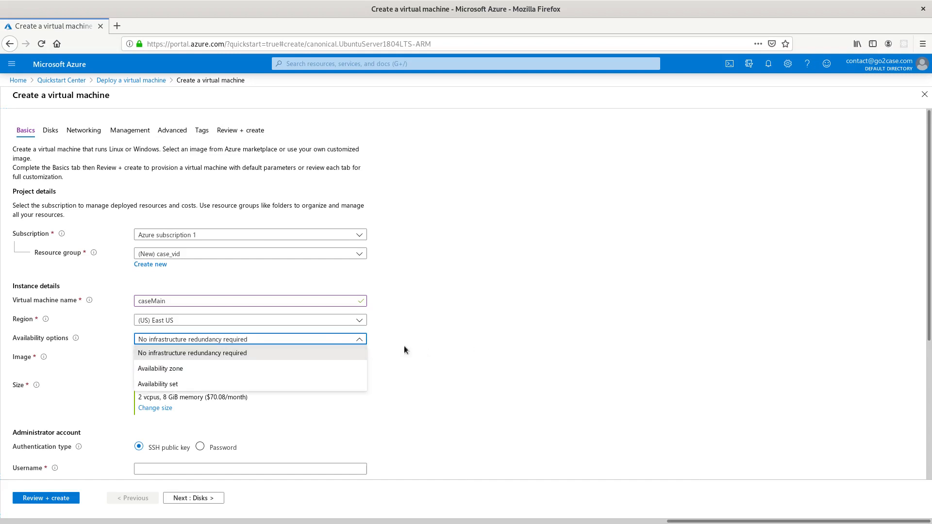
pyautogui.click(192, 352)
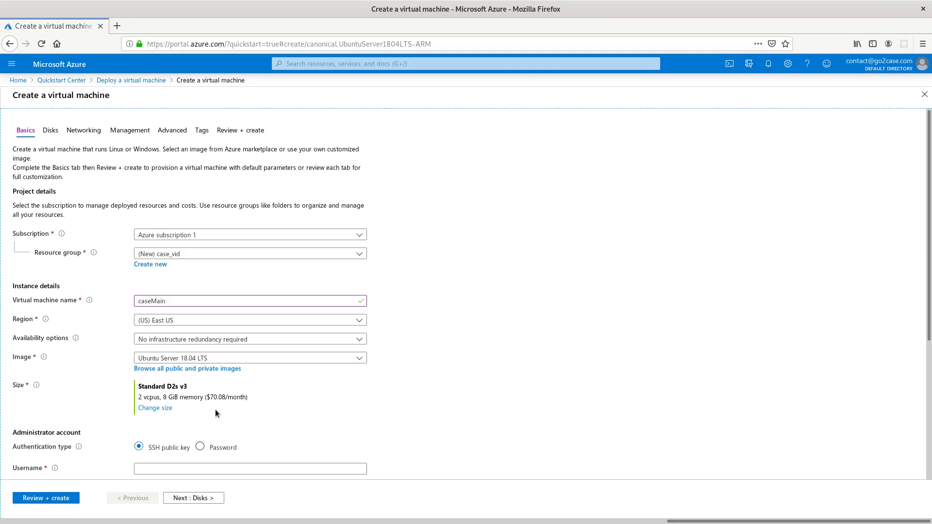
# Keep Ubuntu Server 18.04 LTS as the image and bring up the list of VM sizes
pyautogui.scroll(-3)
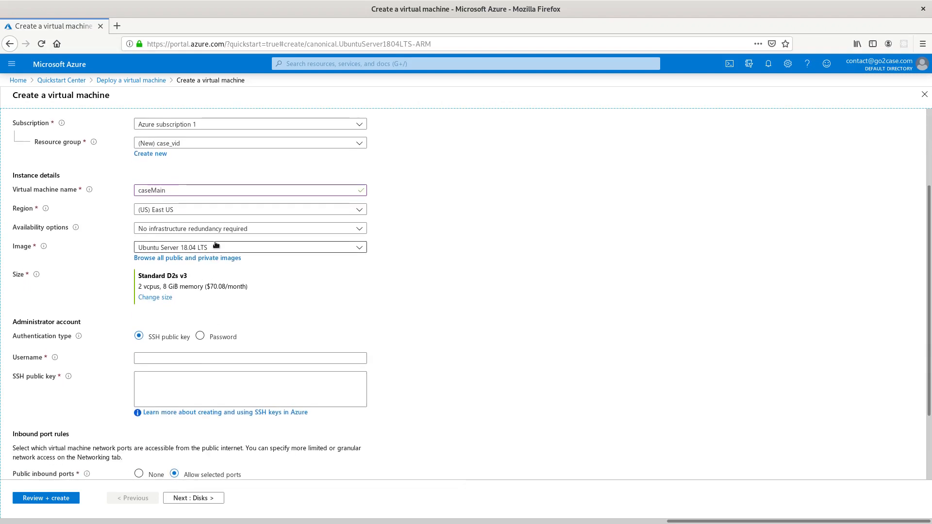
pyautogui.click(249, 247)
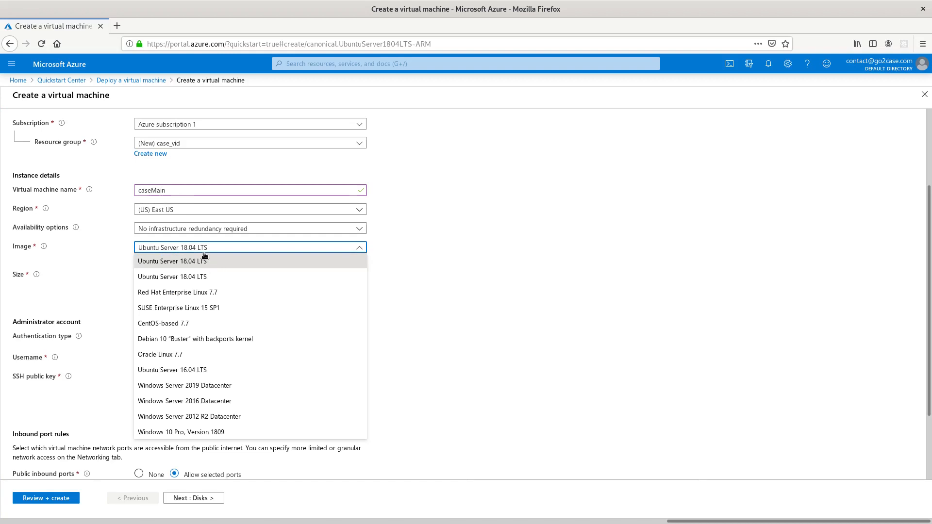
pyautogui.moveTo(440, 260)
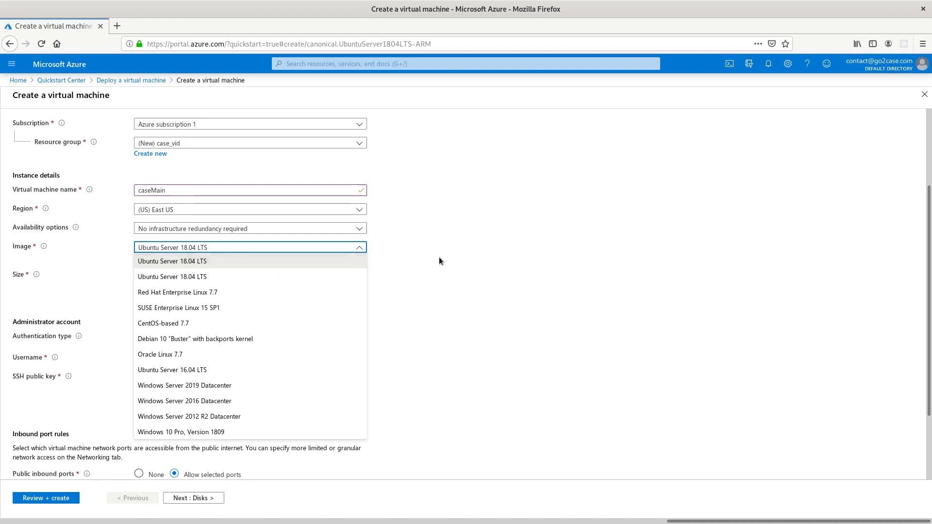
pyautogui.click(172, 262)
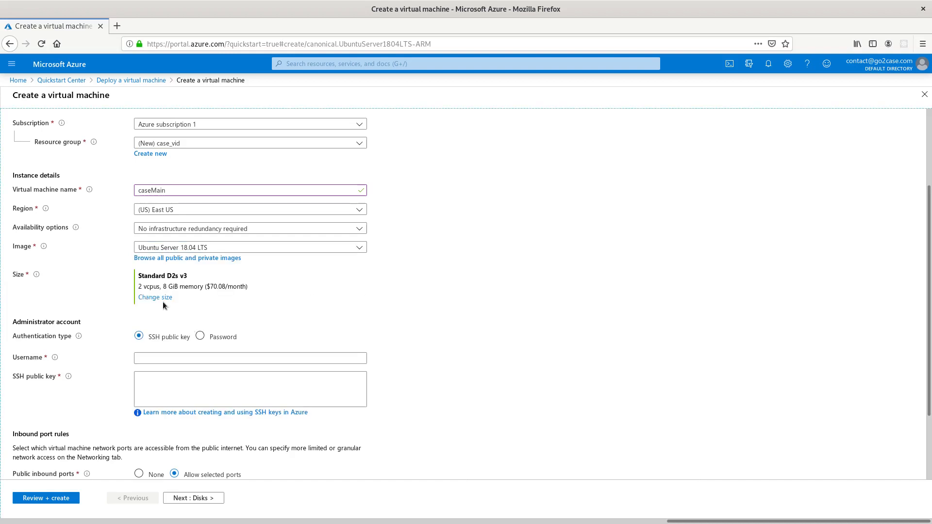
pyautogui.click(154, 297)
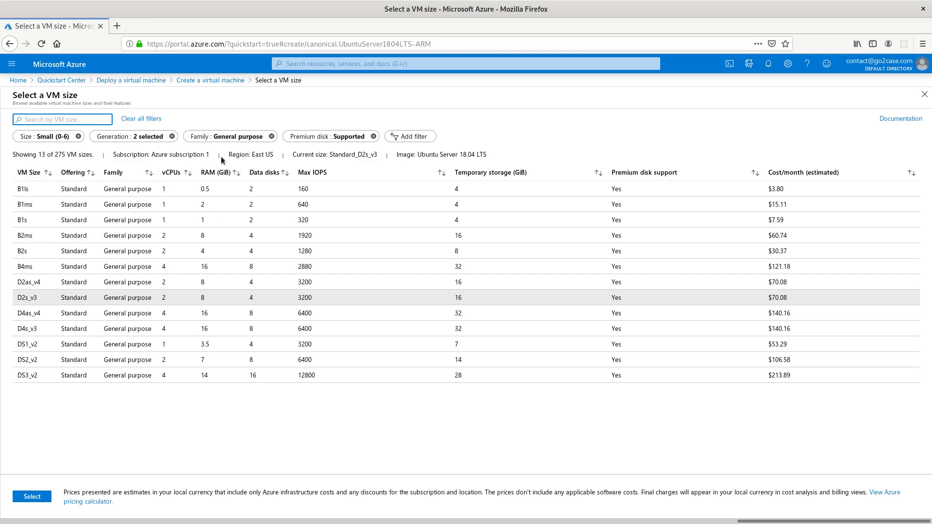
pyautogui.moveTo(224, 180)
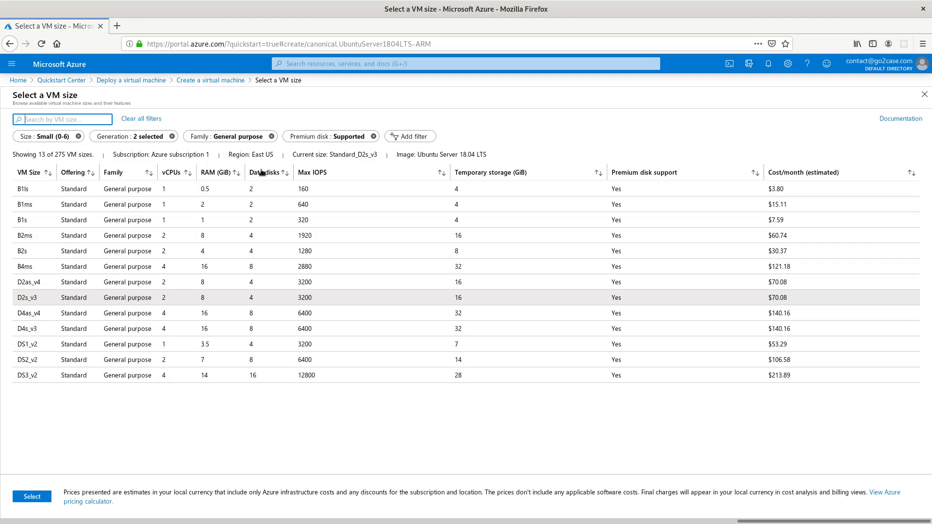
pyautogui.moveTo(297, 325)
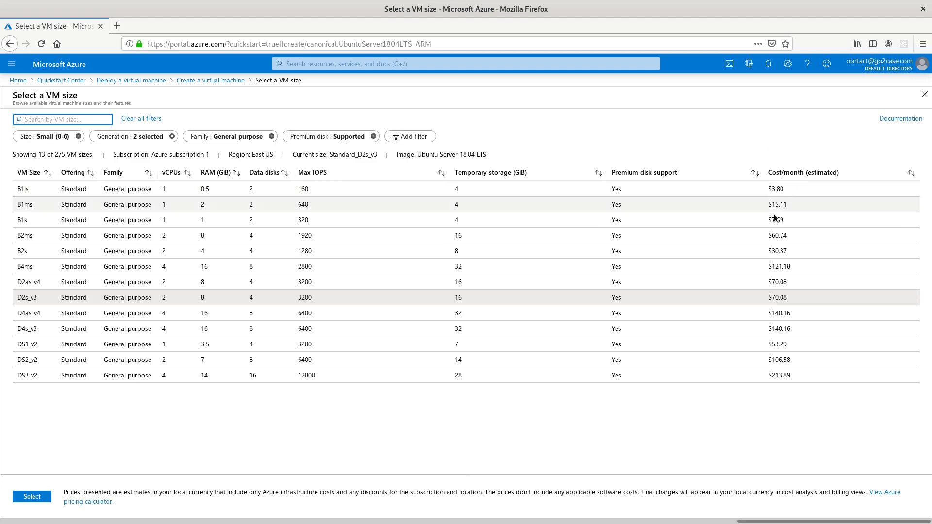
pyautogui.moveTo(790, 190)
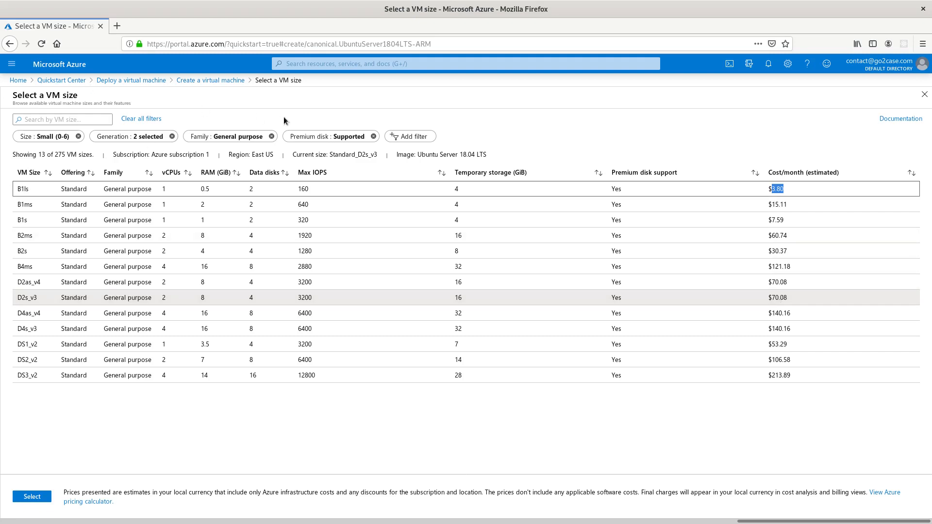
pyautogui.moveTo(760, 228)
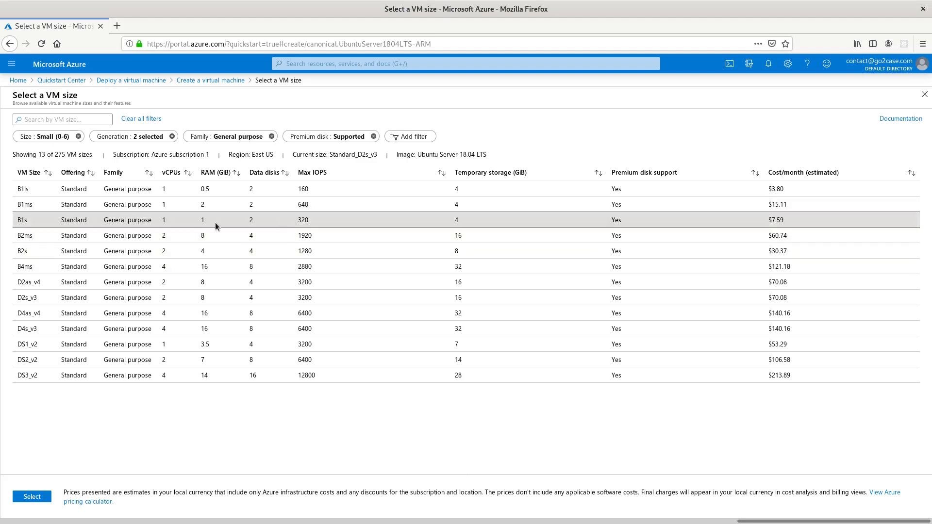
pyautogui.moveTo(55, 479)
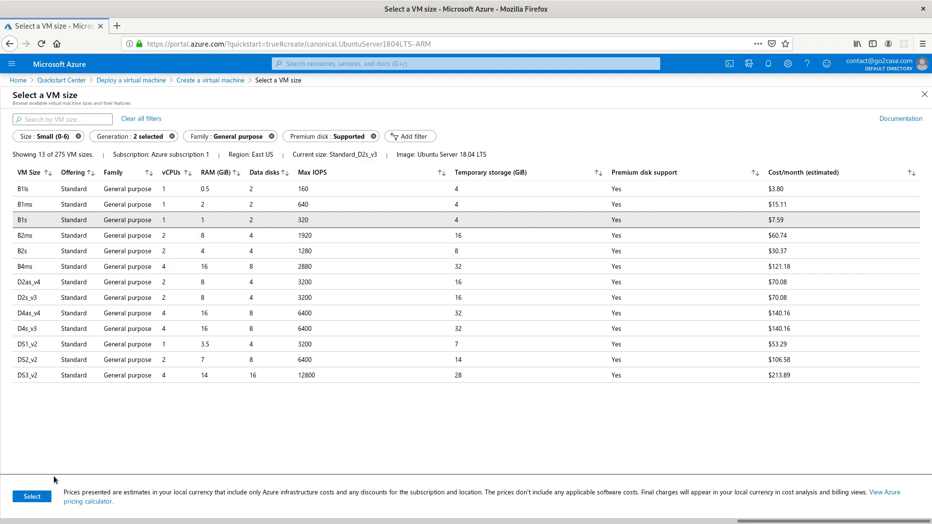
pyautogui.moveTo(31, 497)
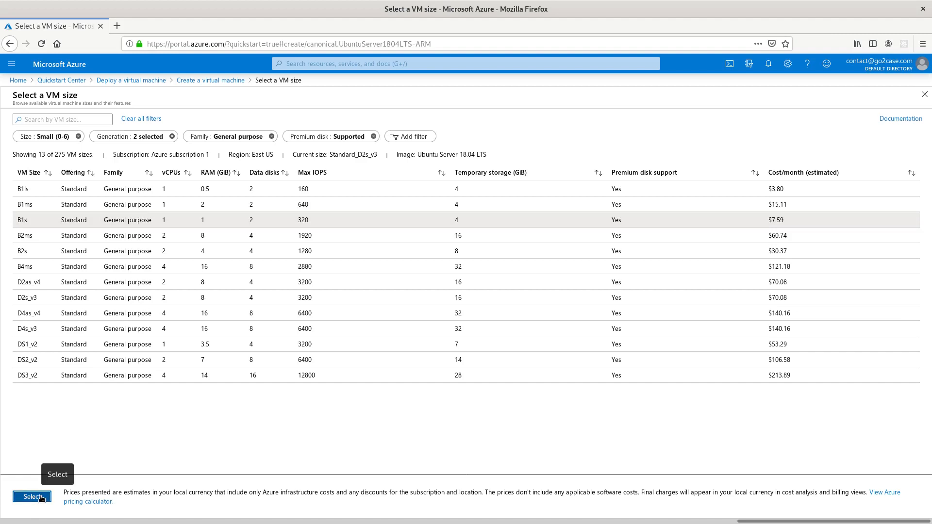
pyautogui.moveTo(60, 360)
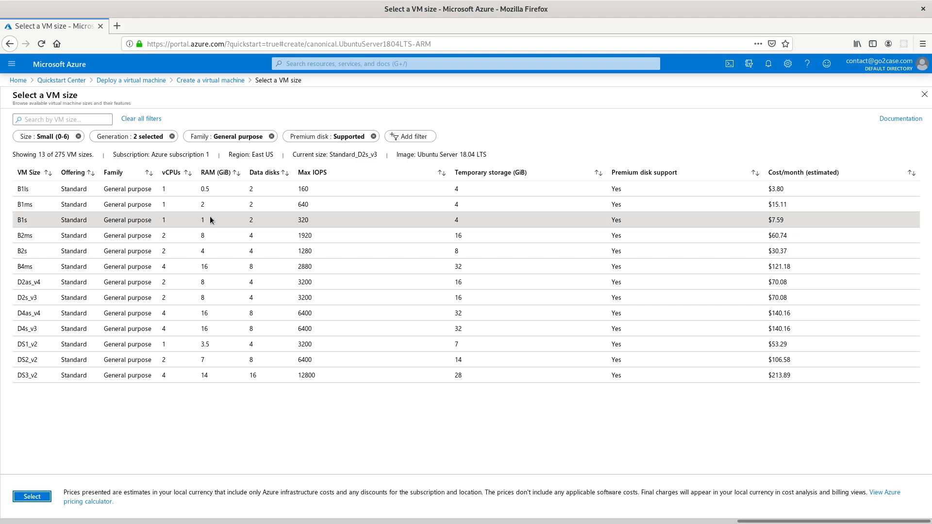
pyautogui.moveTo(212, 204)
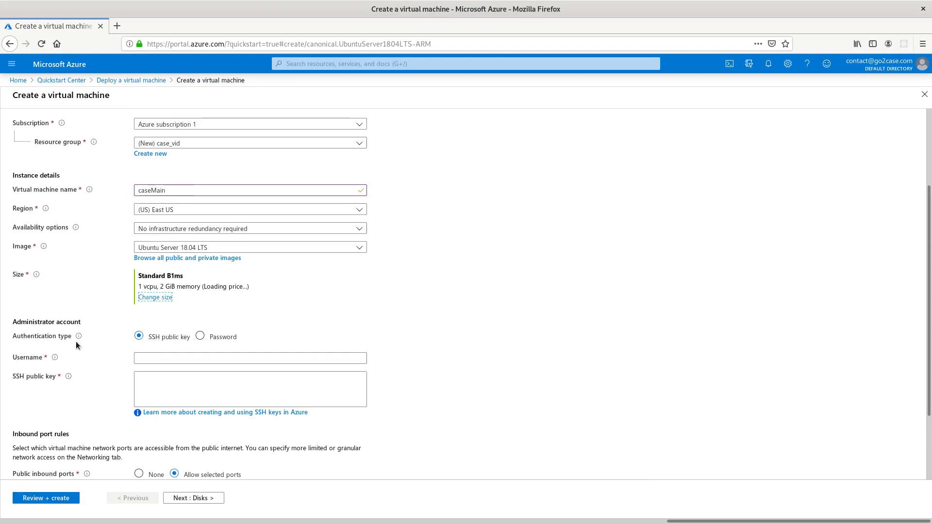
pyautogui.moveTo(282, 353)
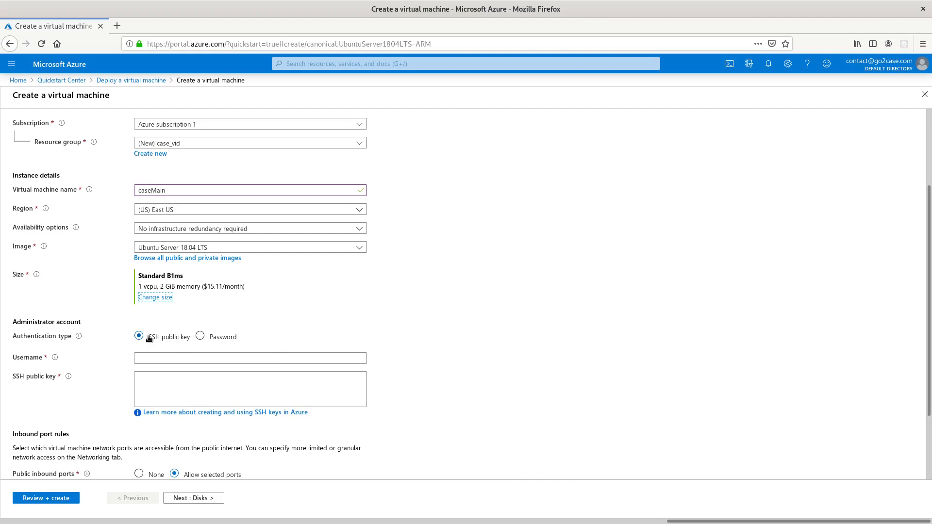
pyautogui.moveTo(197, 346)
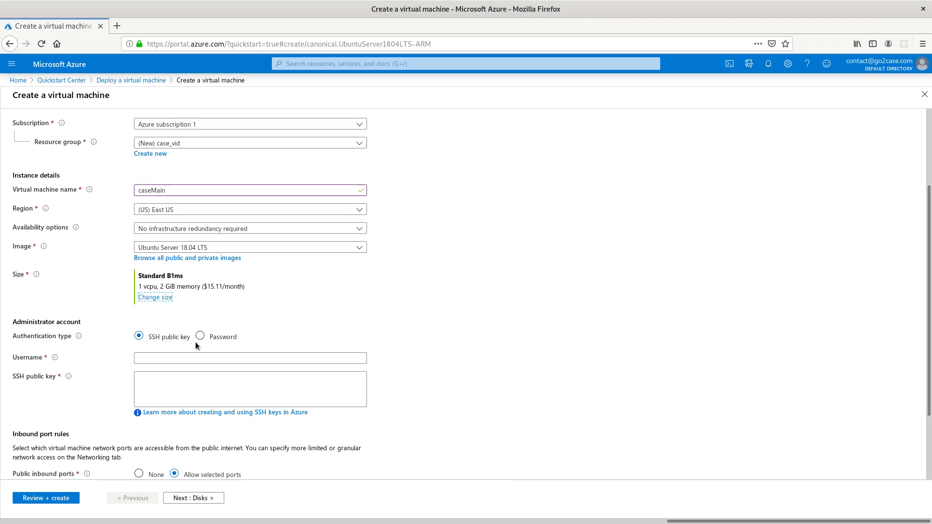
# Toggle the administrator Authentication type between SSH public key and Password, leaving Password selected
pyautogui.click(199, 337)
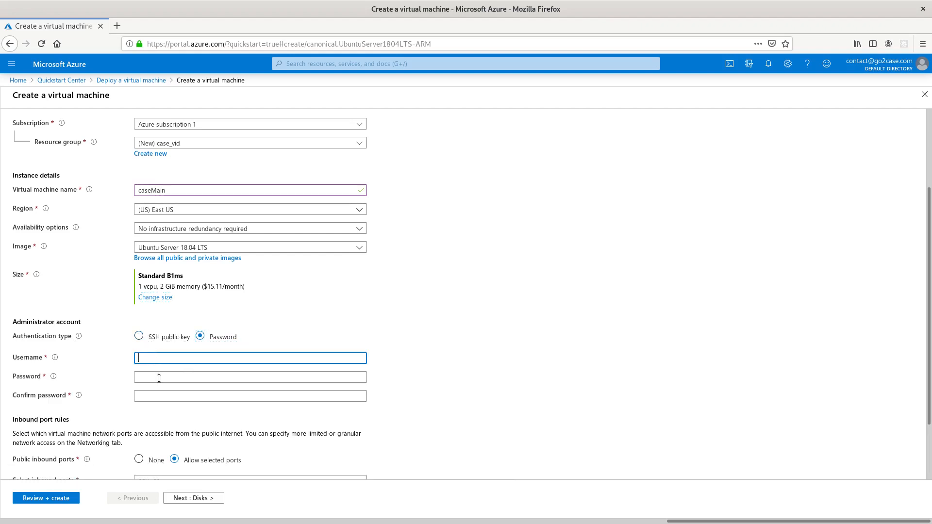
pyautogui.click(139, 336)
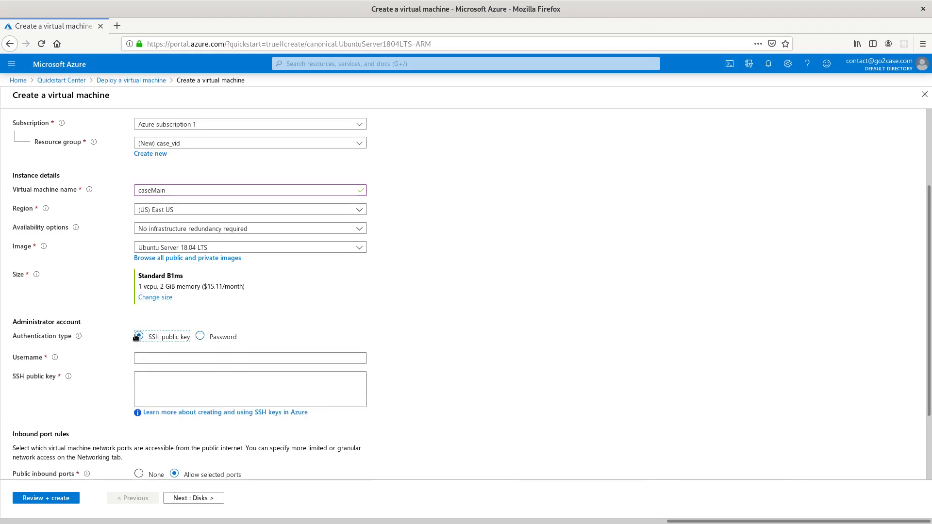
pyautogui.click(138, 336)
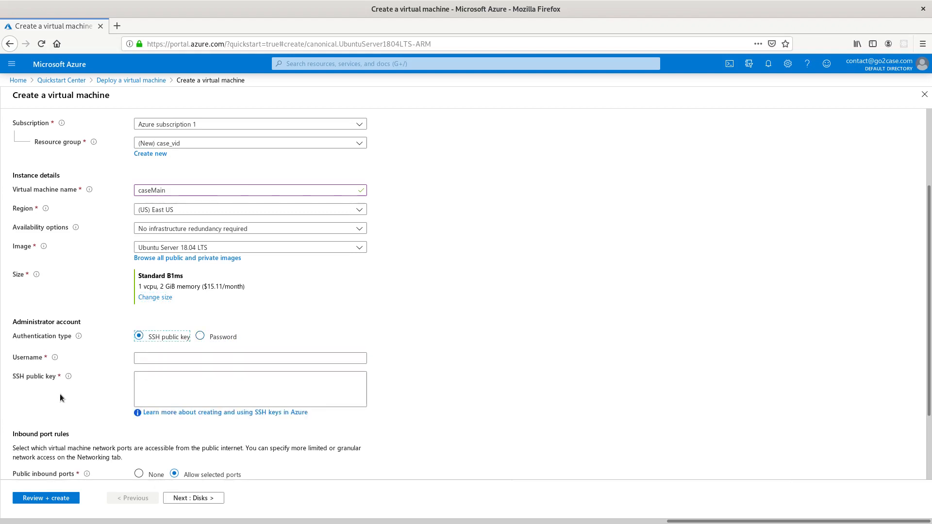
pyautogui.scroll(-3)
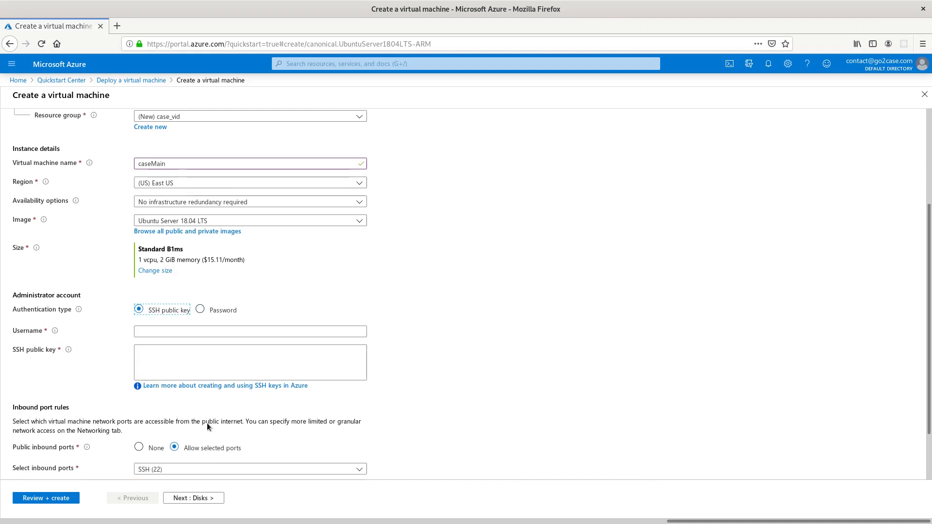
pyautogui.scroll(-3)
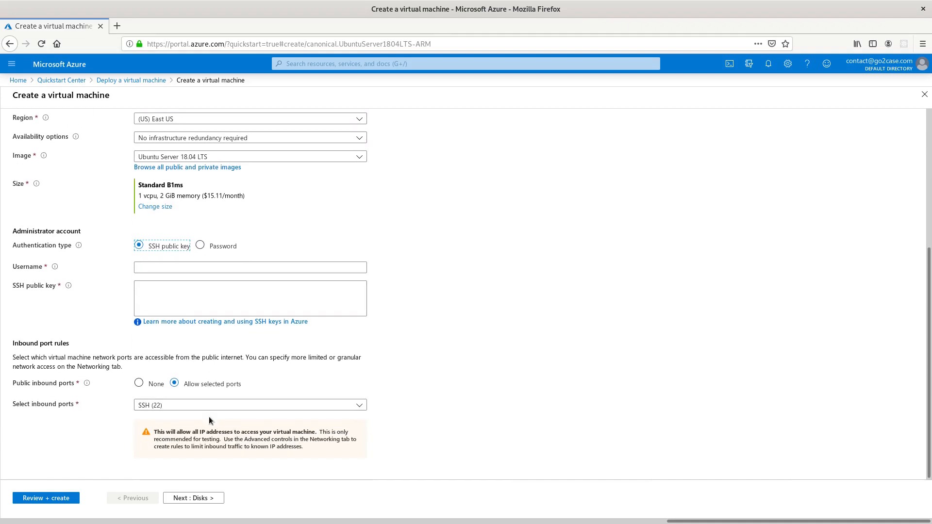
pyautogui.scroll(-3)
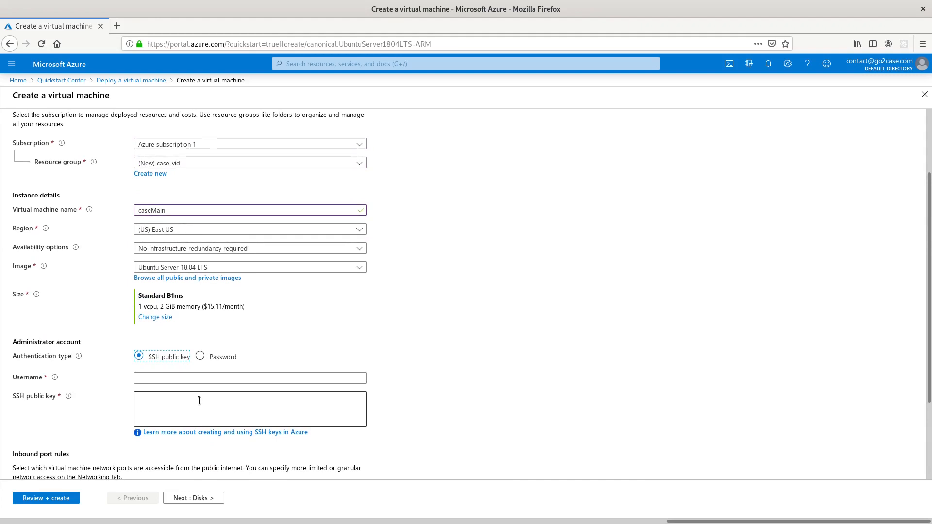
pyautogui.click(200, 356)
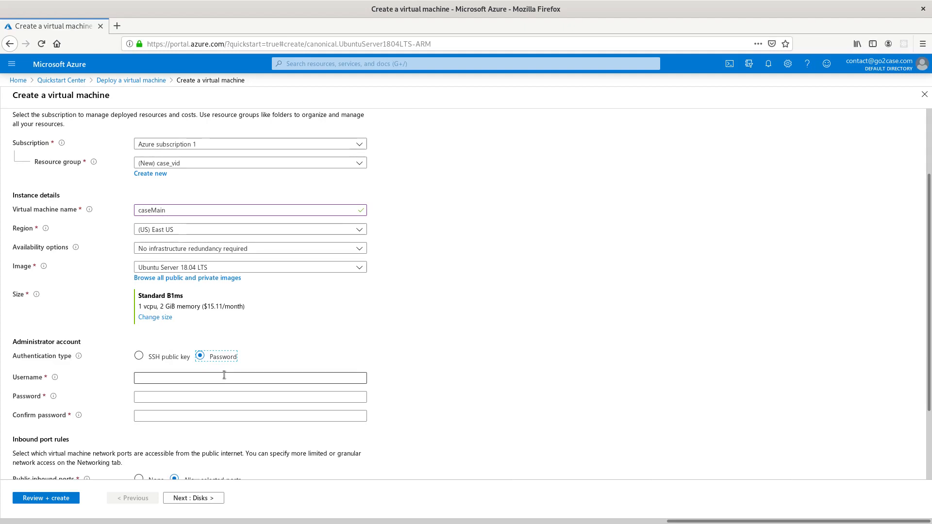
pyautogui.click(139, 356)
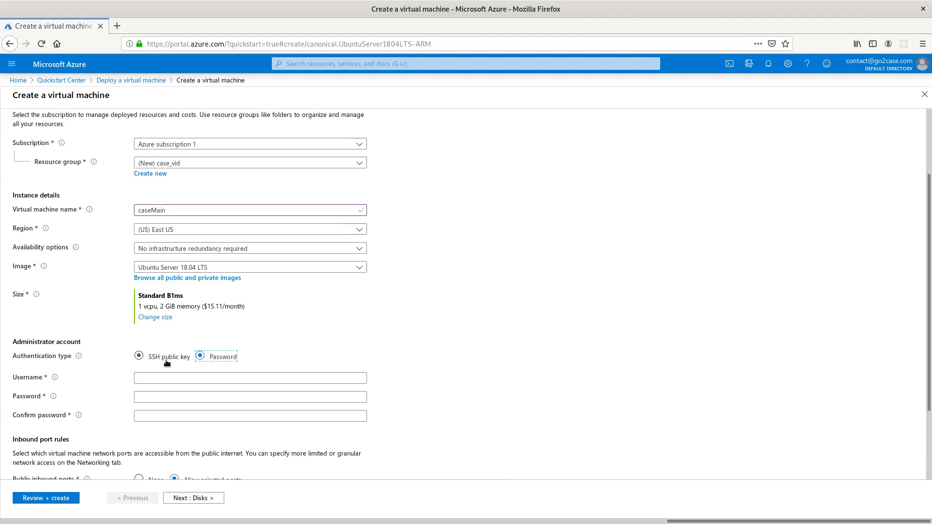
pyautogui.click(216, 356)
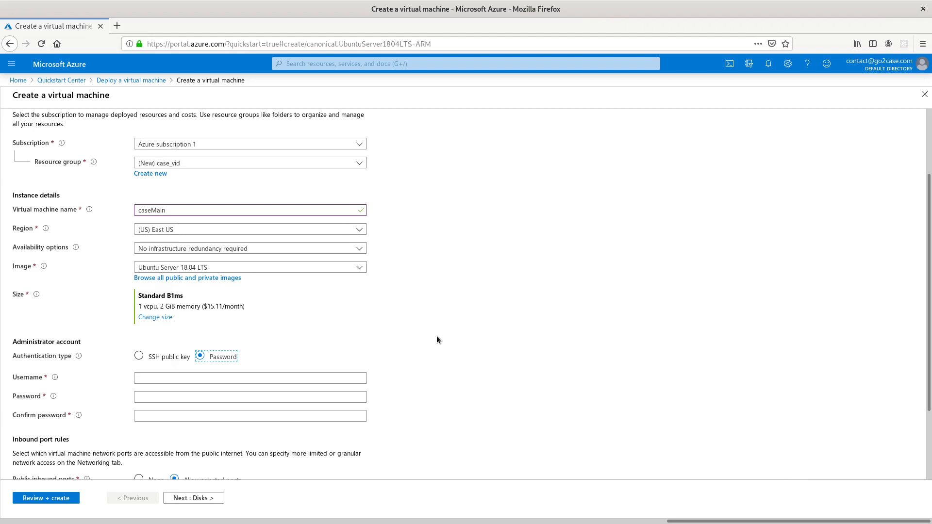
# Set administrator username case with a confirmed password, keeping inbound port SSH (22)
pyautogui.click(249, 378)
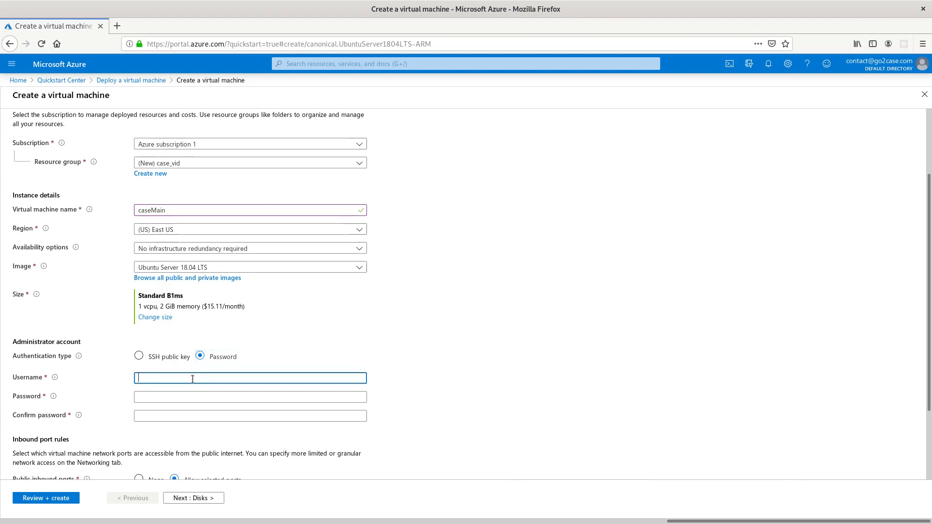
pyautogui.write('case')
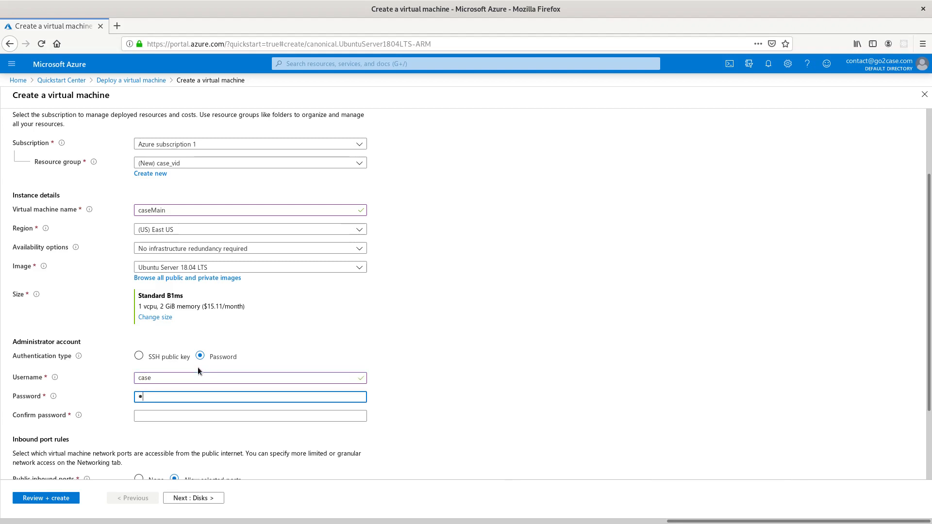
pyautogui.write('password')
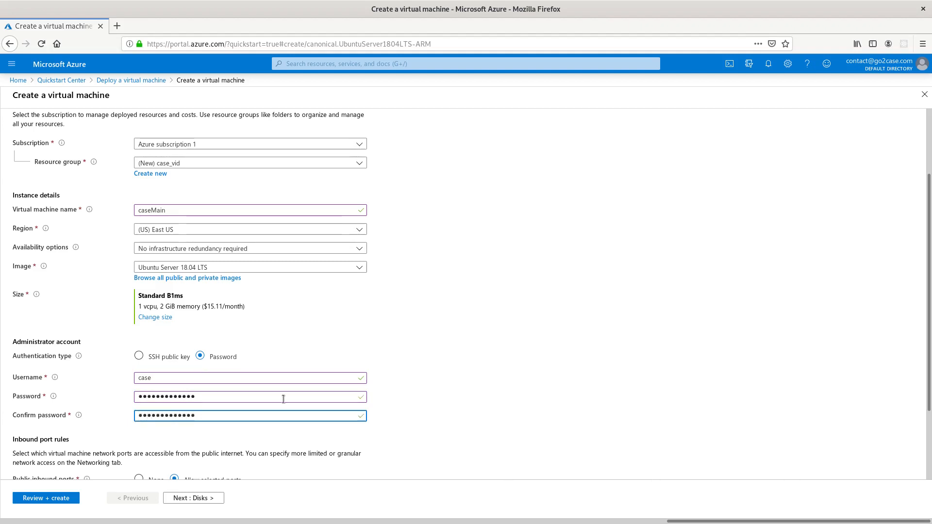
pyautogui.scroll(-3)
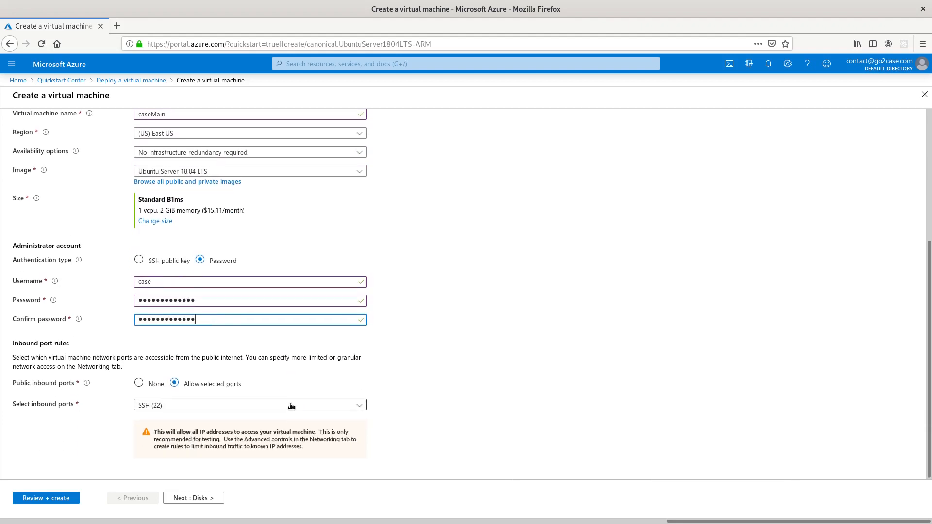
pyautogui.click(250, 405)
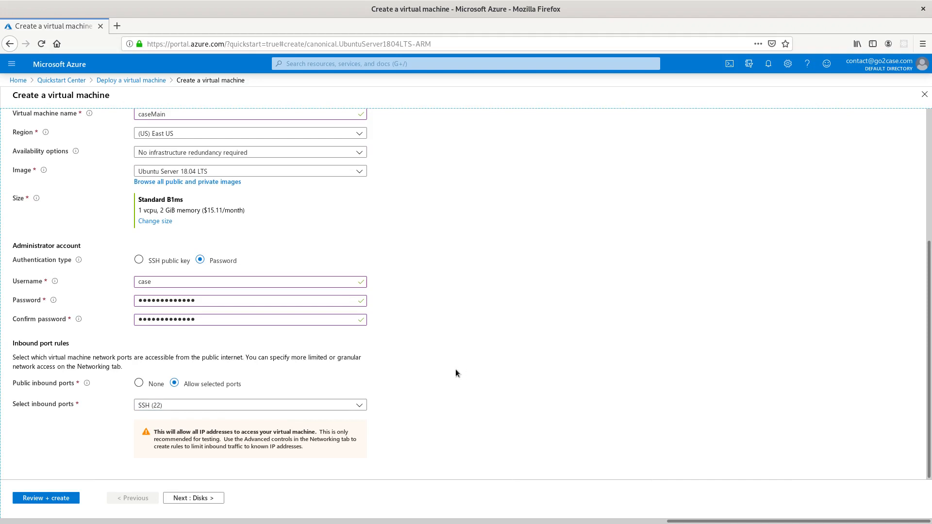
pyautogui.moveTo(279, 389)
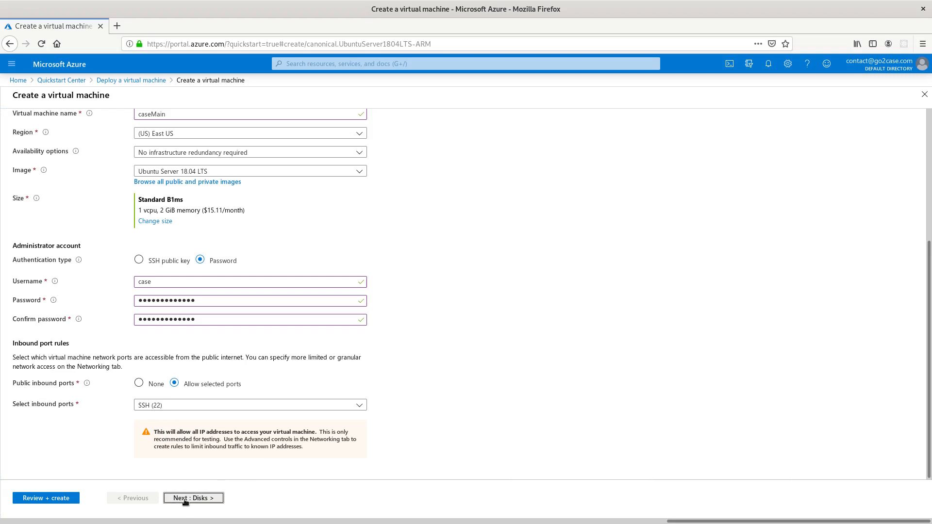
# Advance past Disks with Premium SSD to the Networking settings with case_vid-vnet
pyautogui.click(192, 498)
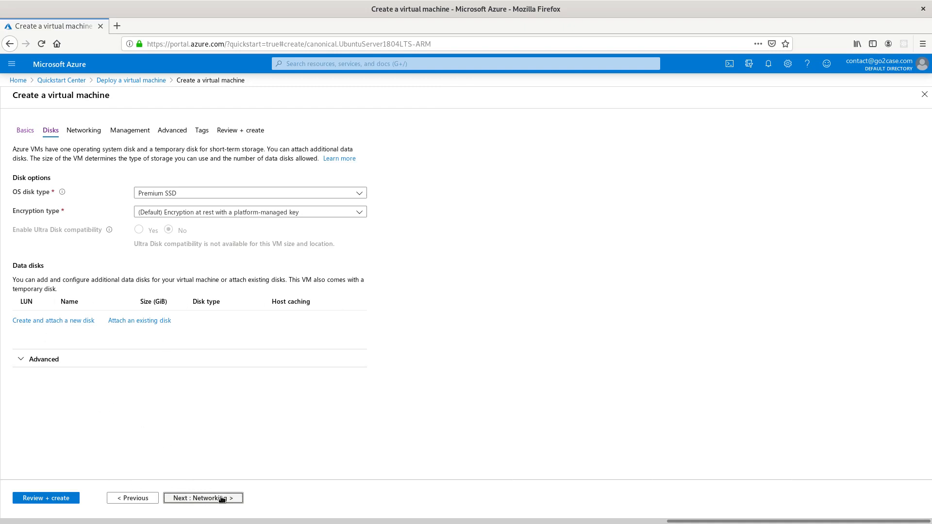
pyautogui.click(203, 498)
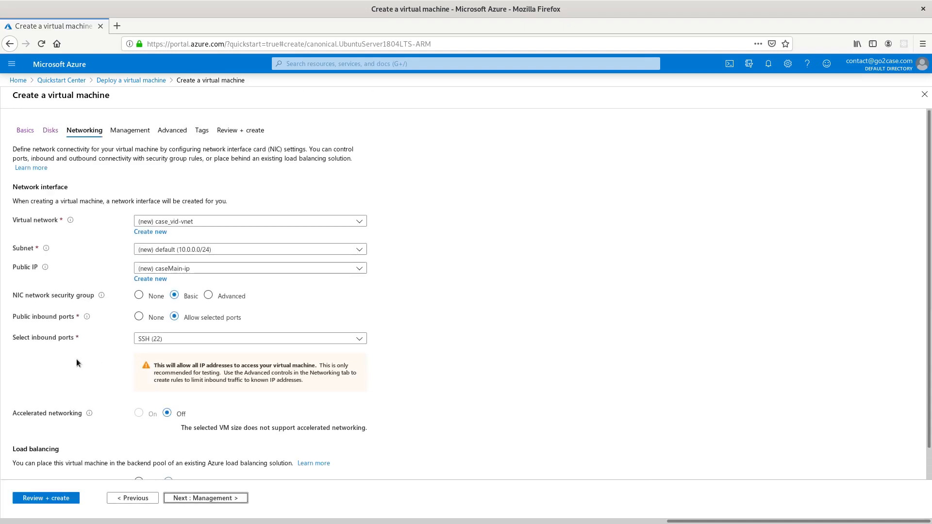
pyautogui.scroll(-3)
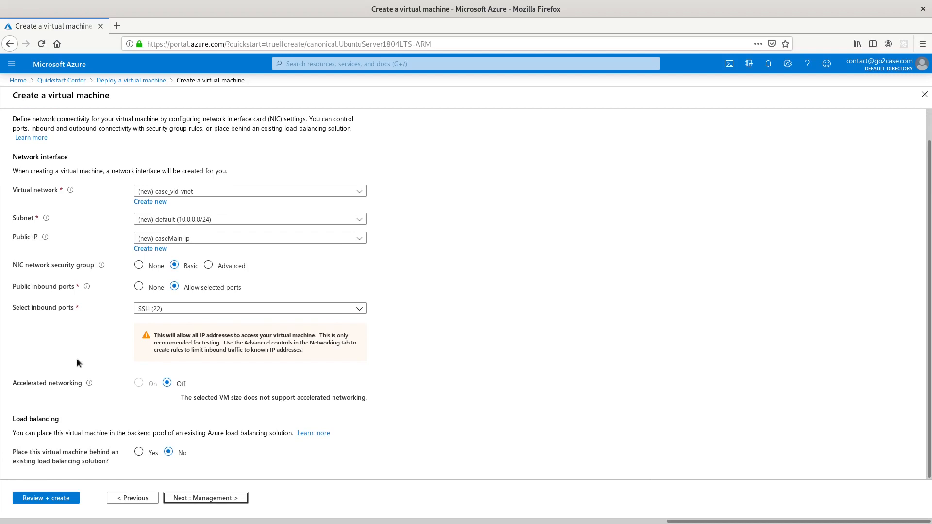
pyautogui.moveTo(176, 188)
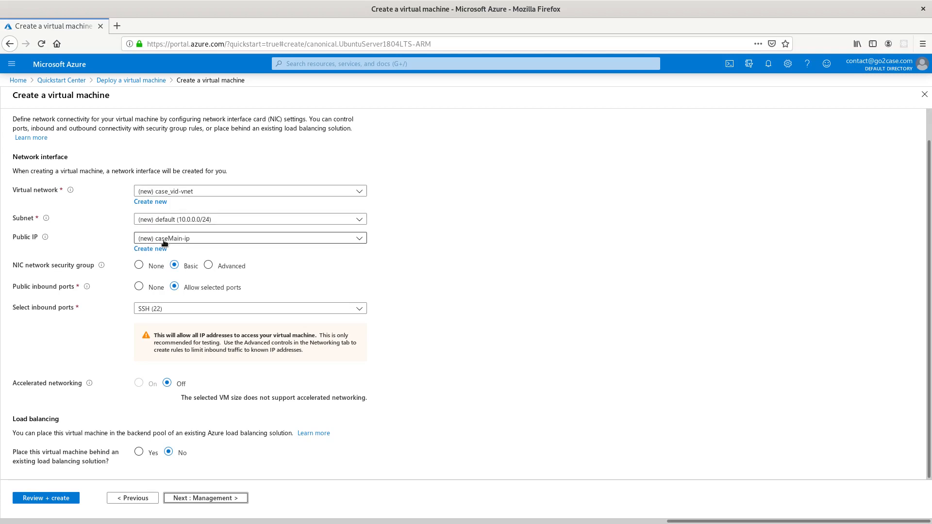
pyautogui.click(249, 239)
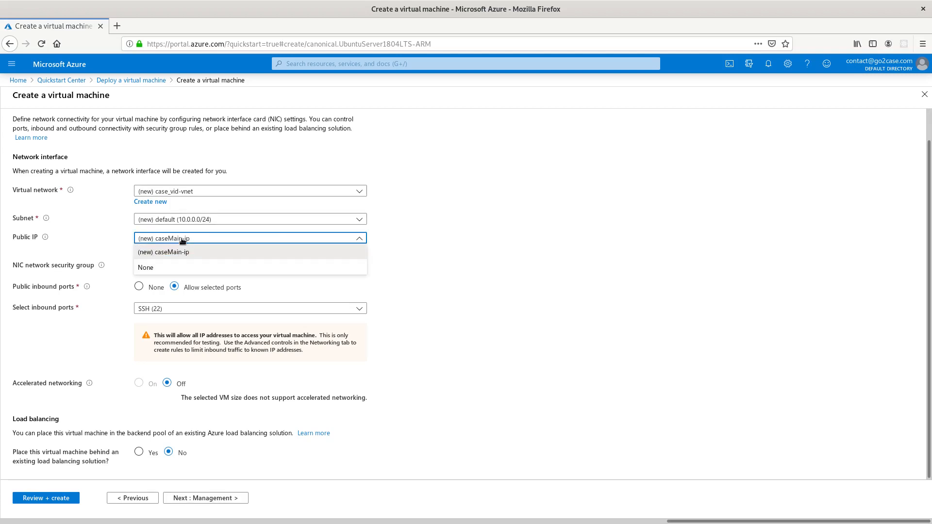
pyautogui.click(163, 252)
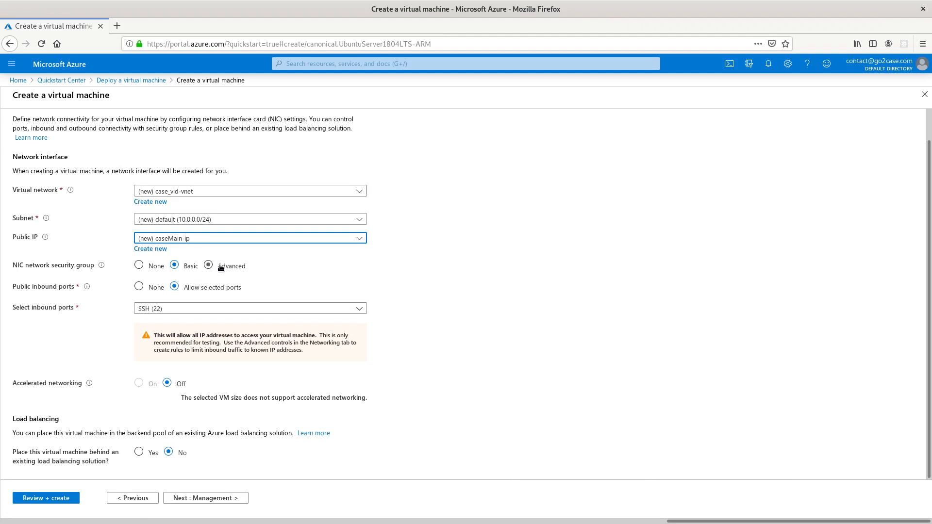
pyautogui.click(217, 266)
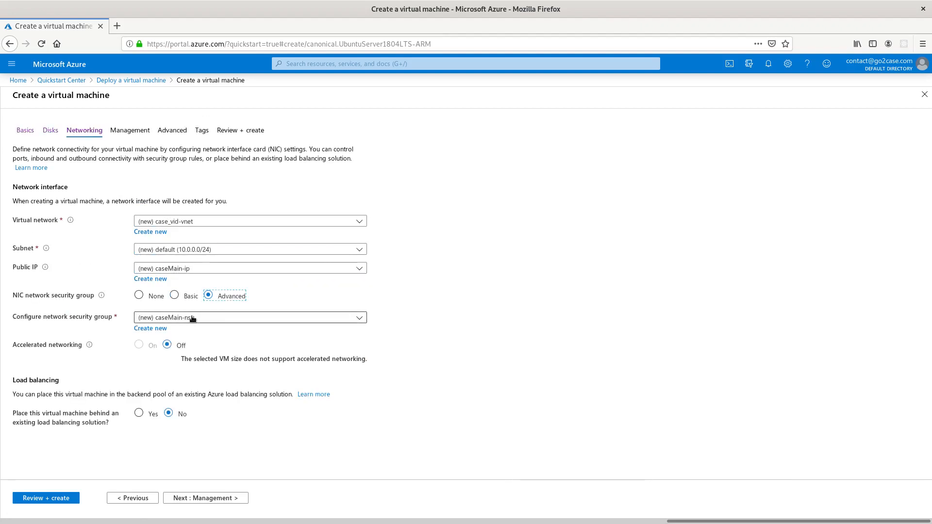
pyautogui.click(174, 295)
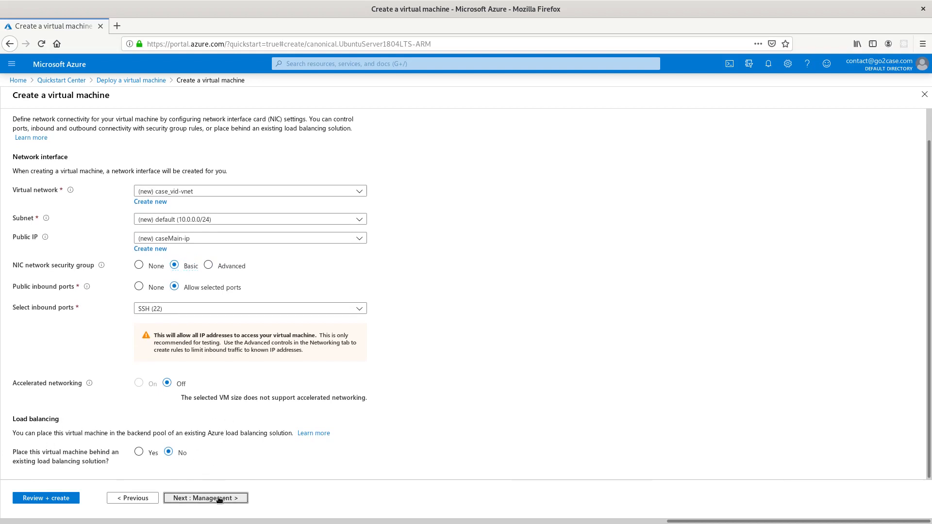
pyautogui.moveTo(205, 498)
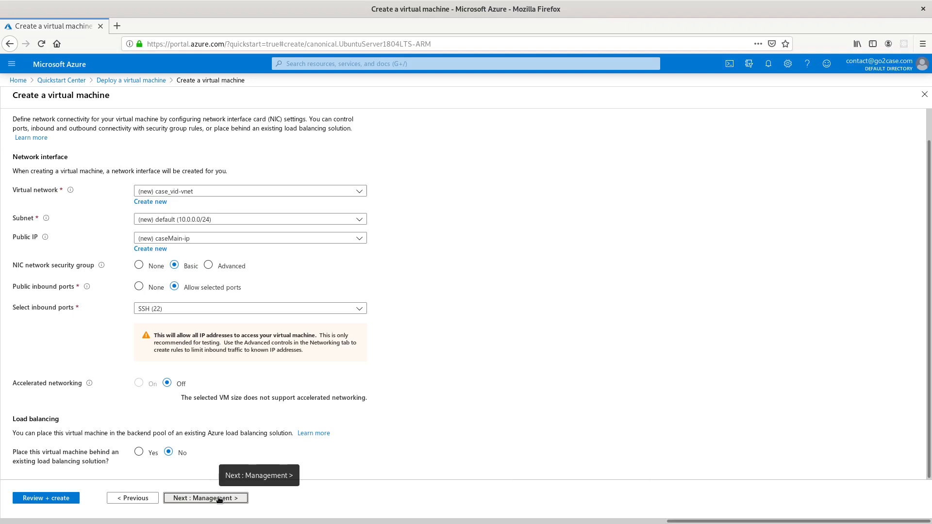
# Leave Management defaults (basic security plan, boot diagnostics with caseviddiag storage) and advance to Advanced
pyautogui.click(205, 497)
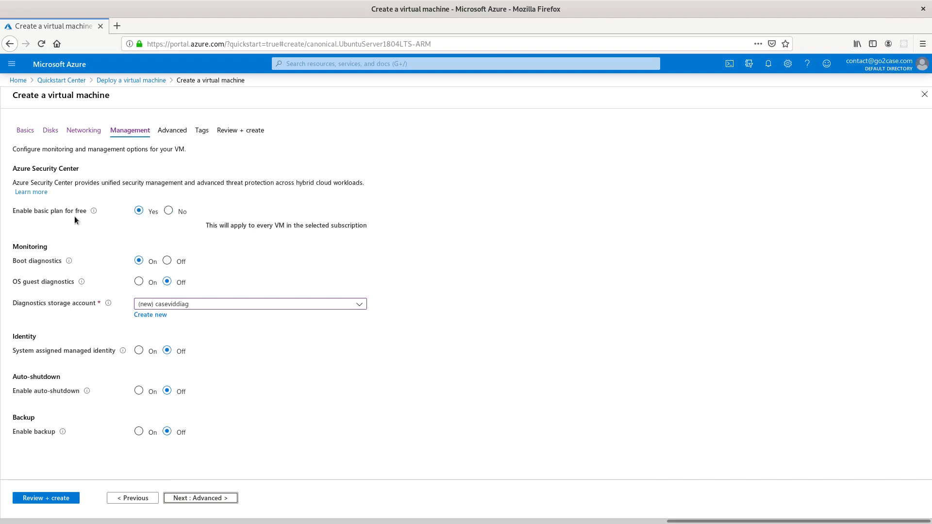
pyautogui.moveTo(221, 260)
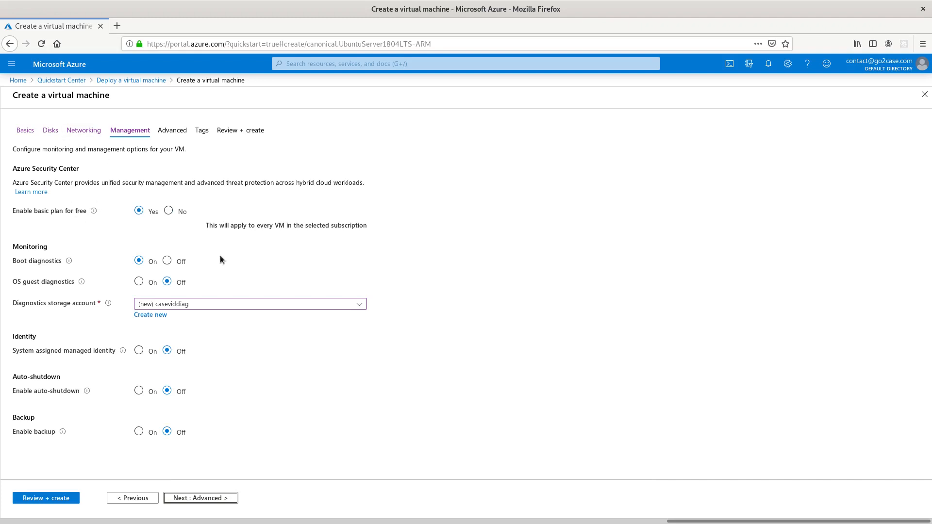
pyautogui.moveTo(151, 224)
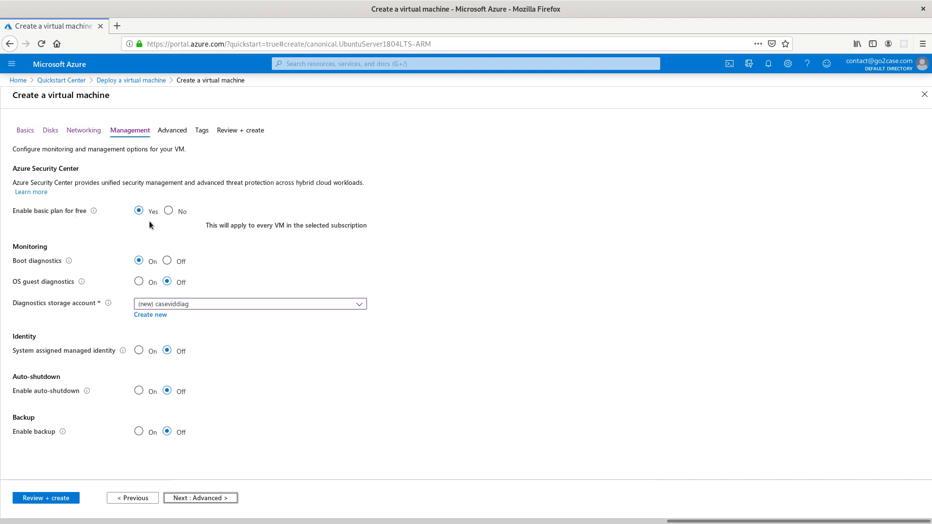
pyautogui.moveTo(70, 220)
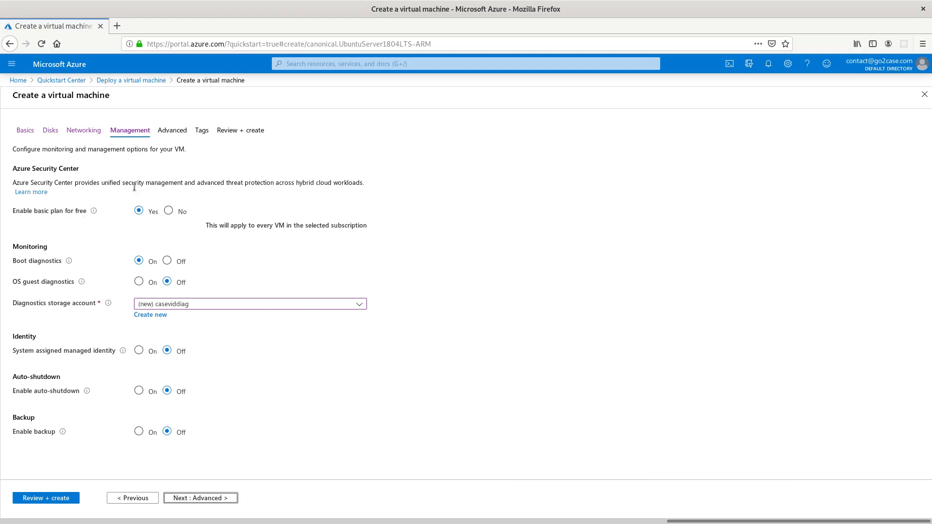
pyautogui.moveTo(59, 281)
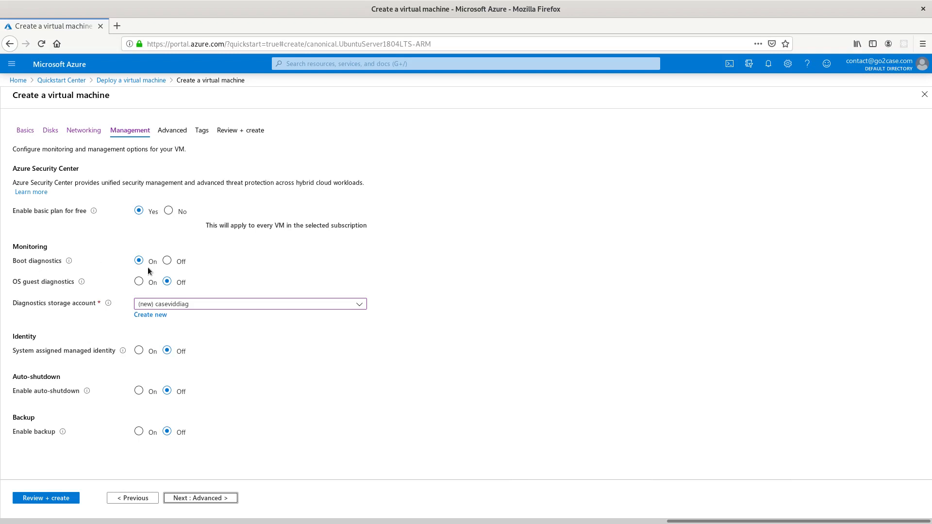
pyautogui.moveTo(147, 253)
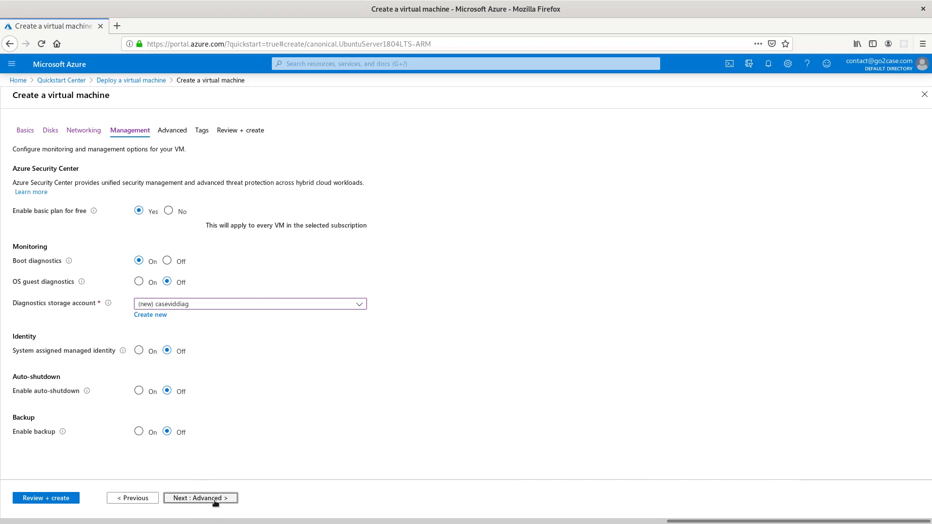
pyautogui.click(200, 497)
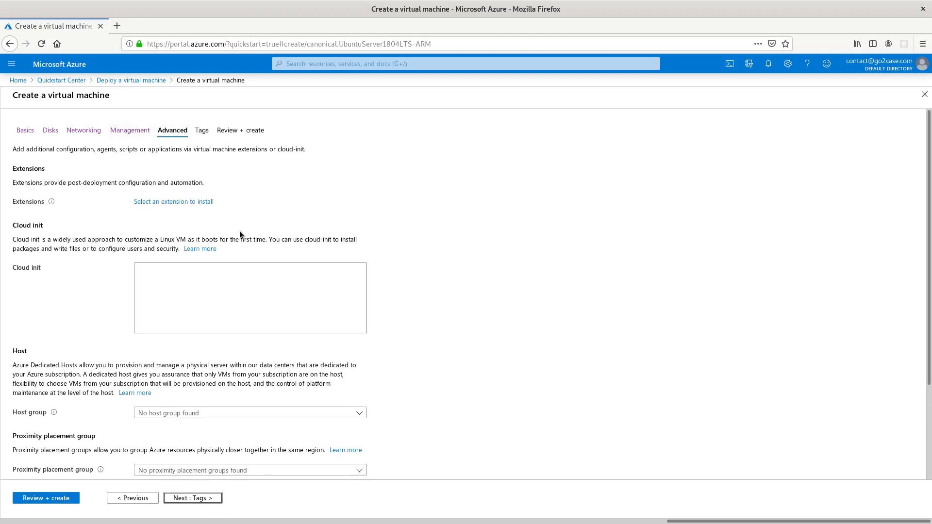
pyautogui.scroll(-3)
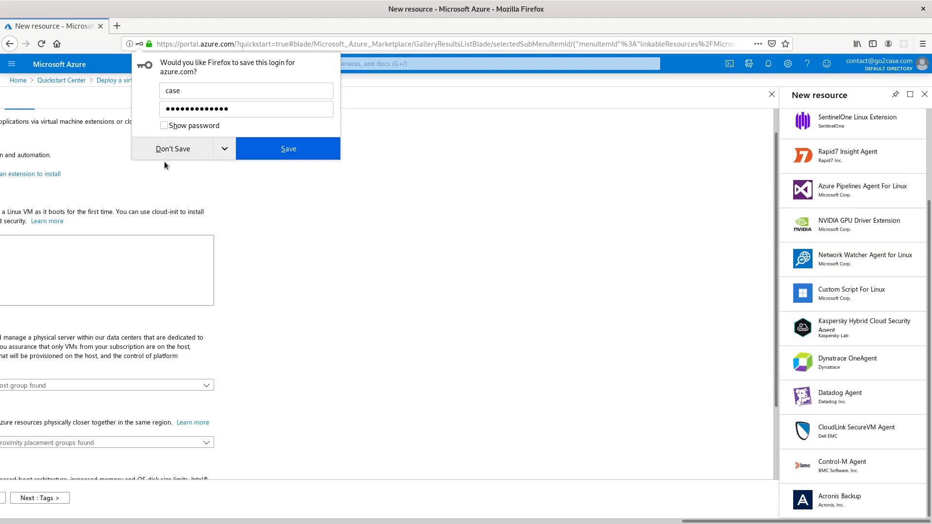
pyautogui.click(172, 148)
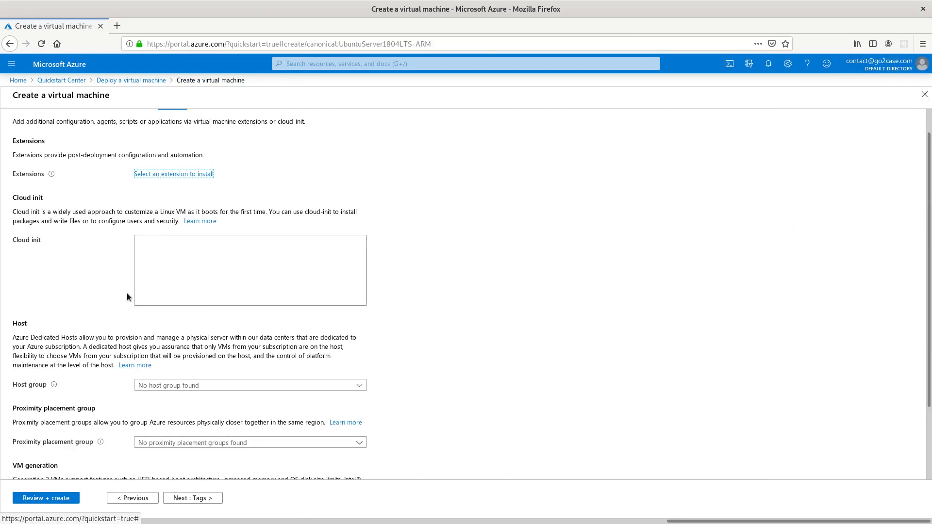
pyautogui.scroll(-3)
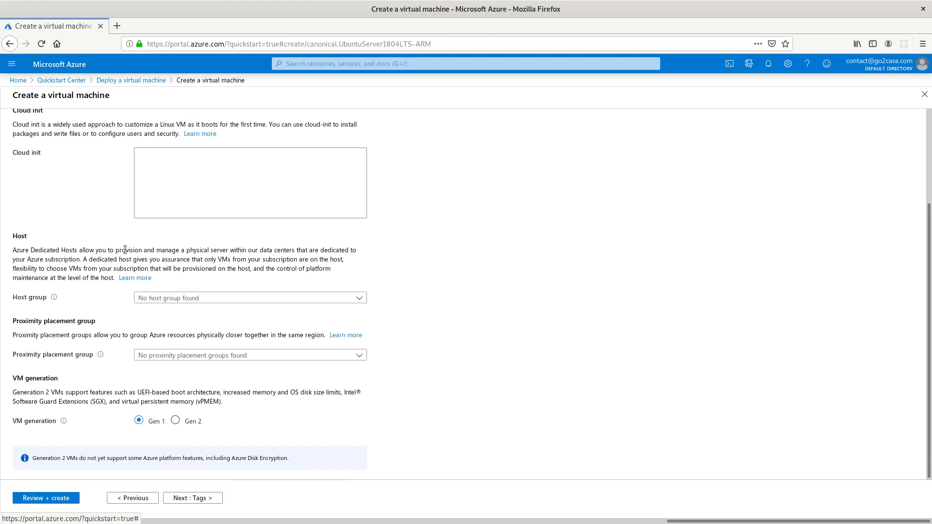
pyautogui.moveTo(231, 286)
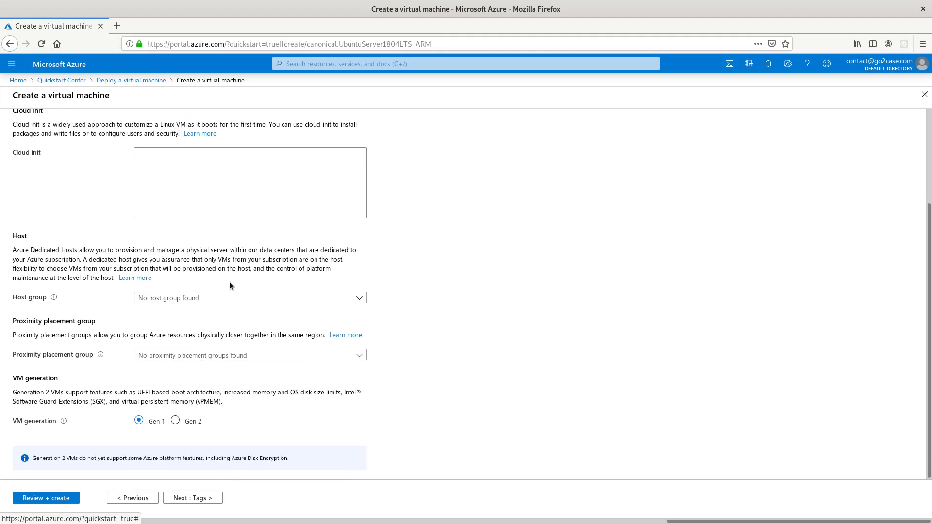
pyautogui.moveTo(201, 247)
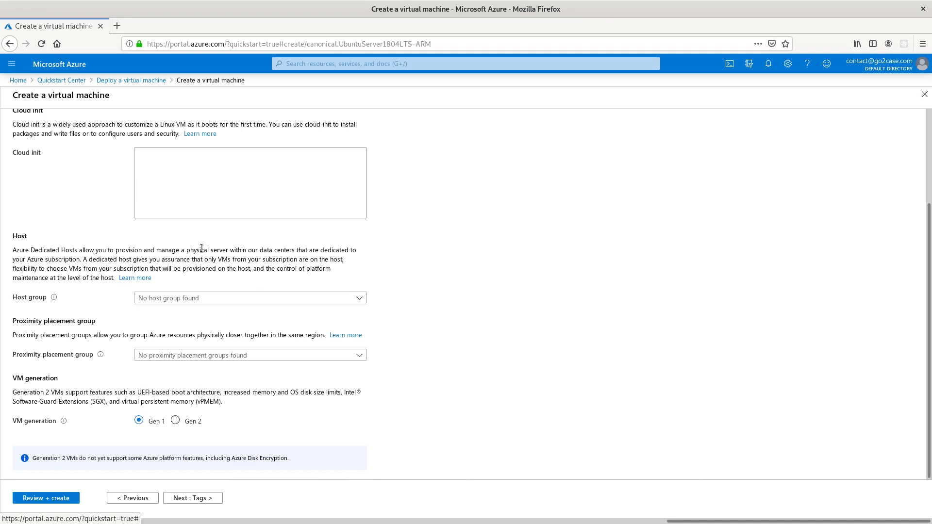
pyautogui.moveTo(63, 263)
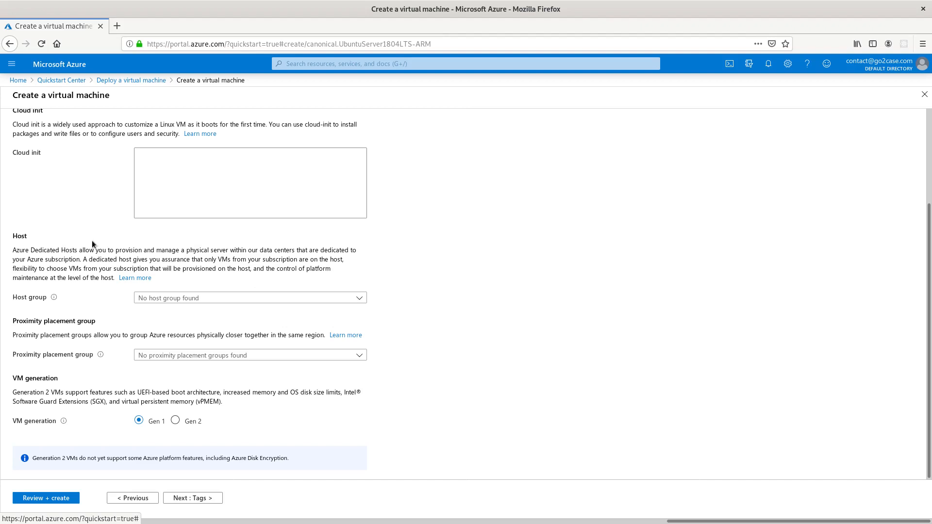
pyautogui.moveTo(90, 259)
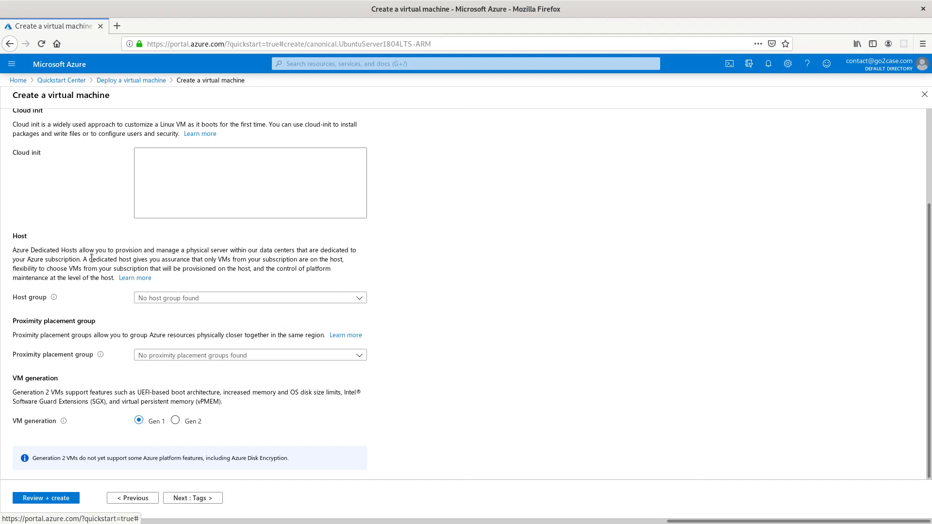
# Skim the dedicated host explanation, keep Gen 1 defaults, and advance to Tags
pyautogui.moveTo(82, 259); pyautogui.dragTo(324, 269)
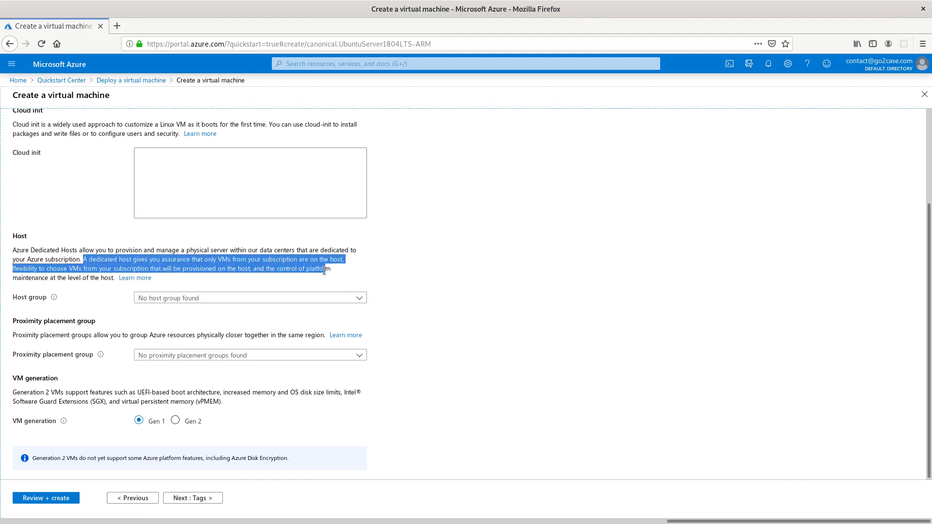
pyautogui.click(223, 279)
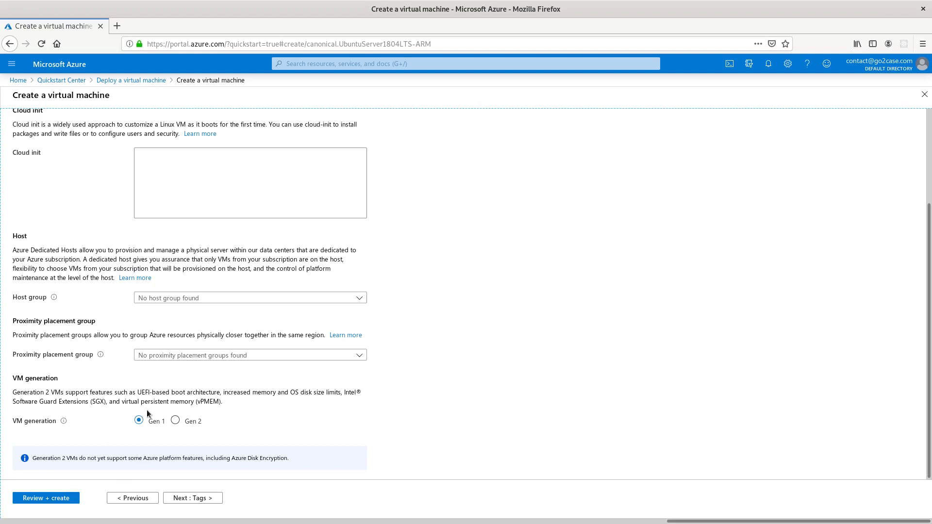
pyautogui.moveTo(140, 455)
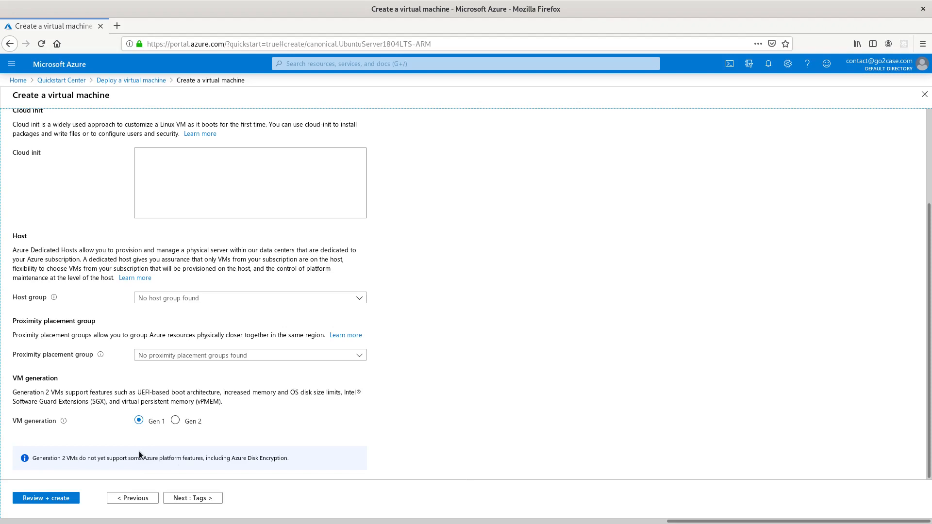
pyautogui.moveTo(176, 443)
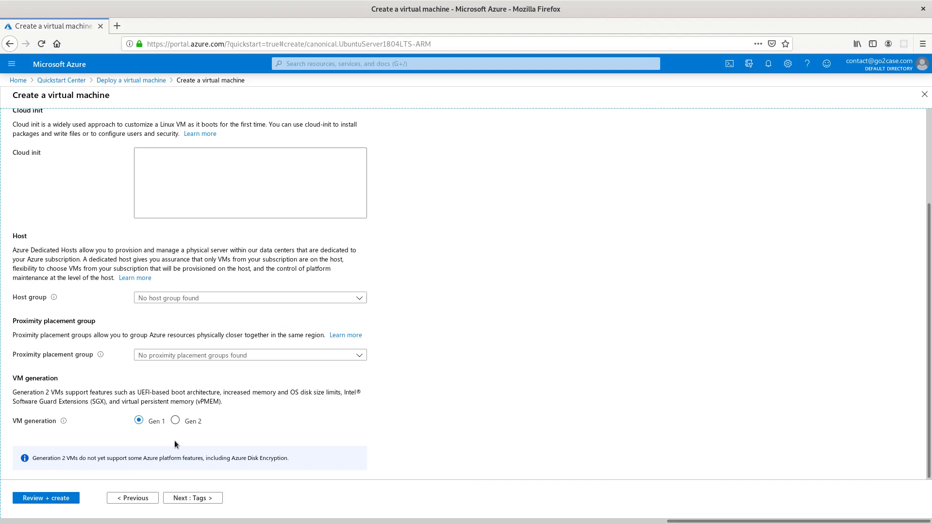
pyautogui.moveTo(260, 327)
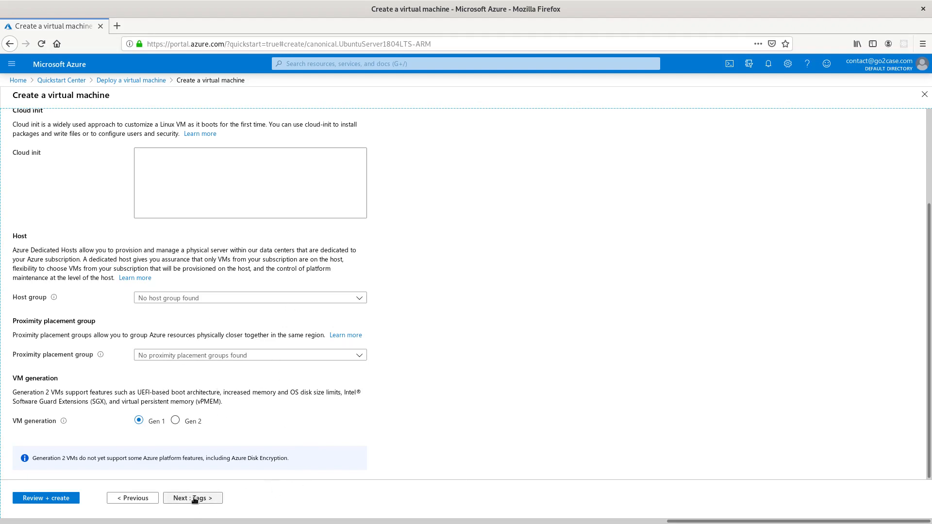
pyautogui.click(191, 498)
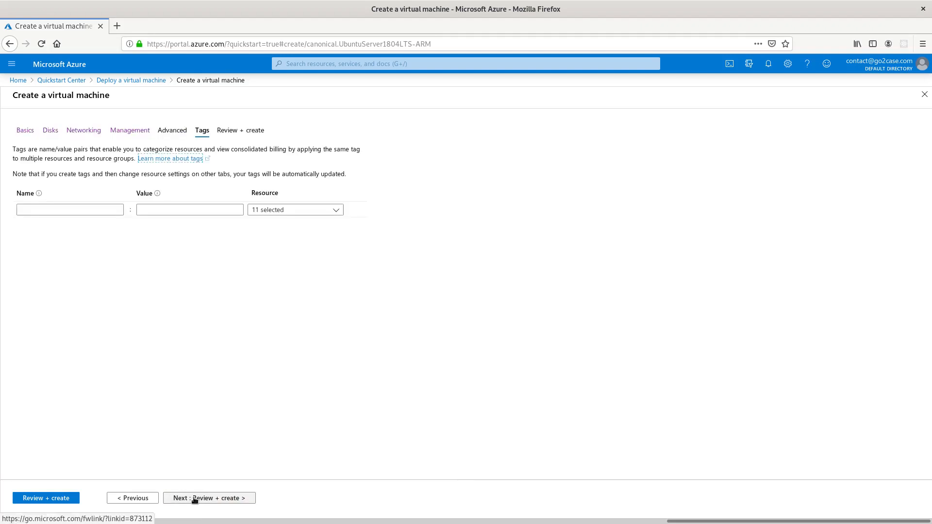
# Add tag Name = first_server and confirm it applies to all 11 resource types
pyautogui.click(69, 210)
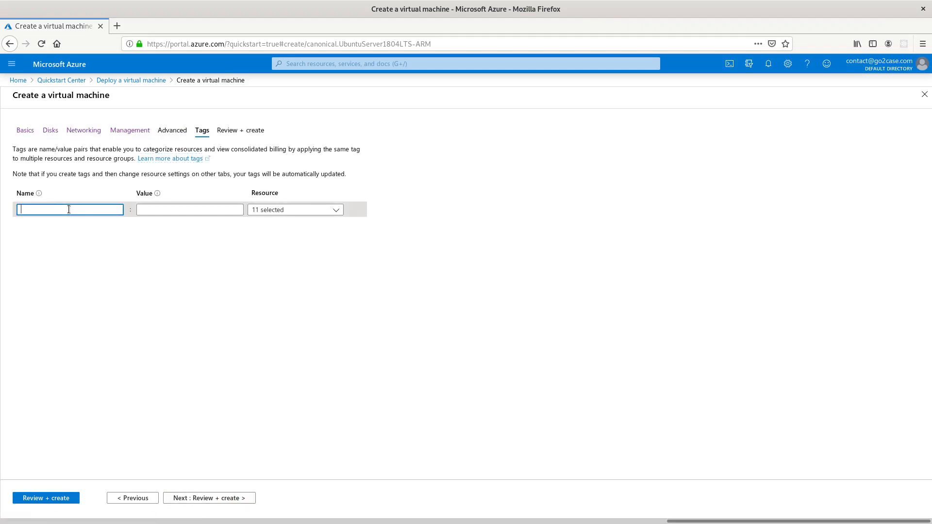
pyautogui.write('Name')
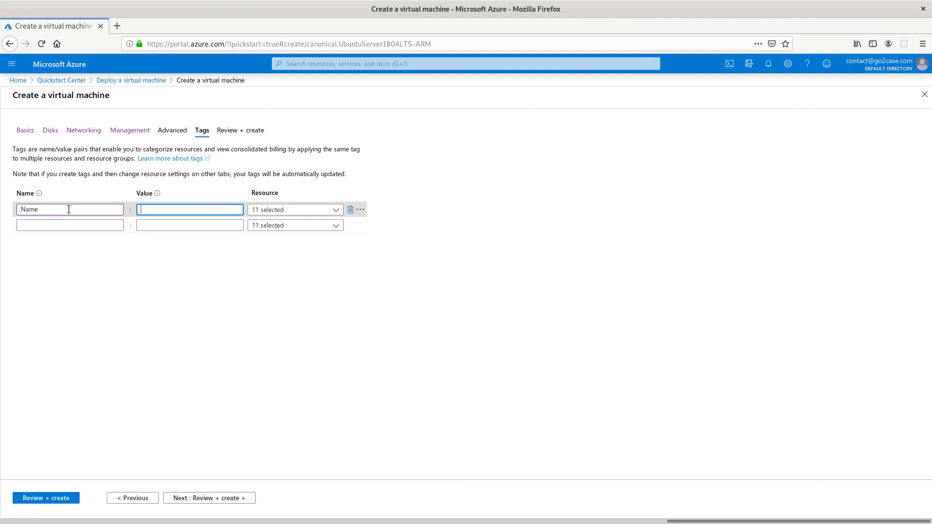
pyautogui.write('first')
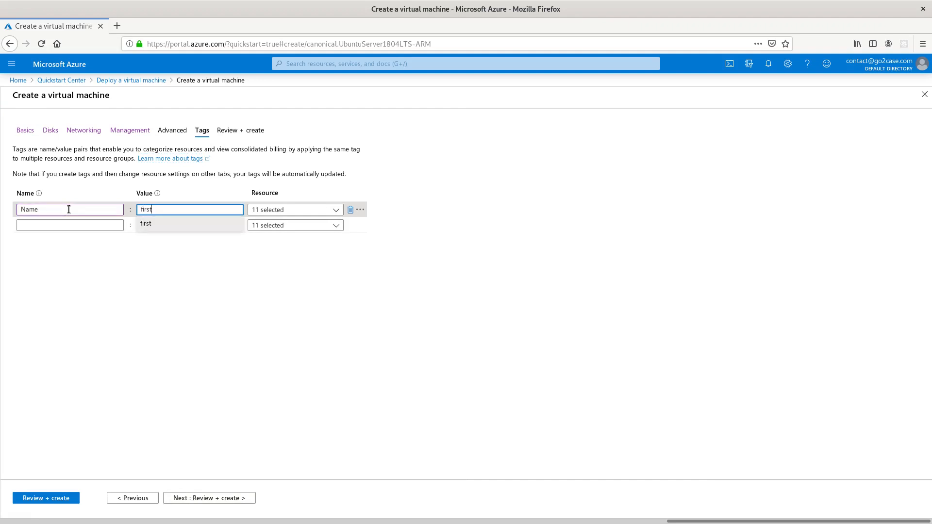
pyautogui.write('_server')
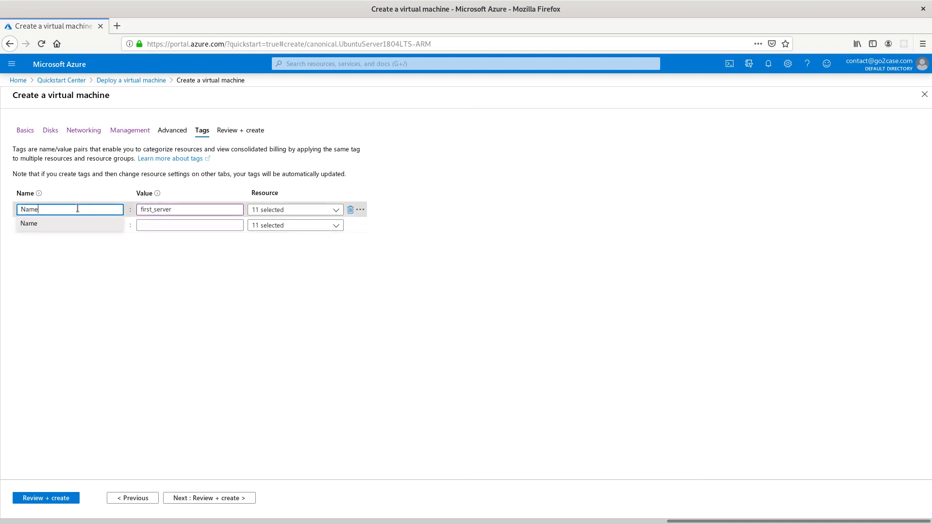
pyautogui.click(189, 210)
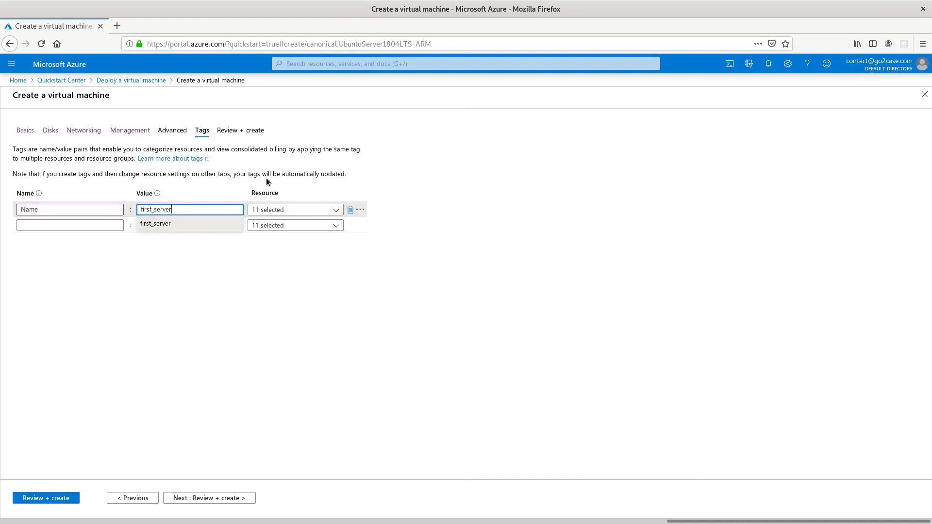
pyautogui.click(296, 210)
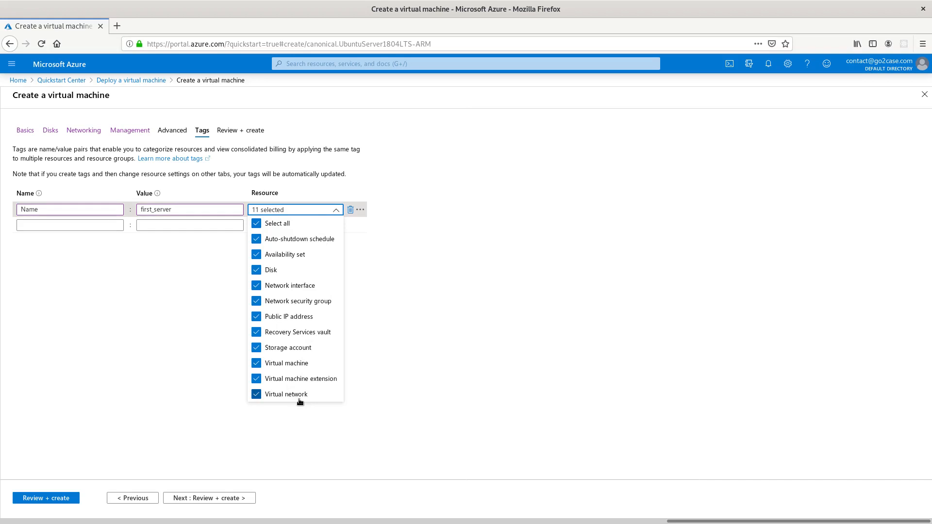
pyautogui.moveTo(285, 260)
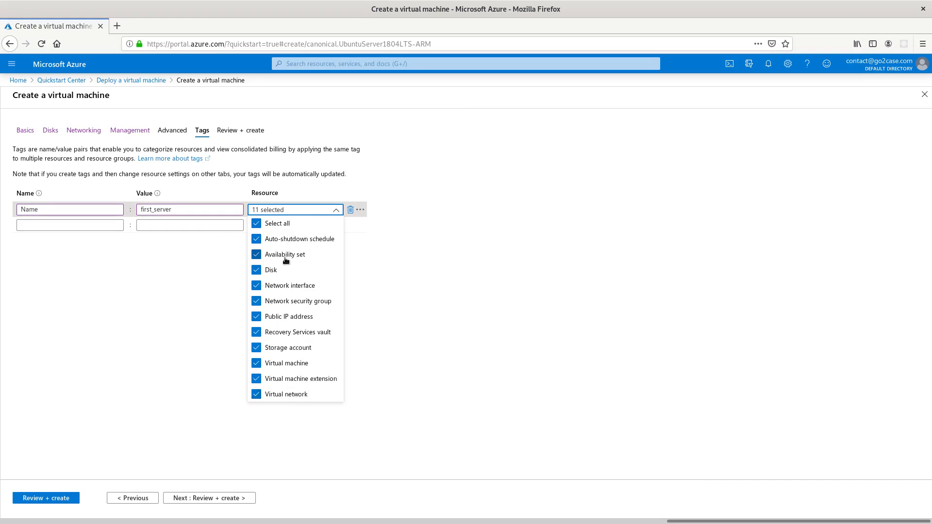
pyautogui.moveTo(296, 297)
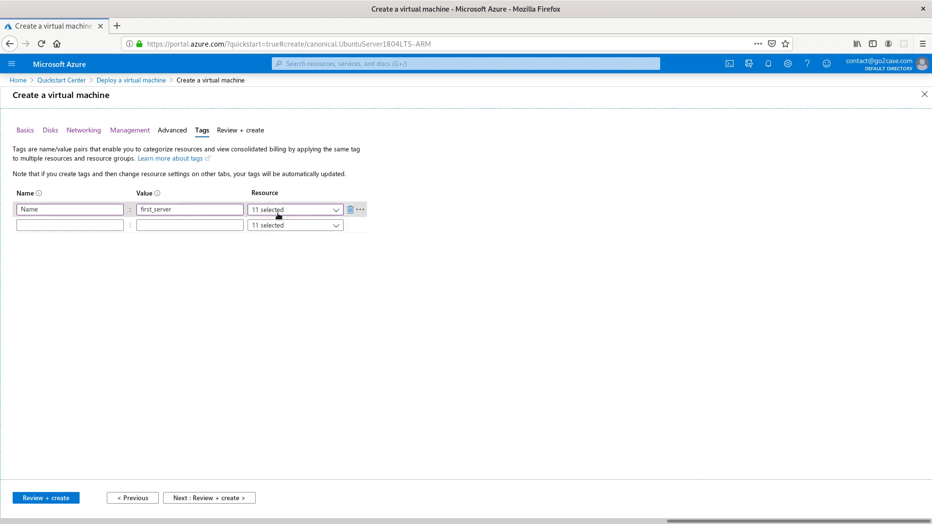
pyautogui.moveTo(202, 493)
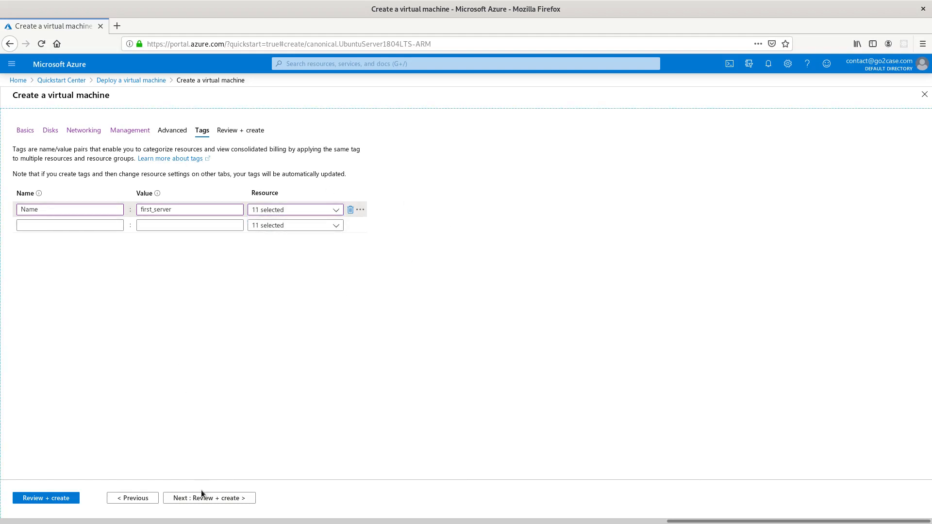
# Advance to Review + create and let validation pass for caseMain at 0.0207 USD/hr
pyautogui.click(209, 498)
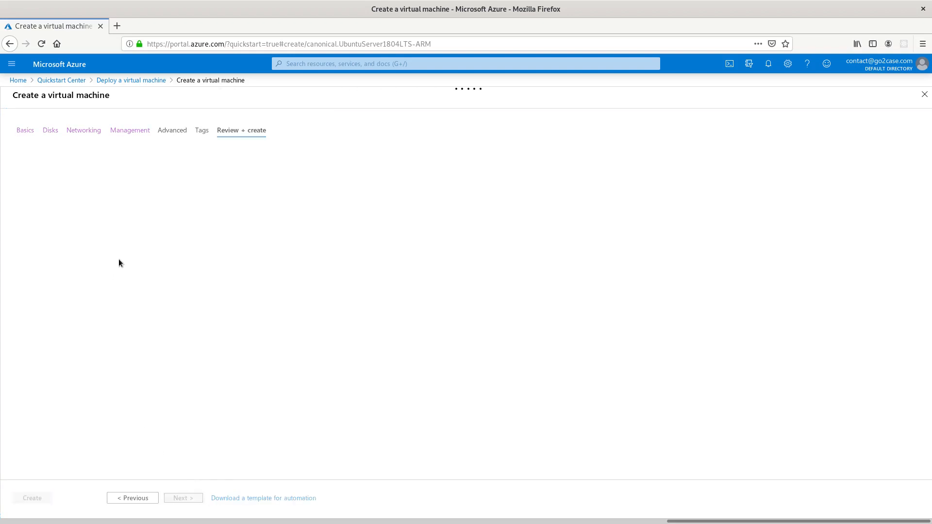
pyautogui.click(242, 130)
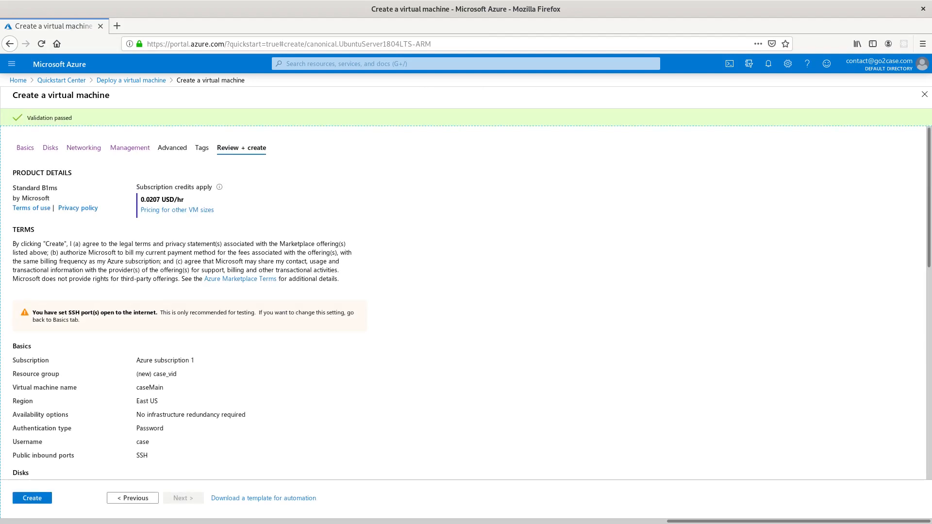
pyautogui.moveTo(205, 218)
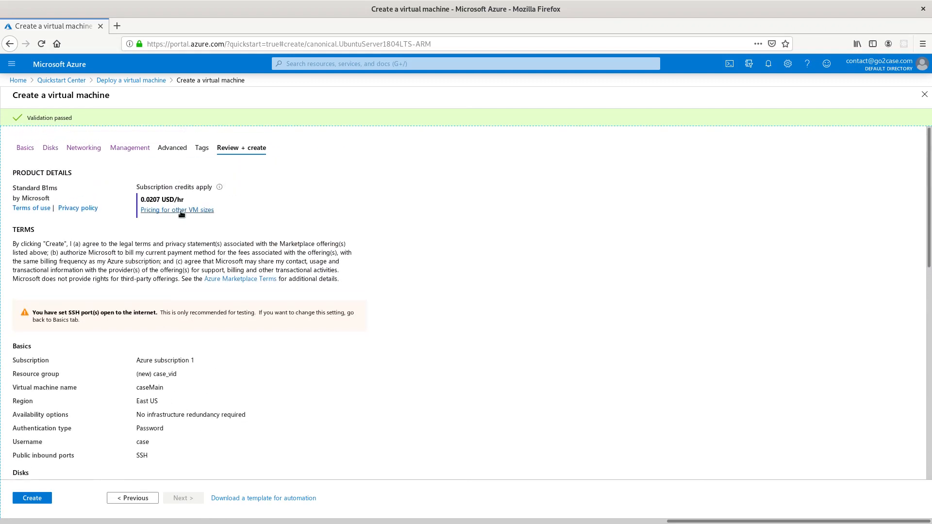
pyautogui.moveTo(177, 210)
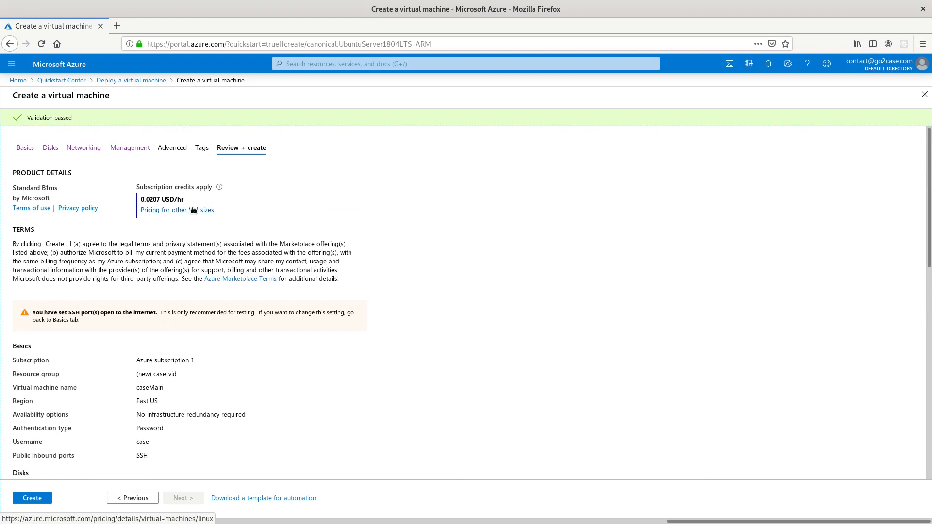
# Browse pricing for other Linux VM sizes in a new tab, then return to the review
pyautogui.click(176, 210)
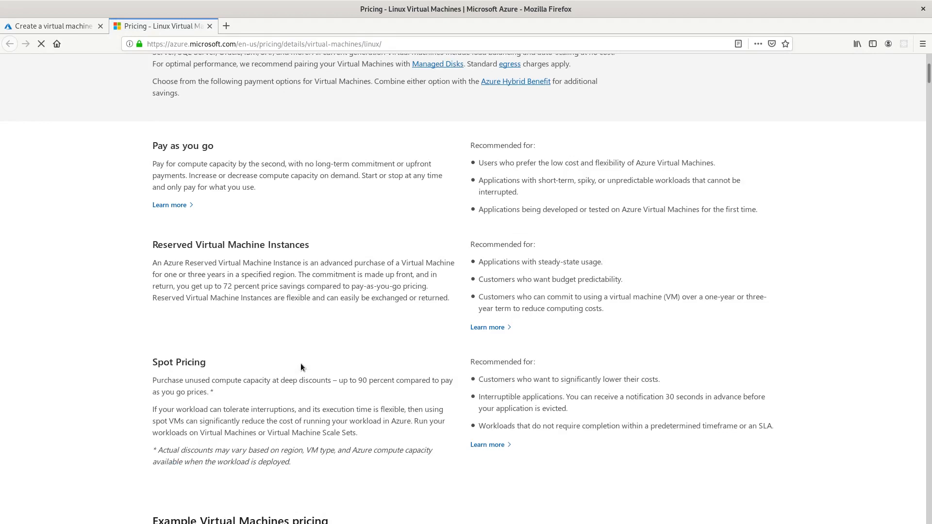
pyautogui.scroll(-3)
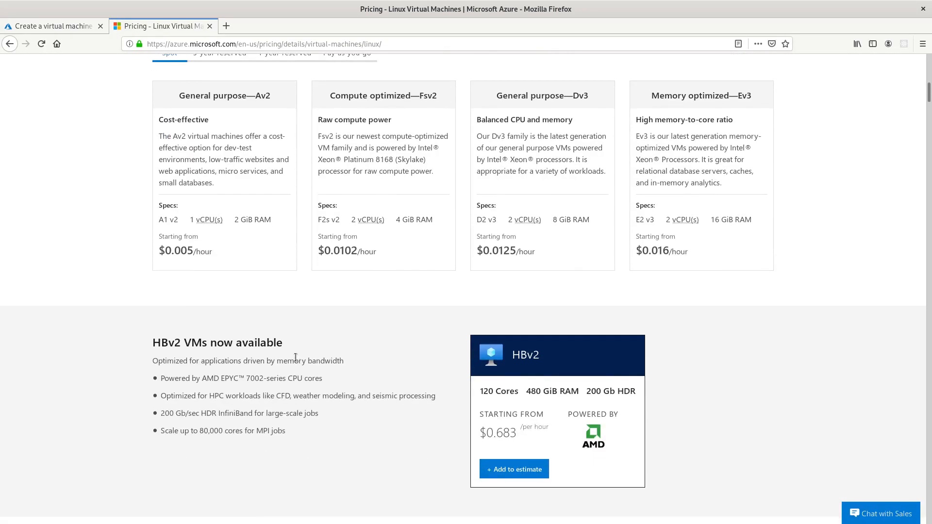
pyautogui.click(50, 26)
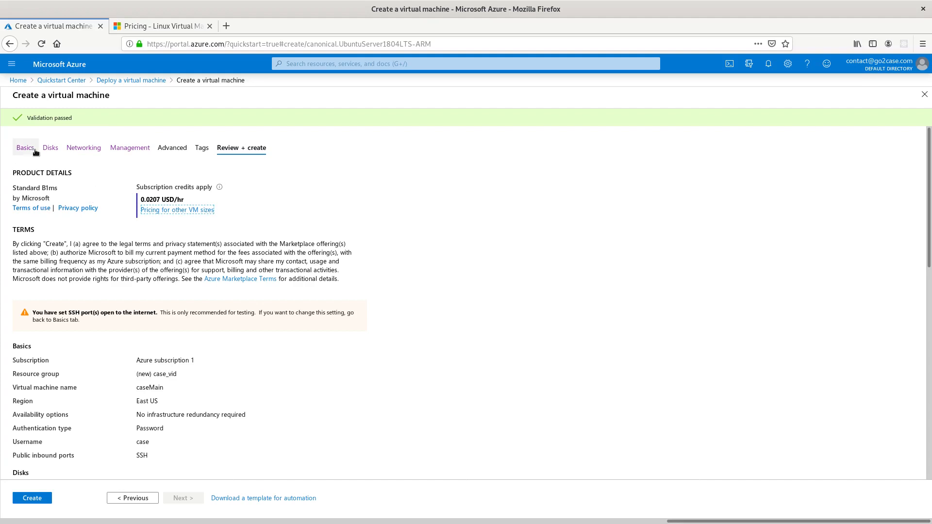
# Return to Basics and open the VM size picker to replace Standard_B1ms
pyautogui.click(25, 148)
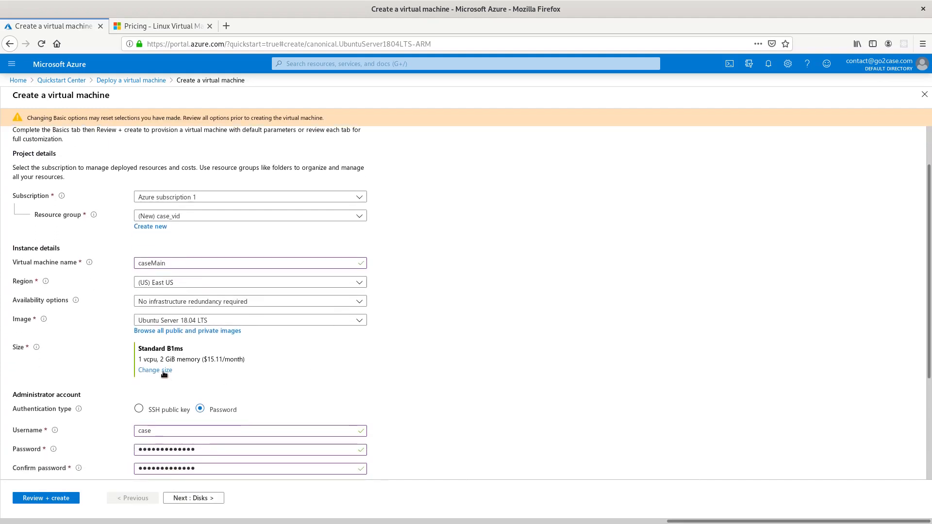
pyautogui.click(154, 370)
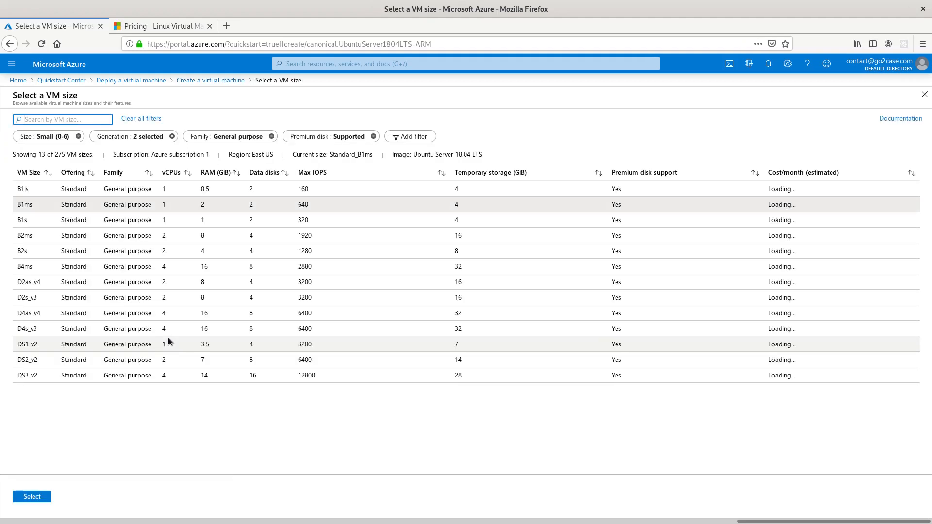
pyautogui.moveTo(47, 314)
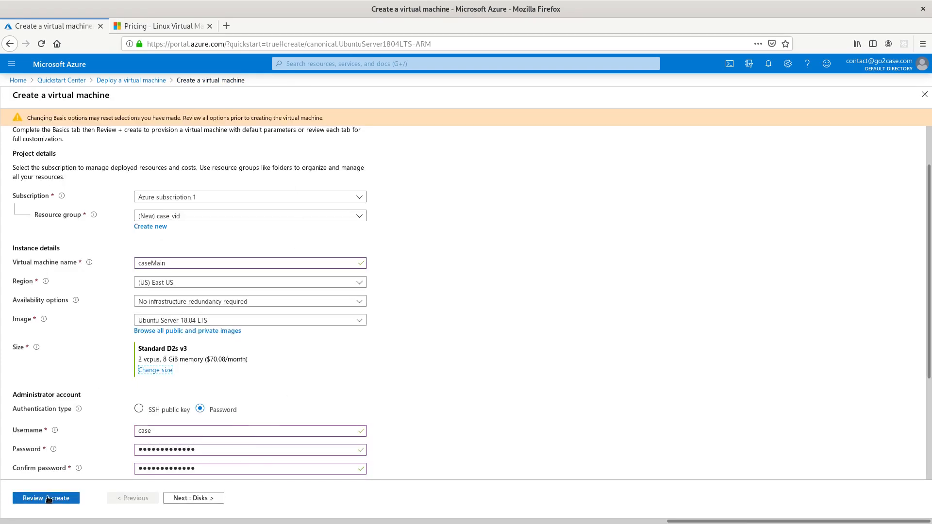
# Revalidate with Standard D2s v3 at 0.0960 USD/hr and check the first_server tags in the summary
pyautogui.click(45, 498)
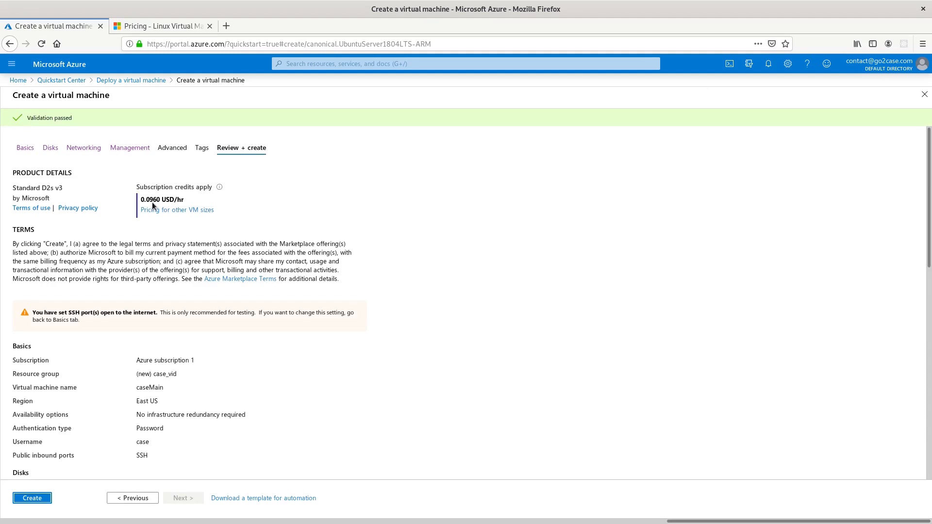
pyautogui.scroll(-3)
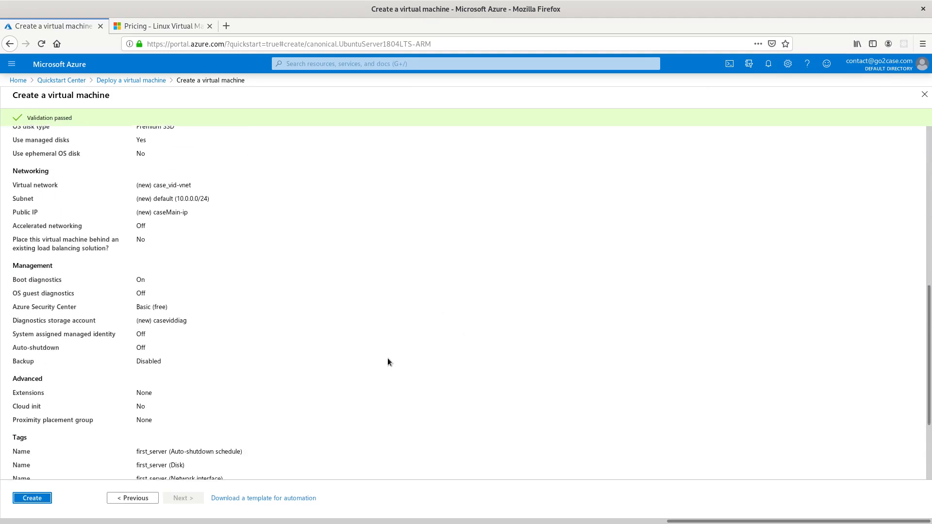
pyautogui.scroll(-3)
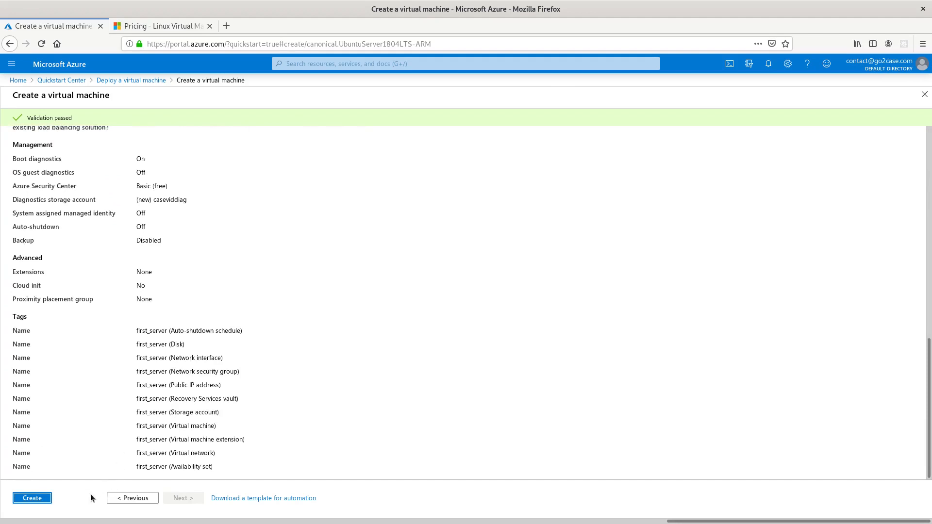
pyautogui.click(31, 498)
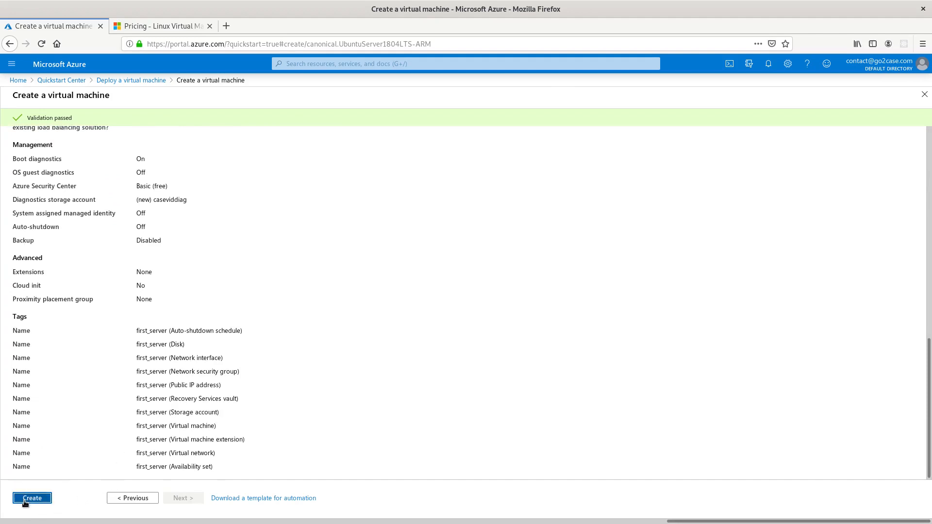
# Create the caseMain VM and wait until its deployment to case_vid completes
pyautogui.click(31, 497)
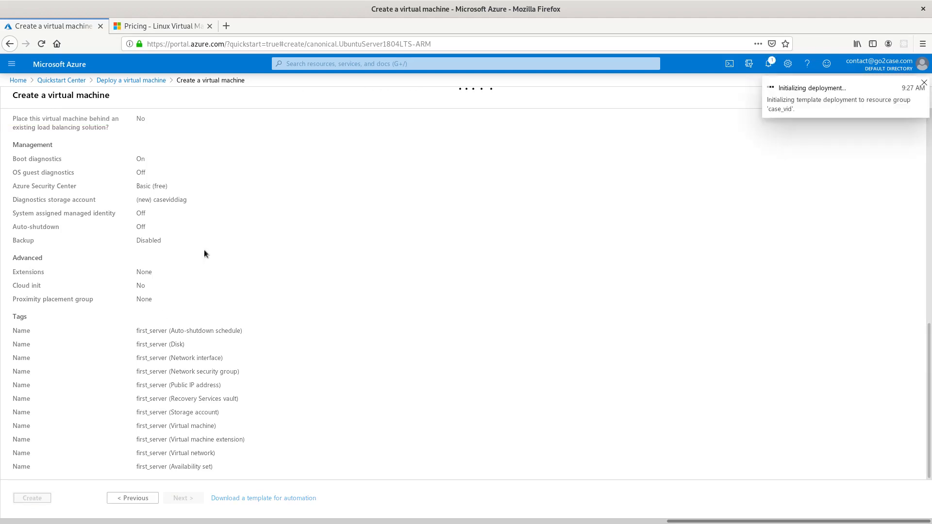
pyautogui.click(31, 498)
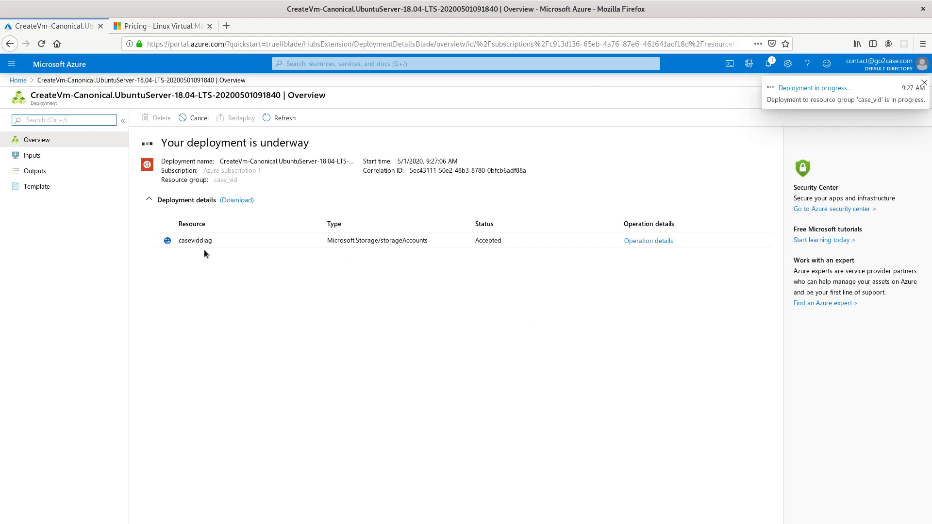
pyautogui.click(923, 83)
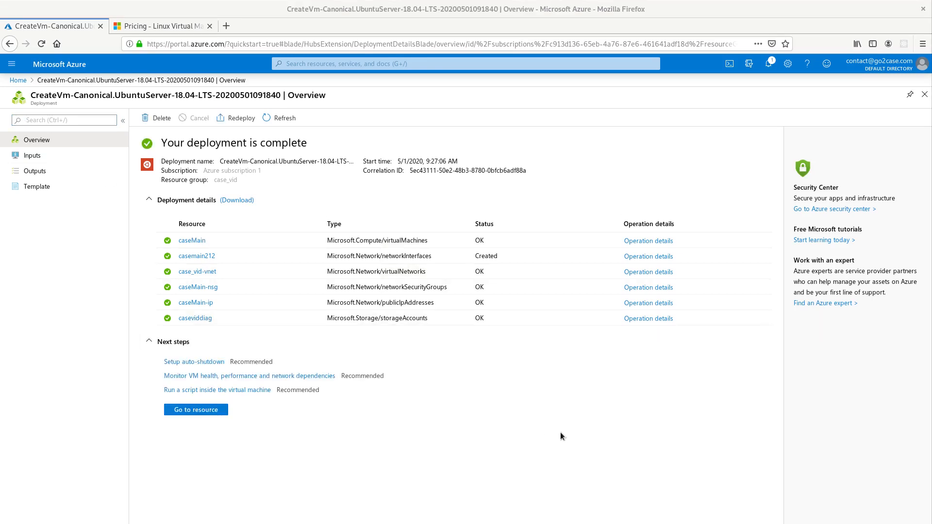
pyautogui.moveTo(318, 468)
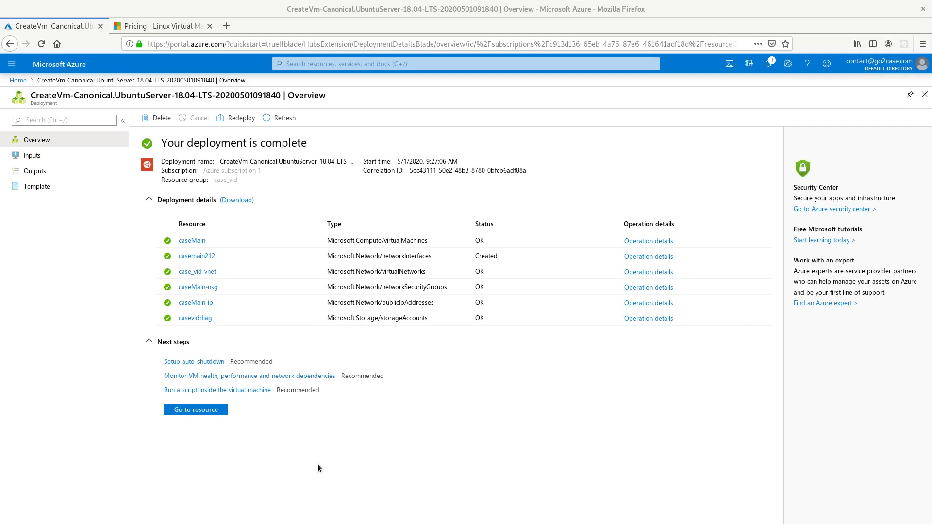
pyautogui.moveTo(613, 428)
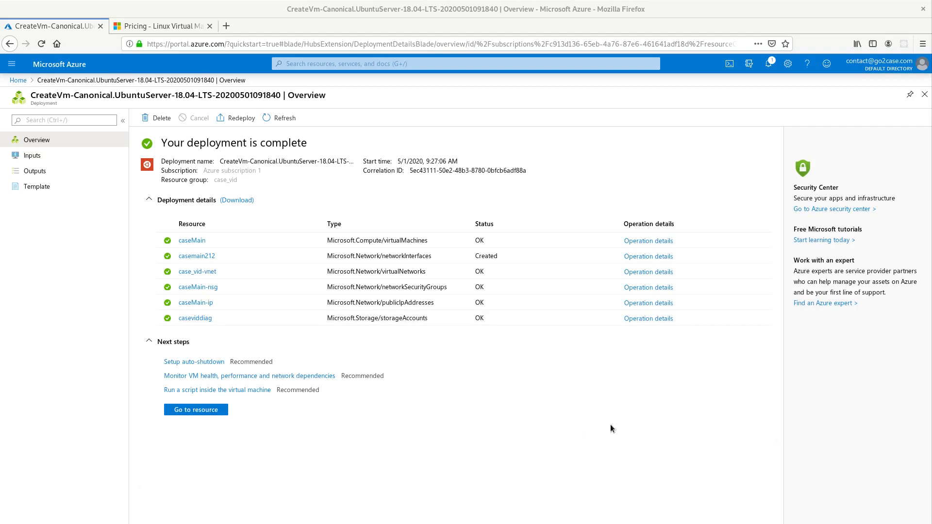
pyautogui.moveTo(195, 303)
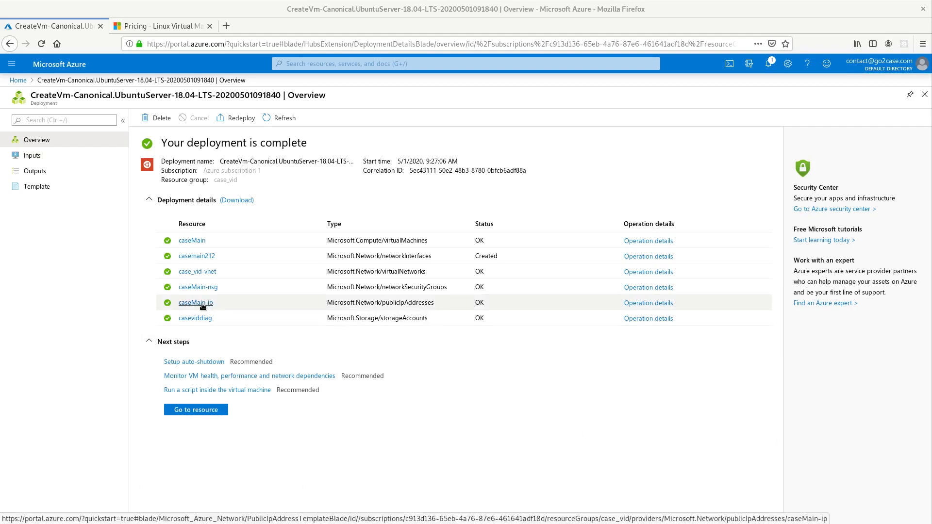
# Open the caseMain-ip resource and copy its public address 52.255.161.255
pyautogui.click(195, 303)
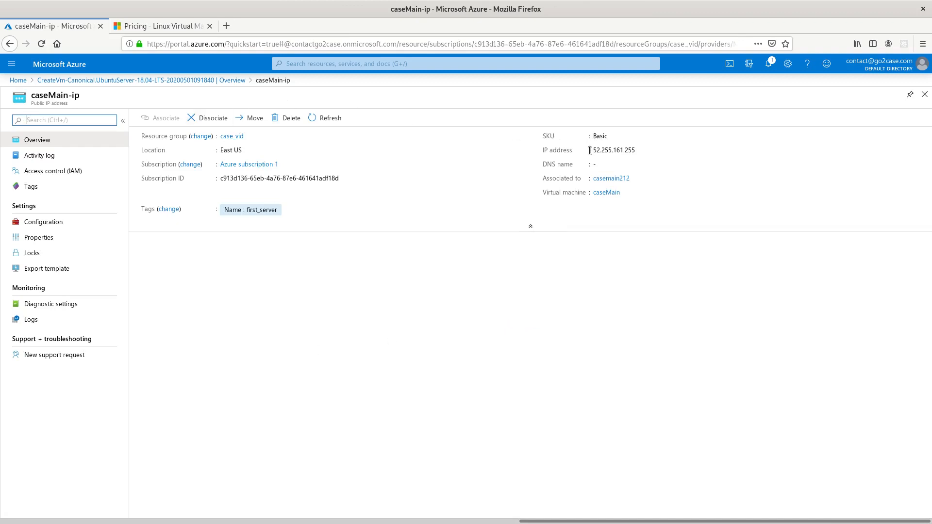
pyautogui.doubleClick(612, 149)
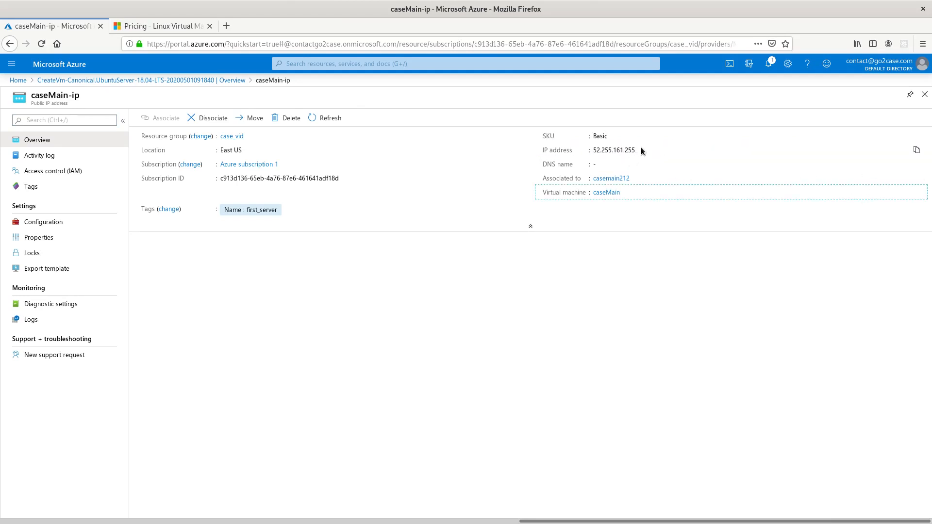
pyautogui.moveTo(916, 149)
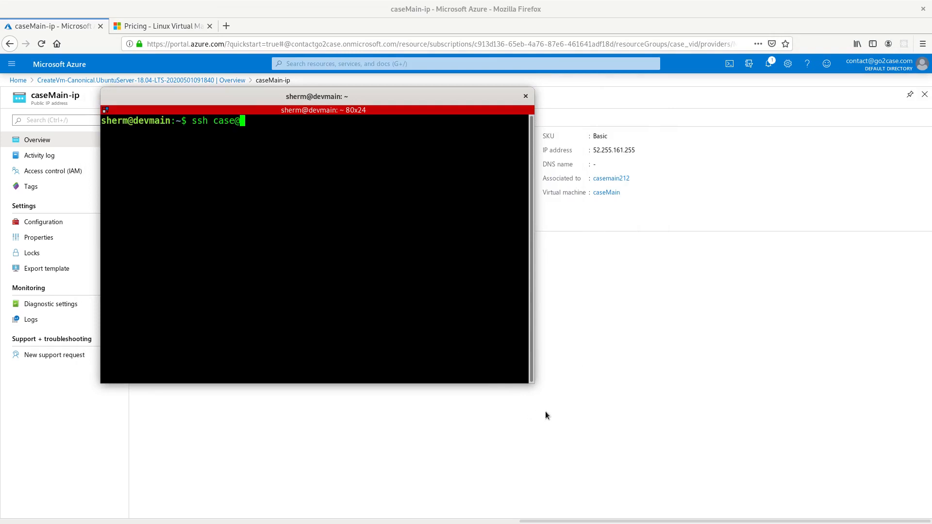
# In Terminator preferences, raise the default profile's font size from 14 to 17
pyautogui.rightClick(309, 238)
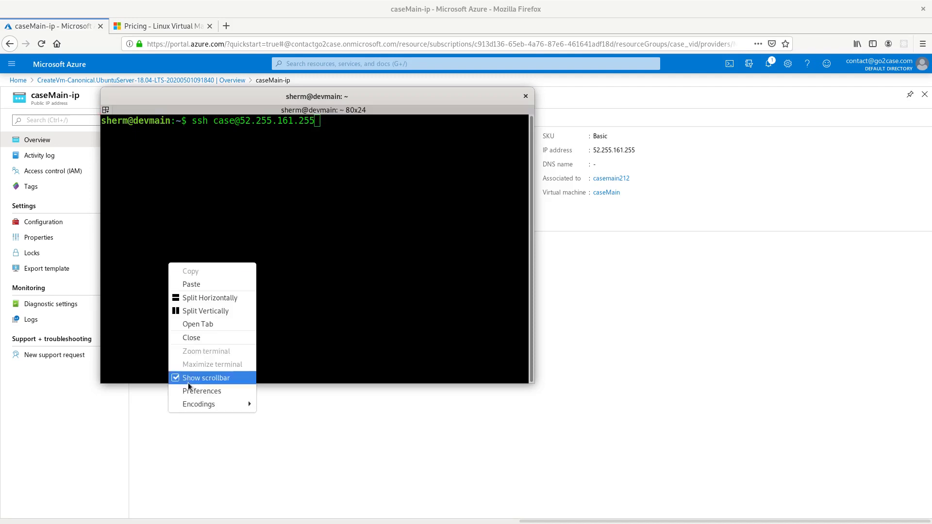
pyautogui.click(202, 390)
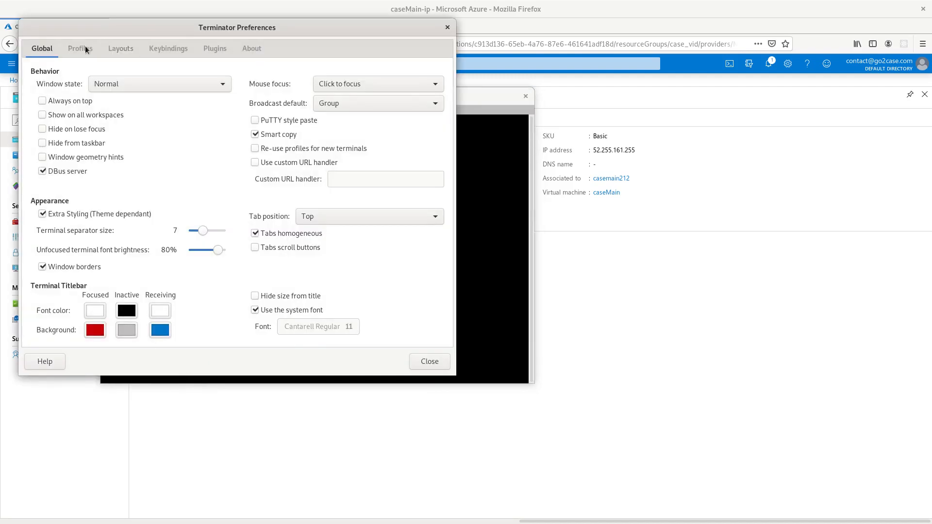
pyautogui.click(79, 49)
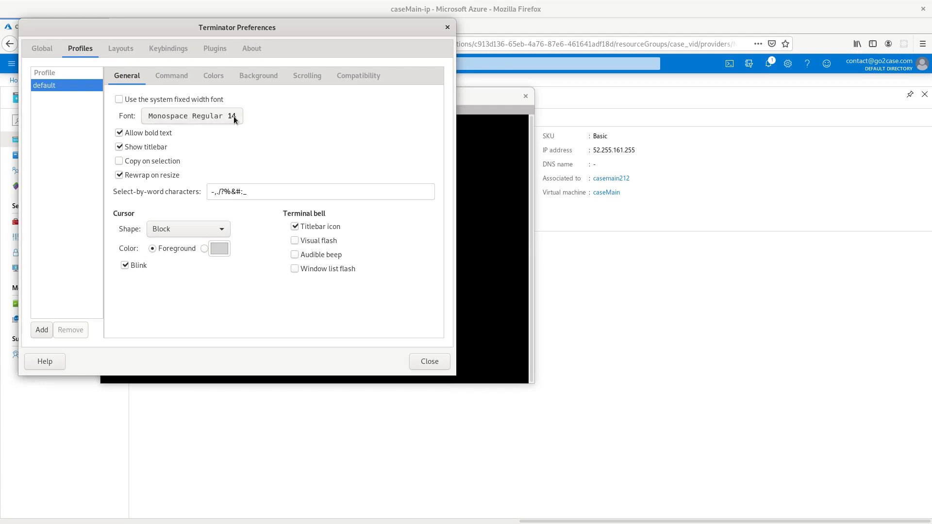
pyautogui.click(190, 116)
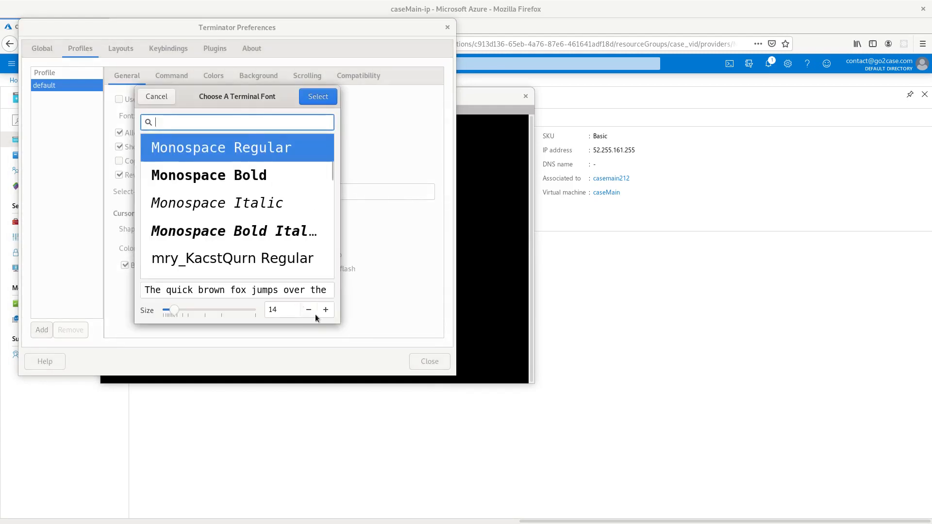
pyautogui.click(326, 309)
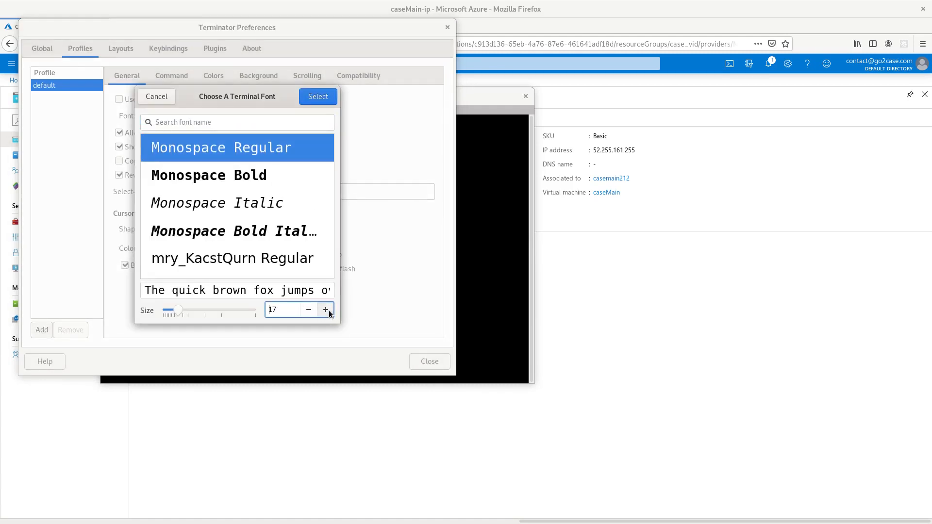
pyautogui.click(318, 96)
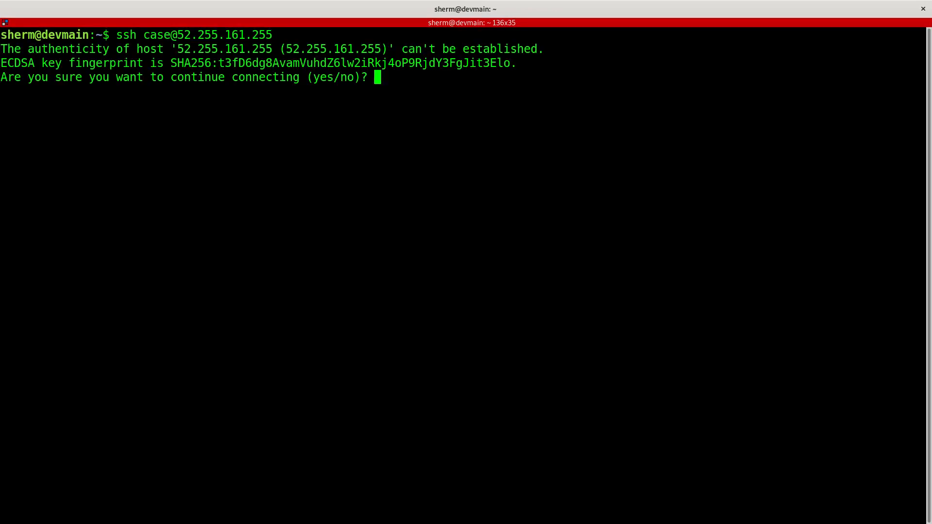
# Accept the host key with yes, submit the password, and highlight the VM's private IP 10.0.0.4
pyautogui.write('yes')
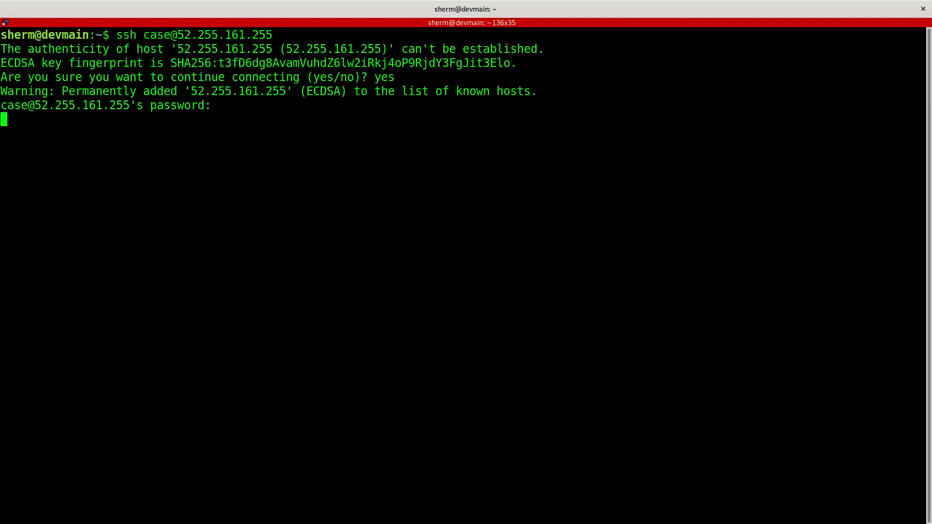
pyautogui.press('Return')
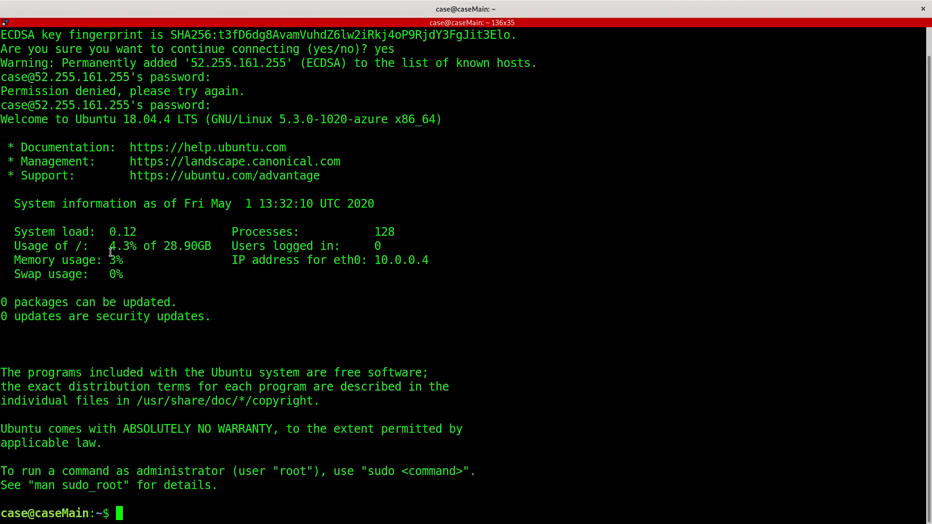
pyautogui.moveTo(110, 246); pyautogui.dragTo(232, 246)
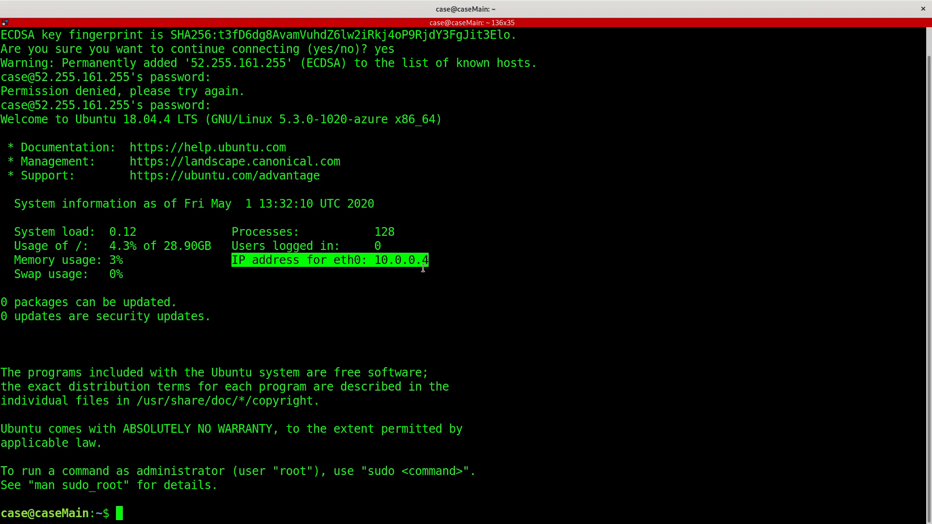
pyautogui.moveTo(425, 198)
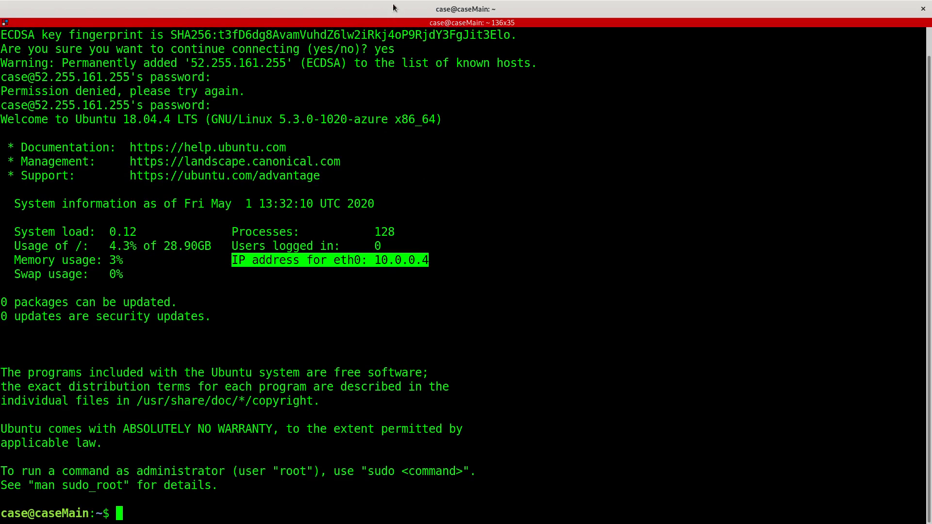
pyautogui.moveTo(337, 334)
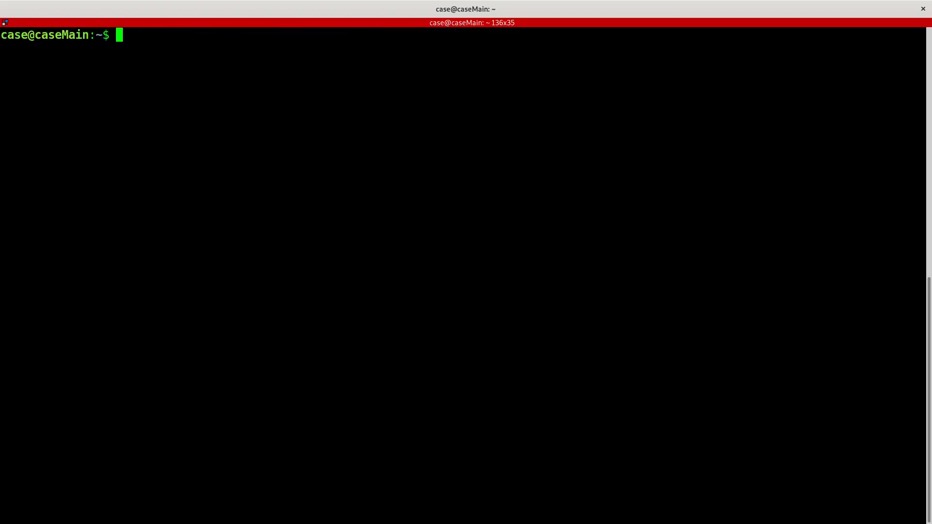
# Check memory with free -g and free -m and disk space with df -h
pyautogui.write('free -g')
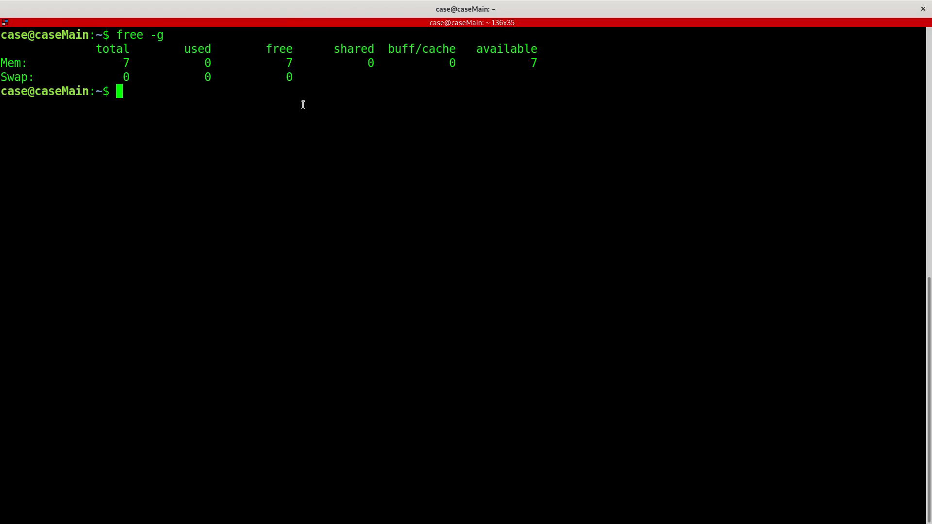
pyautogui.write('free -m')
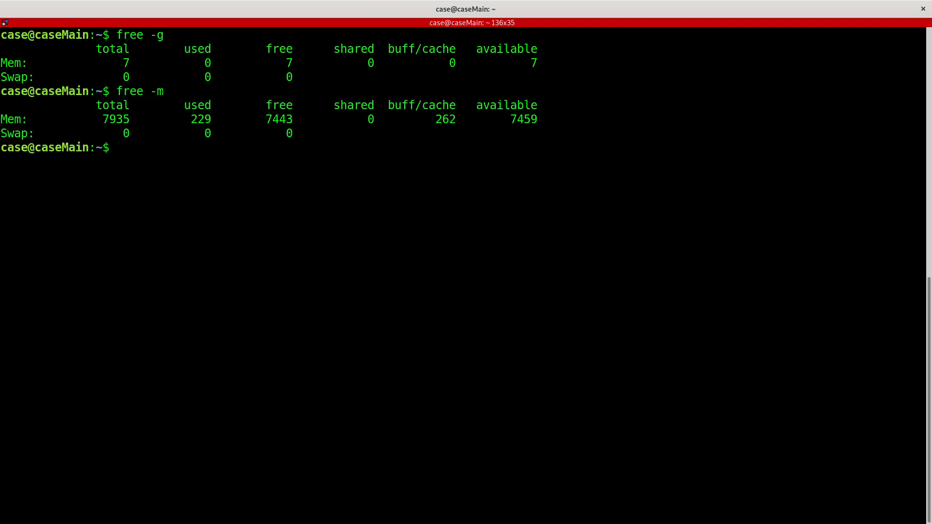
pyautogui.write('df -h')
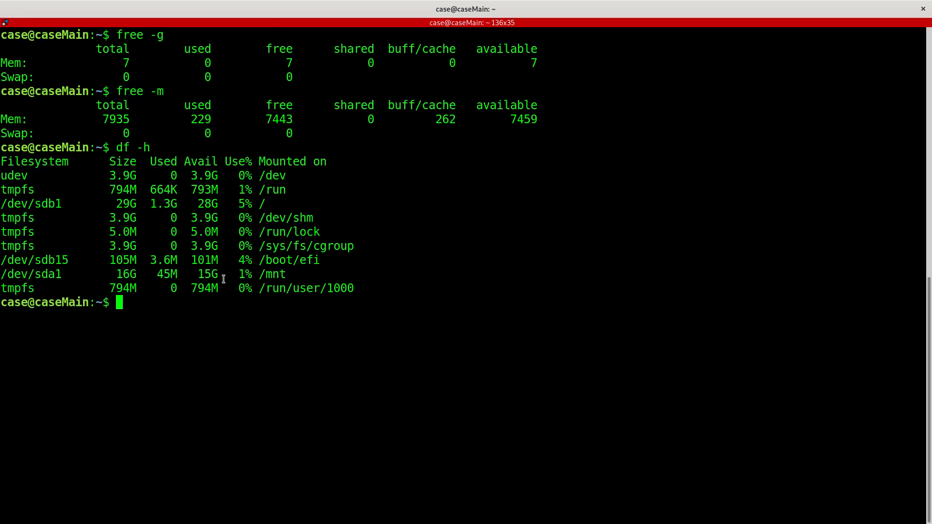
pyautogui.doubleClick(207, 203)
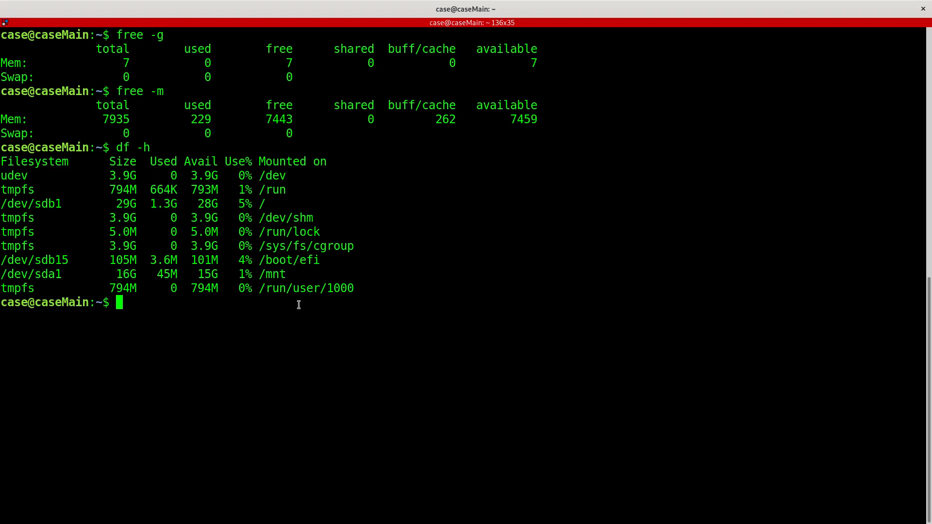
# Ping google.com, stop it after a lossless run with Ctrl+C, and clear the screen
pyautogui.write('wget')
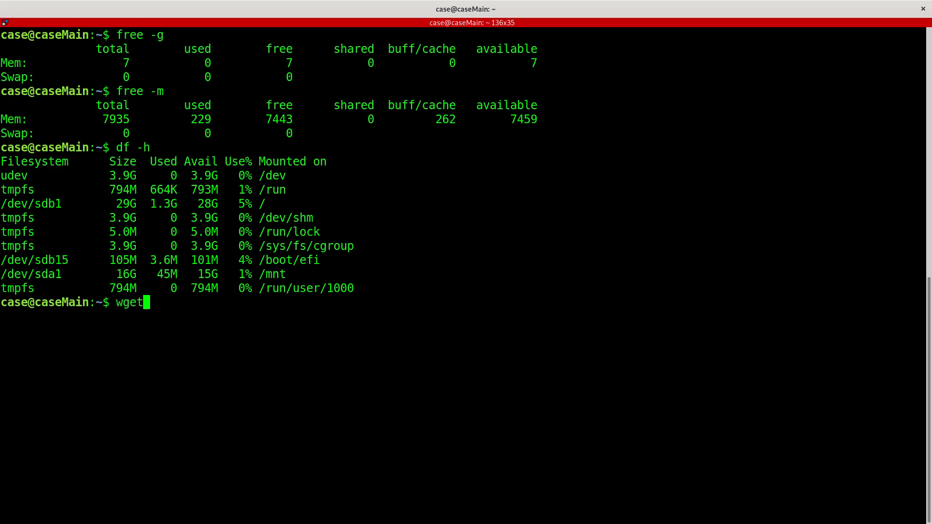
pyautogui.write('pi')
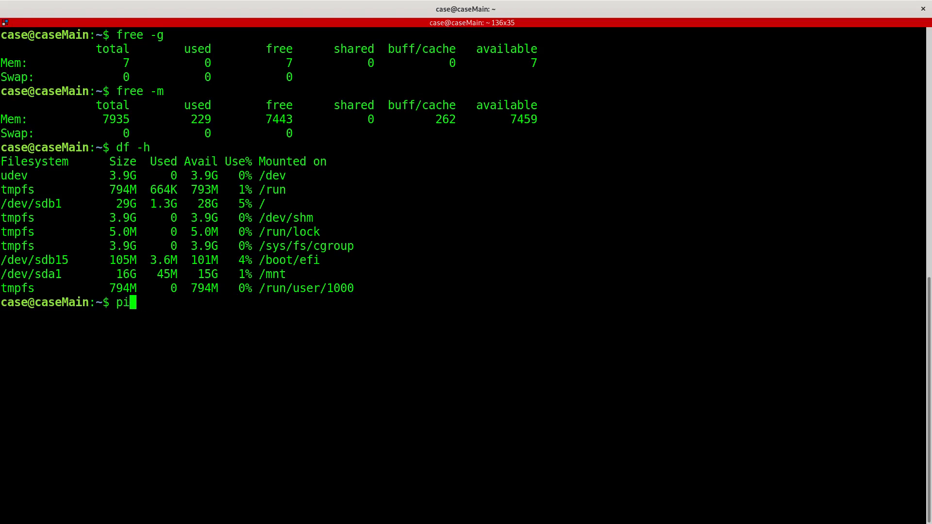
pyautogui.write('ng google.com')
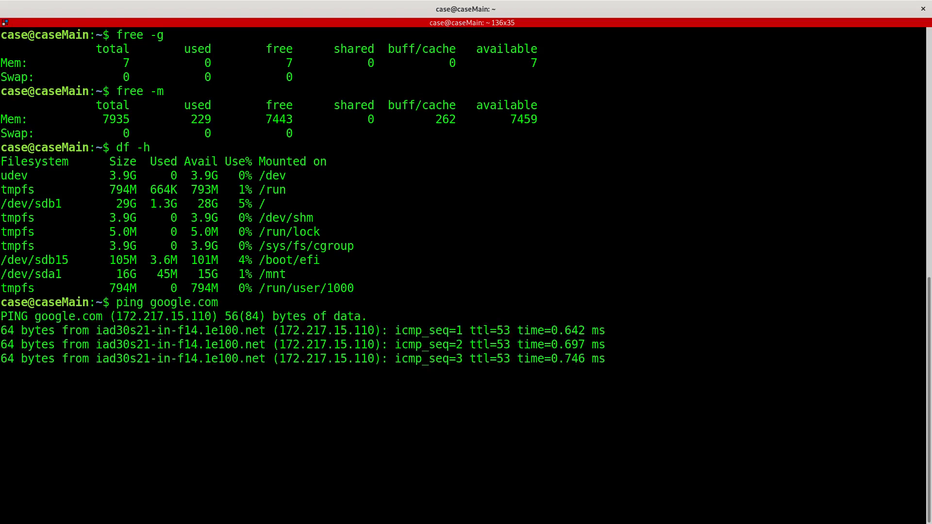
pyautogui.press('ctrl+c')
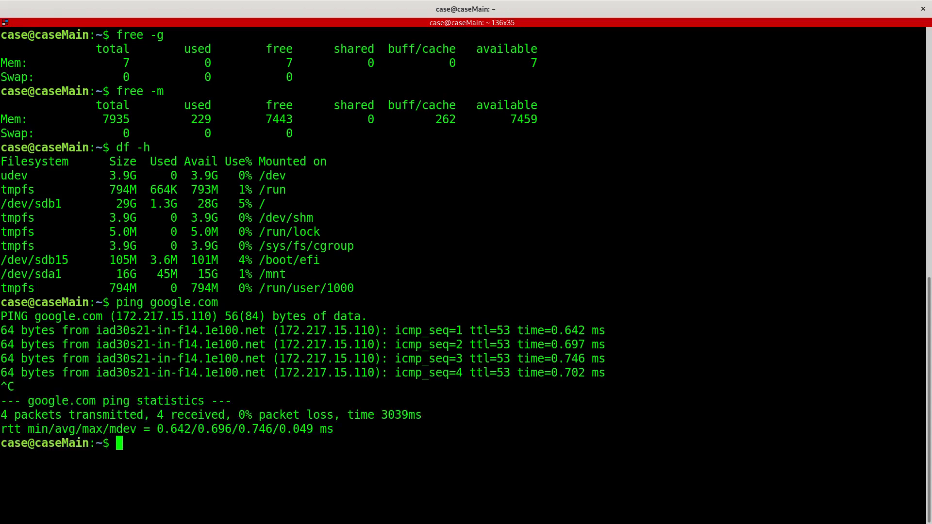
pyautogui.write('cl')
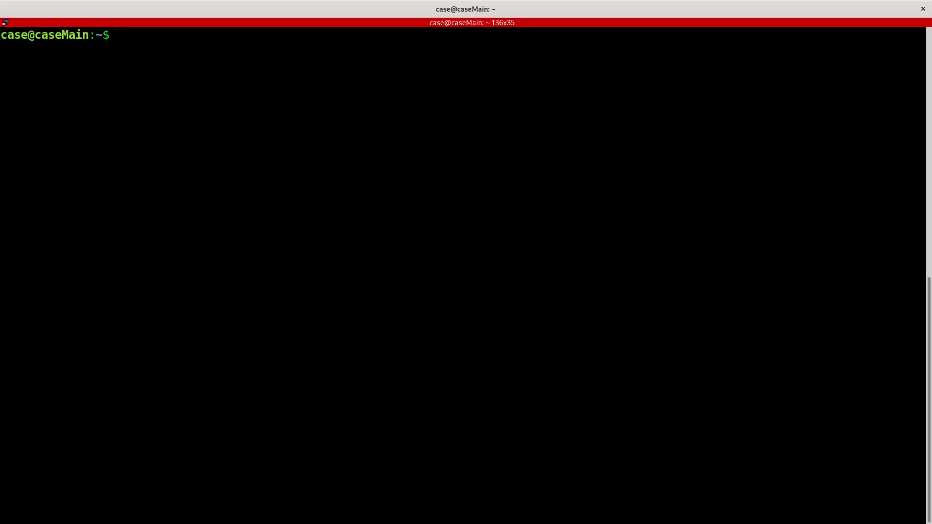
# Run sudo apt update to refresh caseMain's package lists
pyautogui.write('sudo apt update')
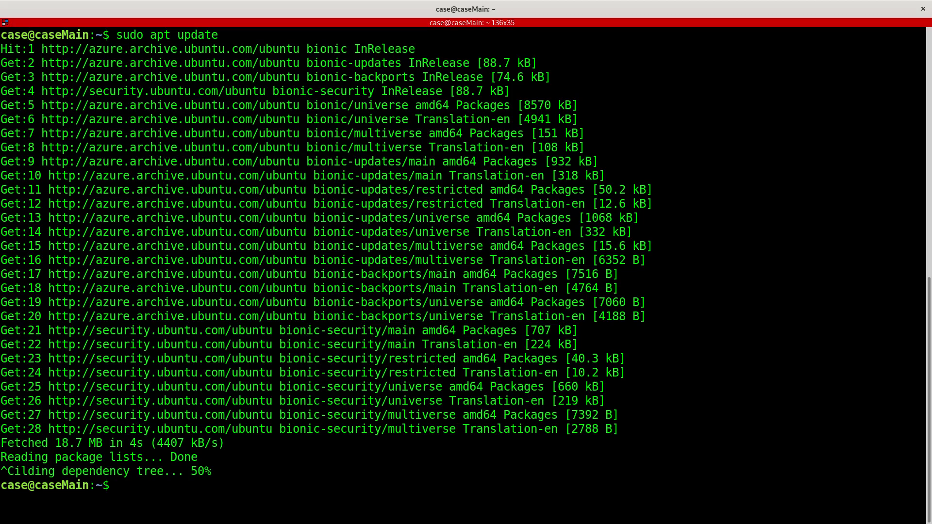
pyautogui.moveTo(475, 4)
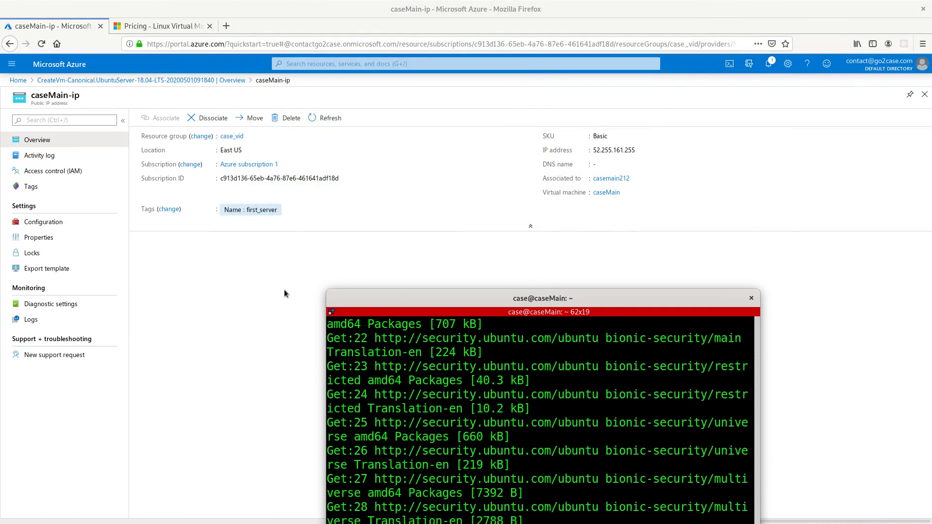
pyautogui.moveTo(289, 293)
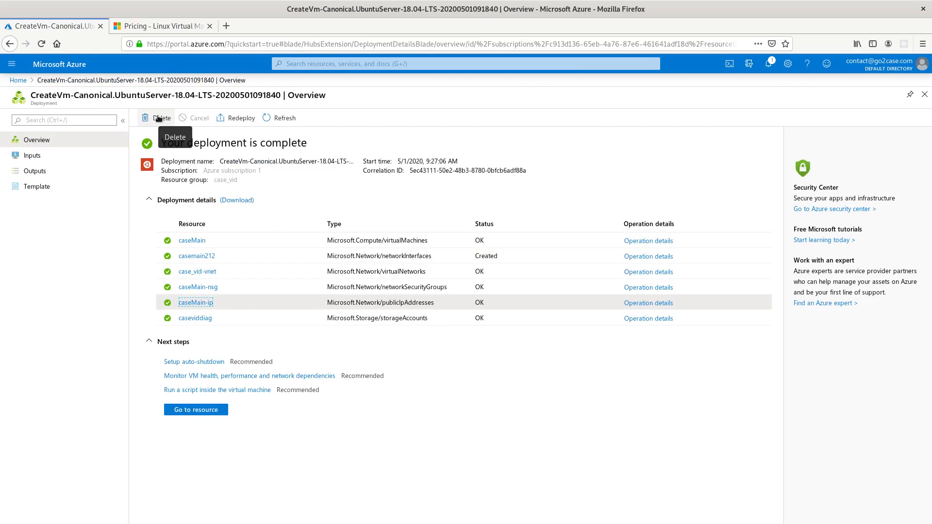
pyautogui.moveTo(150, 119)
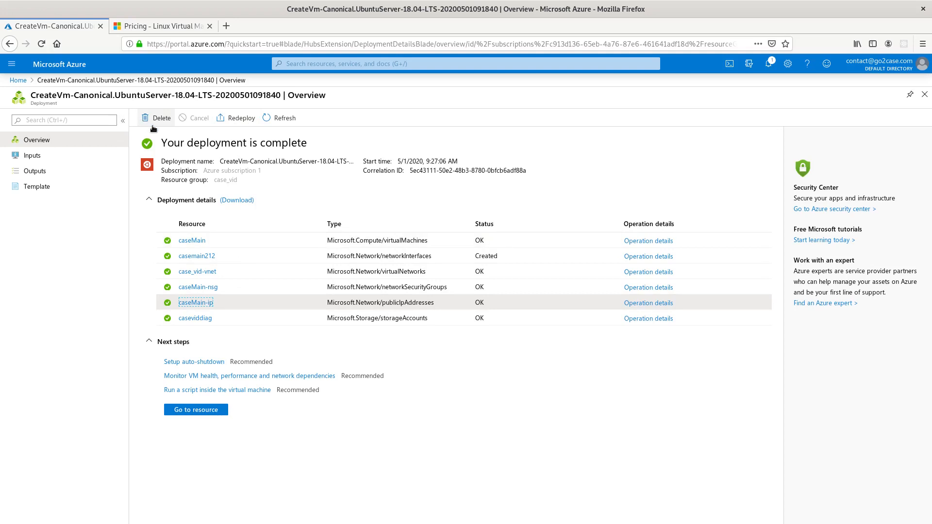
# Delete the CreateVm deployment record, confirm Yes, and dismiss the Deleting deployment notification
pyautogui.click(156, 117)
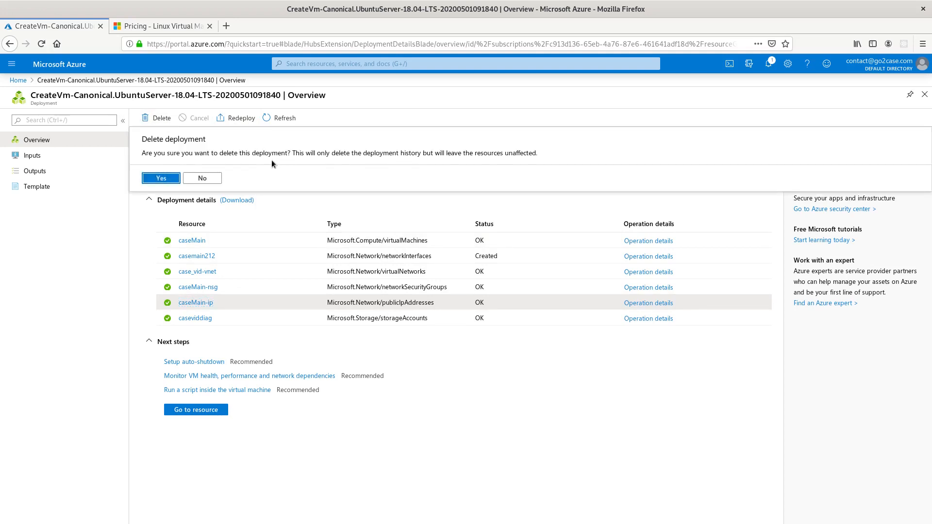
pyautogui.click(160, 178)
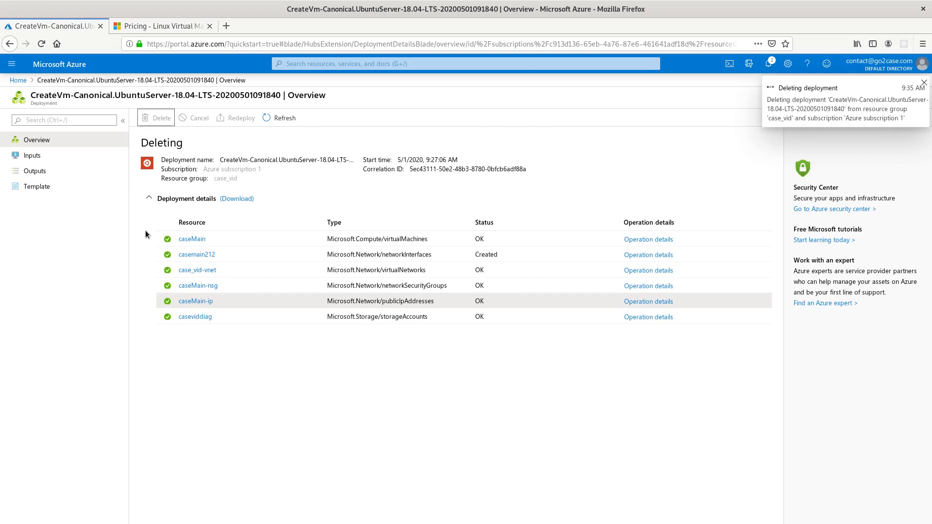
pyautogui.click(923, 82)
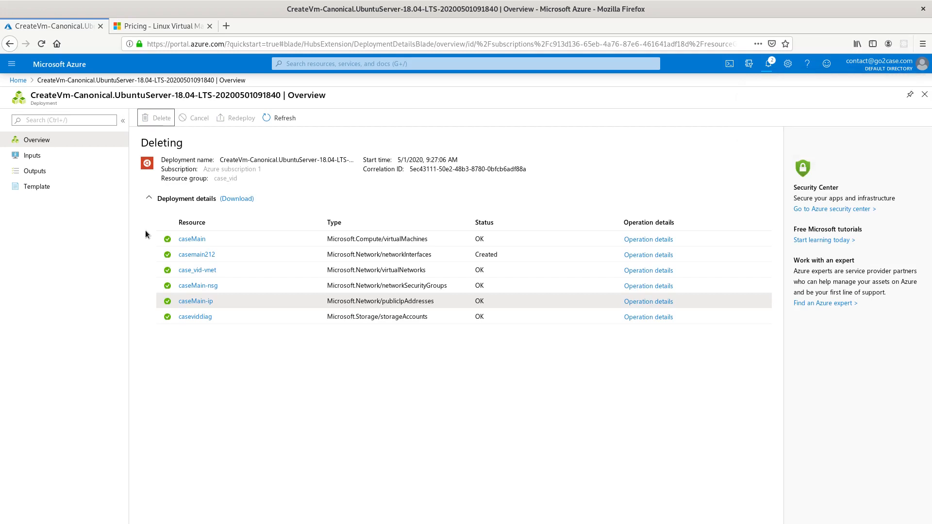